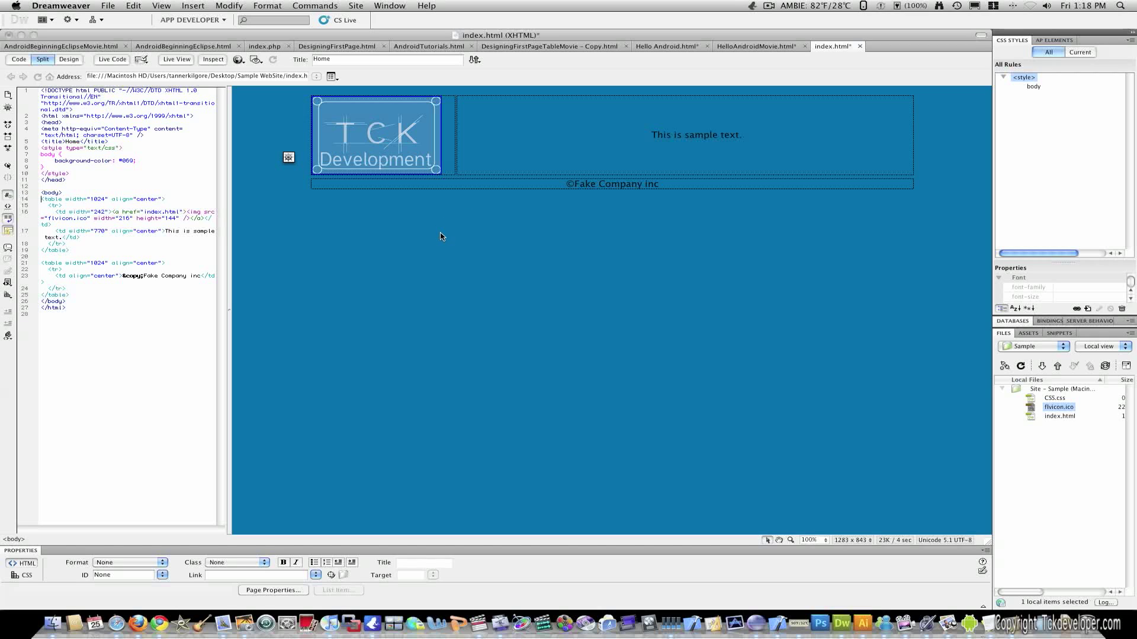
pyautogui.moveTo(452, 228)
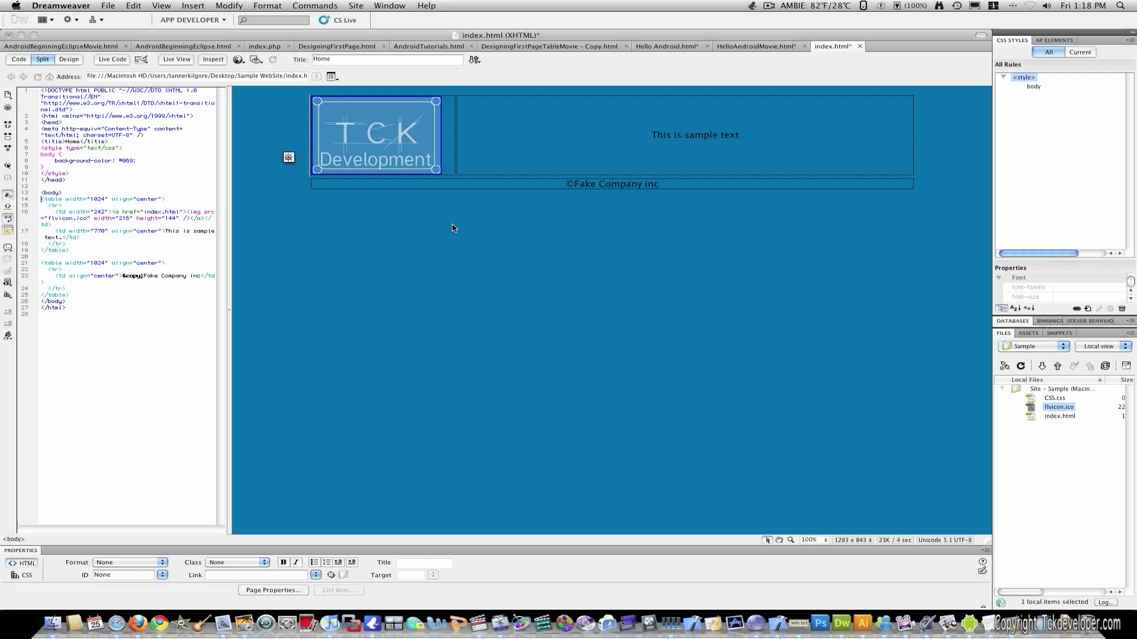
pyautogui.moveTo(572, 220)
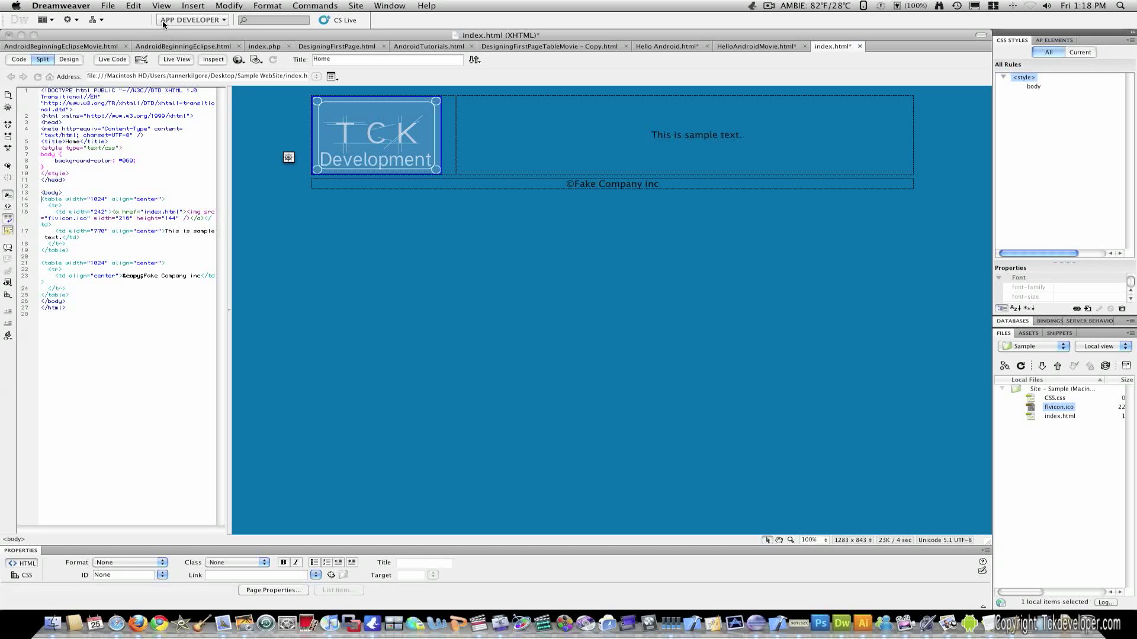
# Step: Create a new blank HTML page with the HTML 5 doctype (Untitled-2)
pyautogui.click(107, 6)
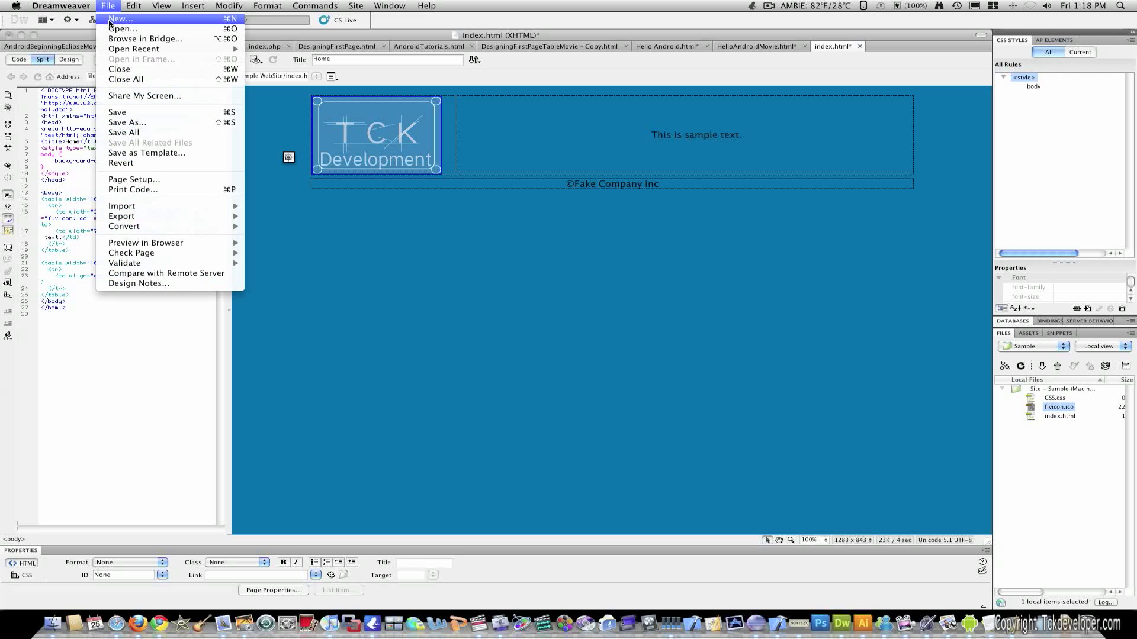
pyautogui.click(116, 18)
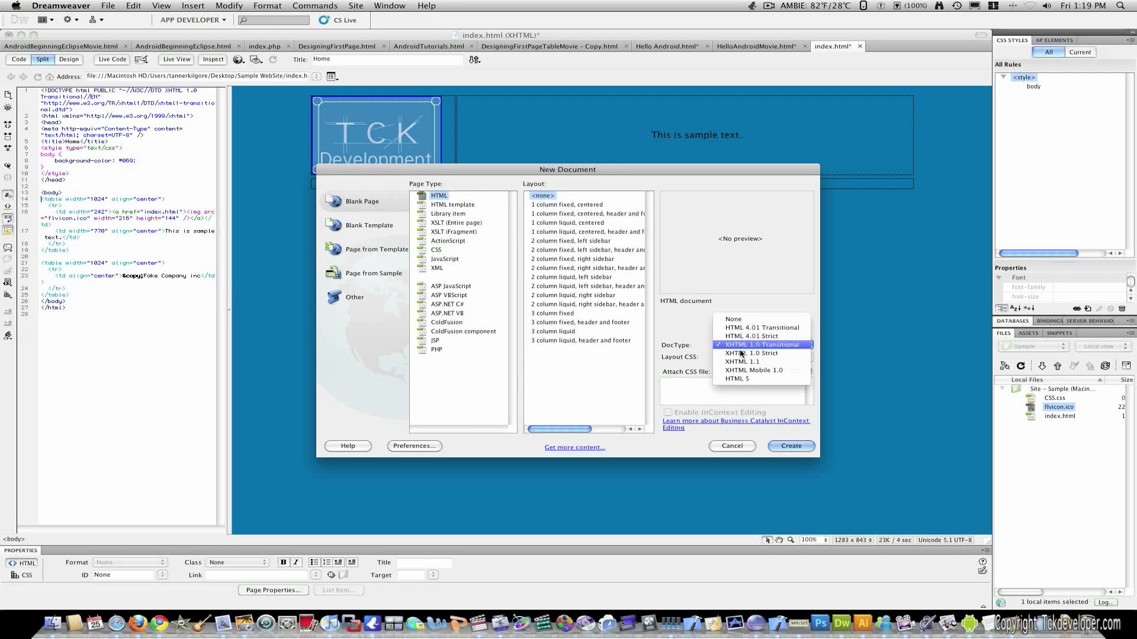
pyautogui.click(737, 378)
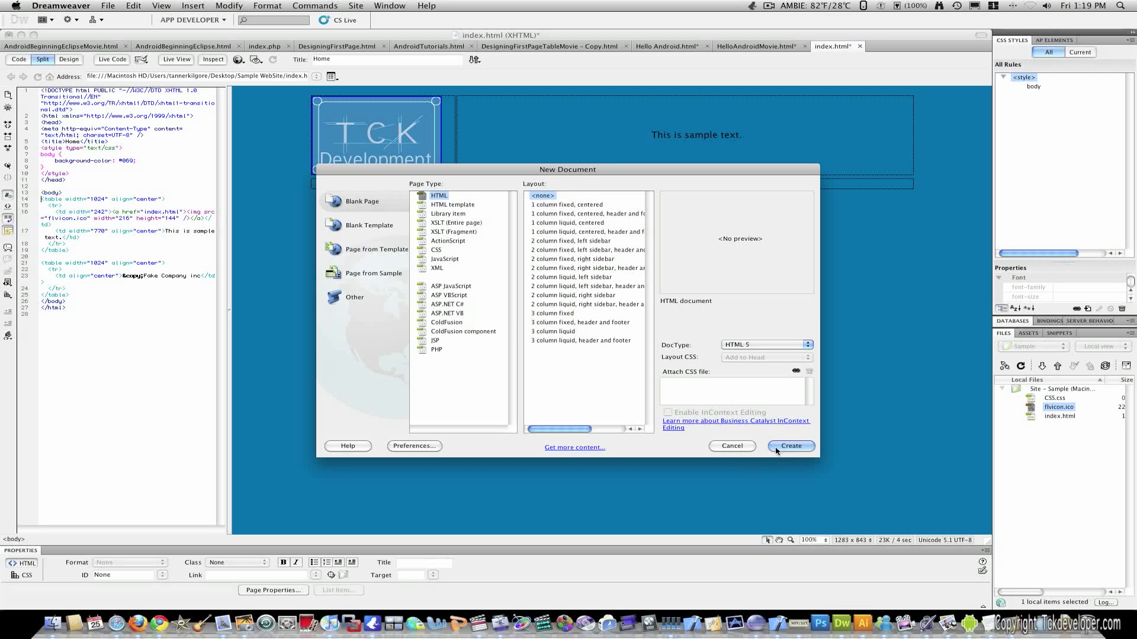
pyautogui.click(791, 446)
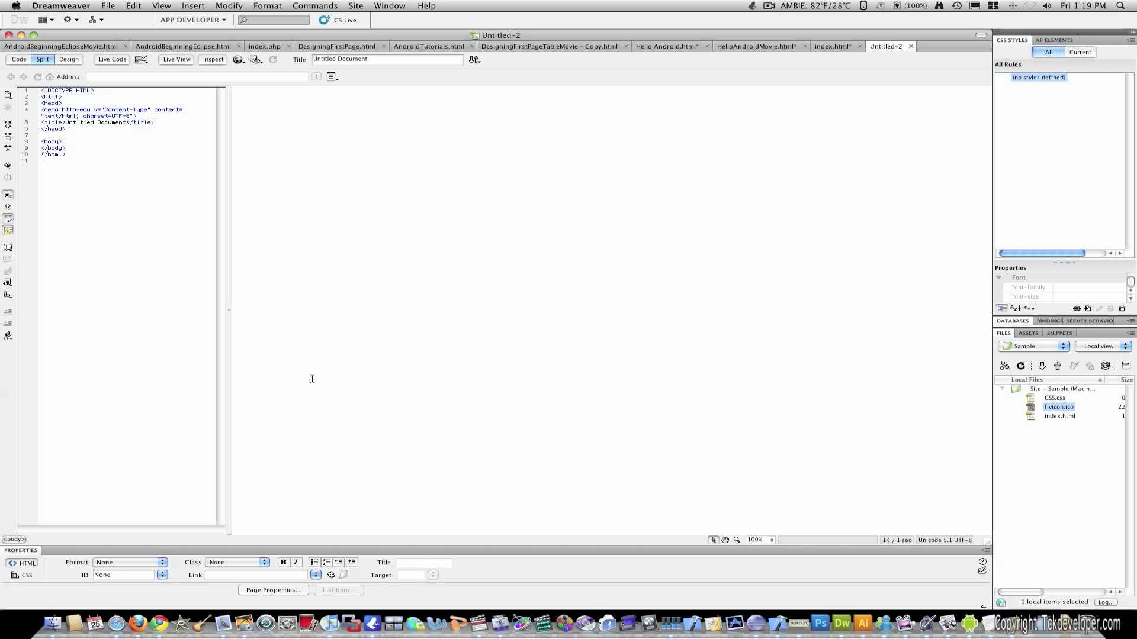
pyautogui.moveTo(315, 519)
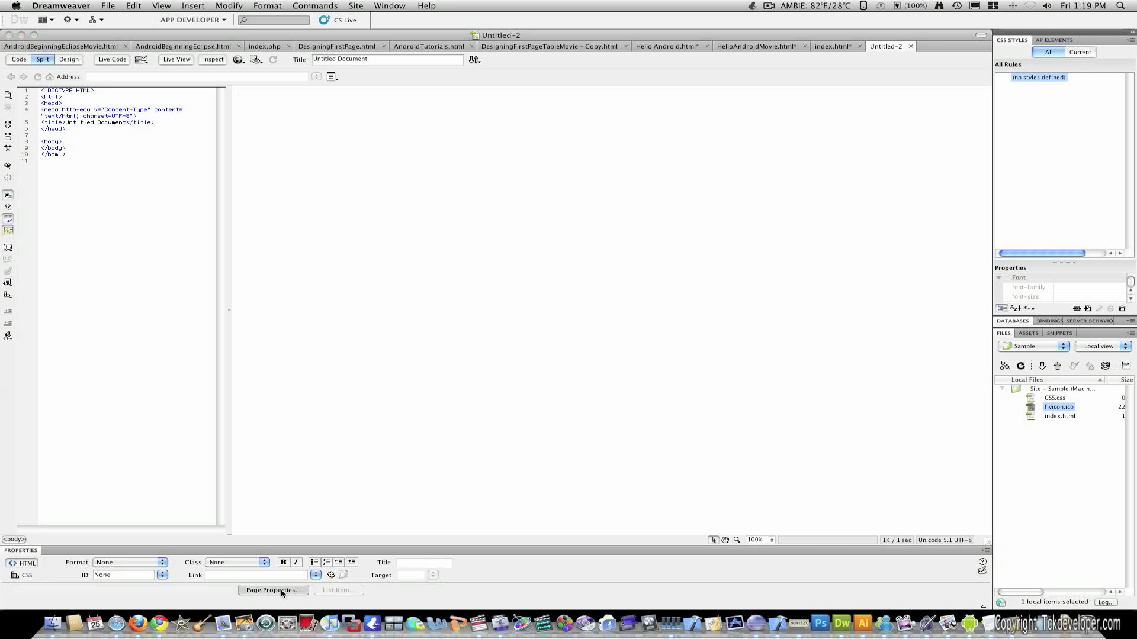
# Step: Set the page background colour to blue #06F in Page Properties
pyautogui.click(274, 591)
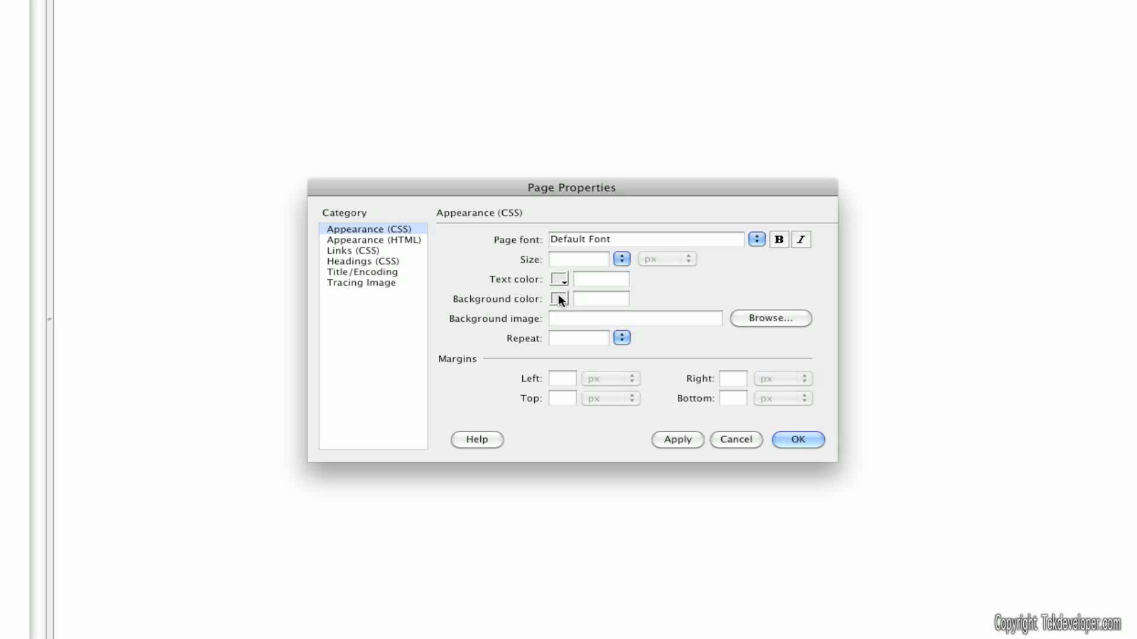
pyautogui.click(559, 299)
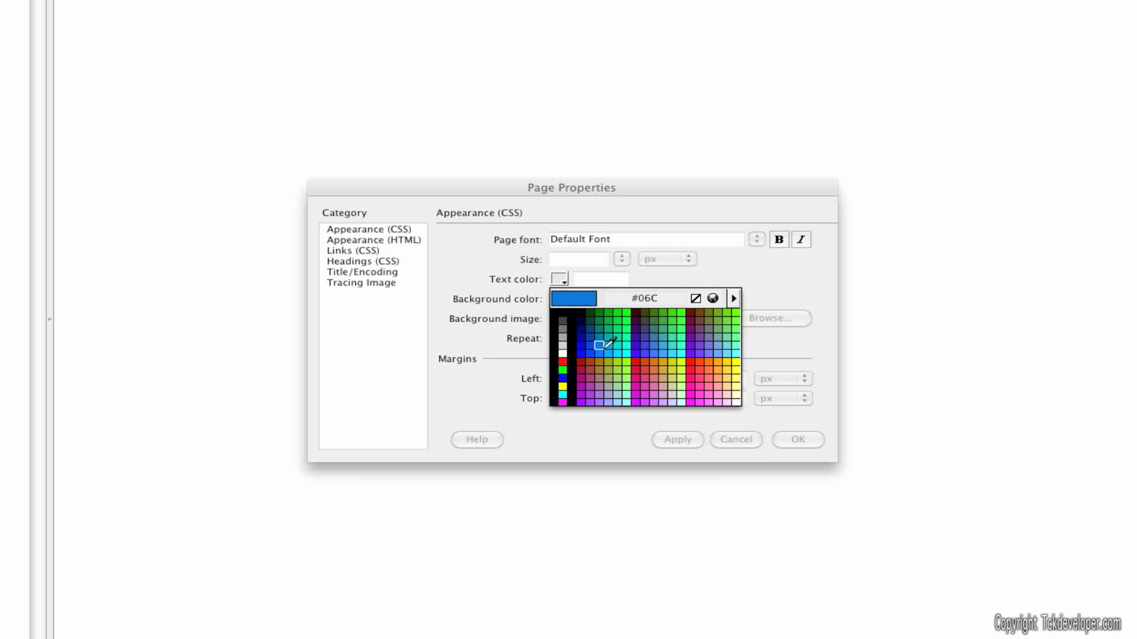
pyautogui.click(603, 341)
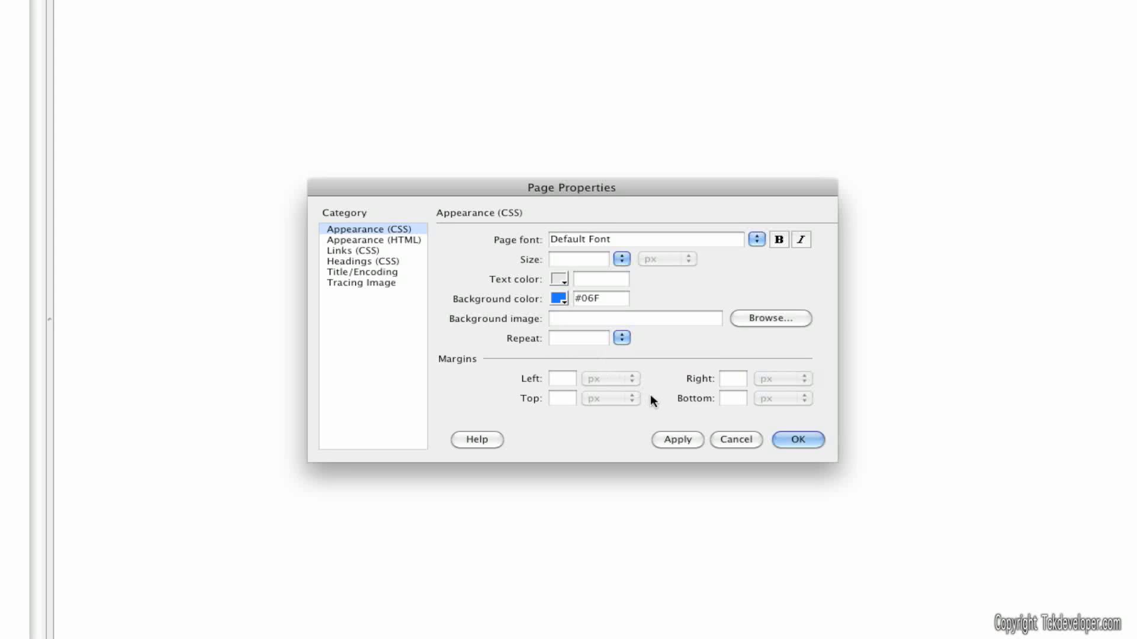
pyautogui.click(797, 439)
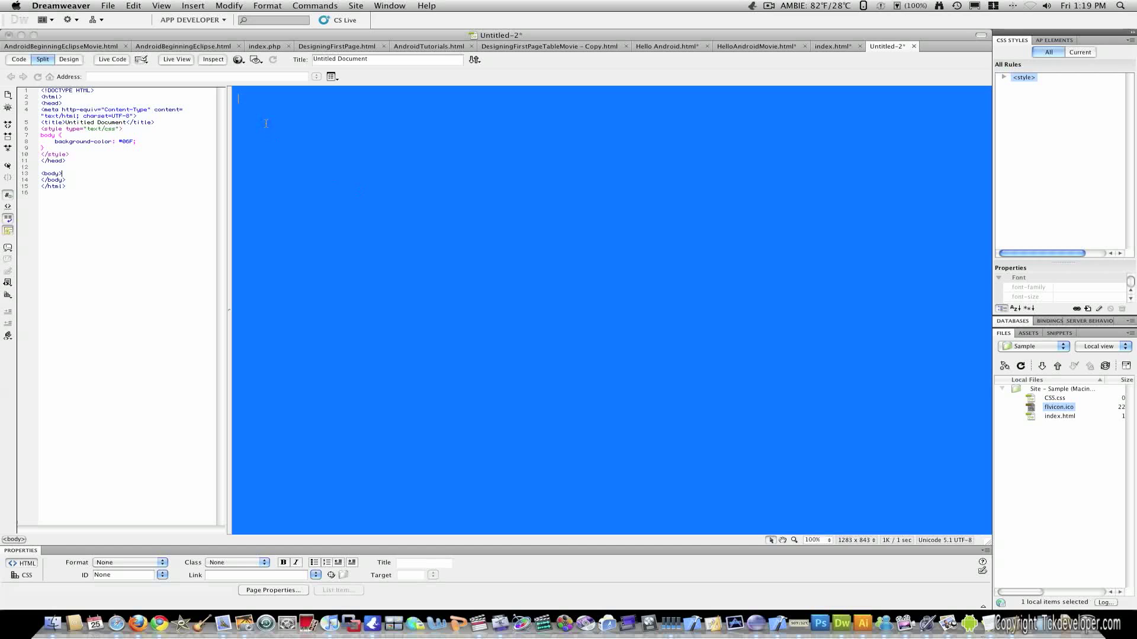
pyautogui.moveTo(476, 288)
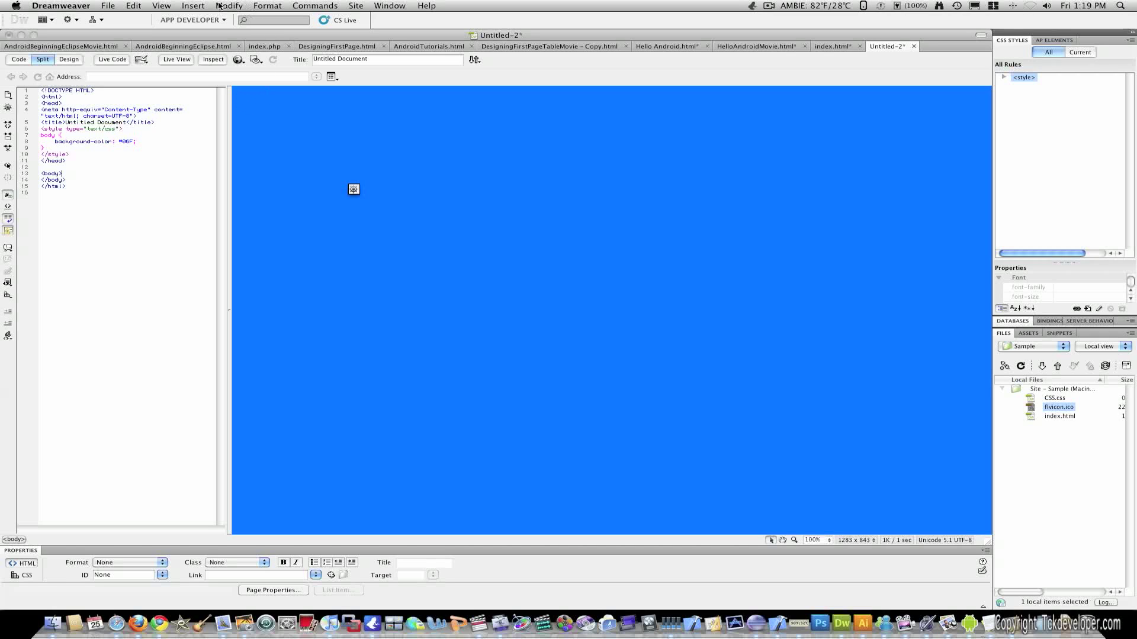
# Step: Insert a div tag with ID 'Main' into the page body
pyautogui.click(192, 6)
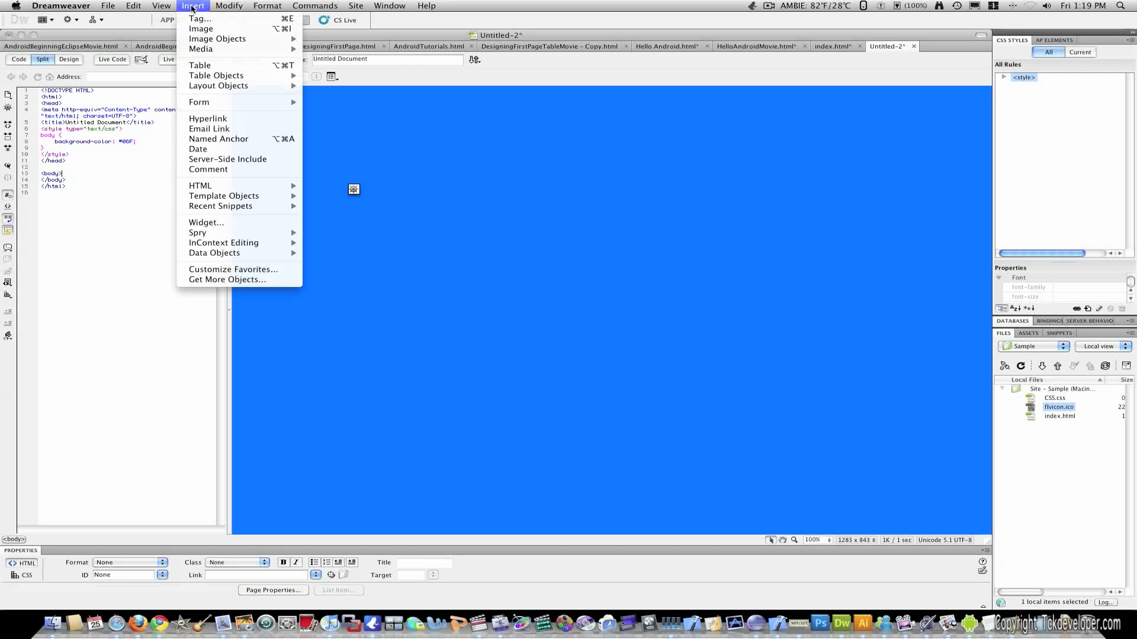
pyautogui.moveTo(219, 86)
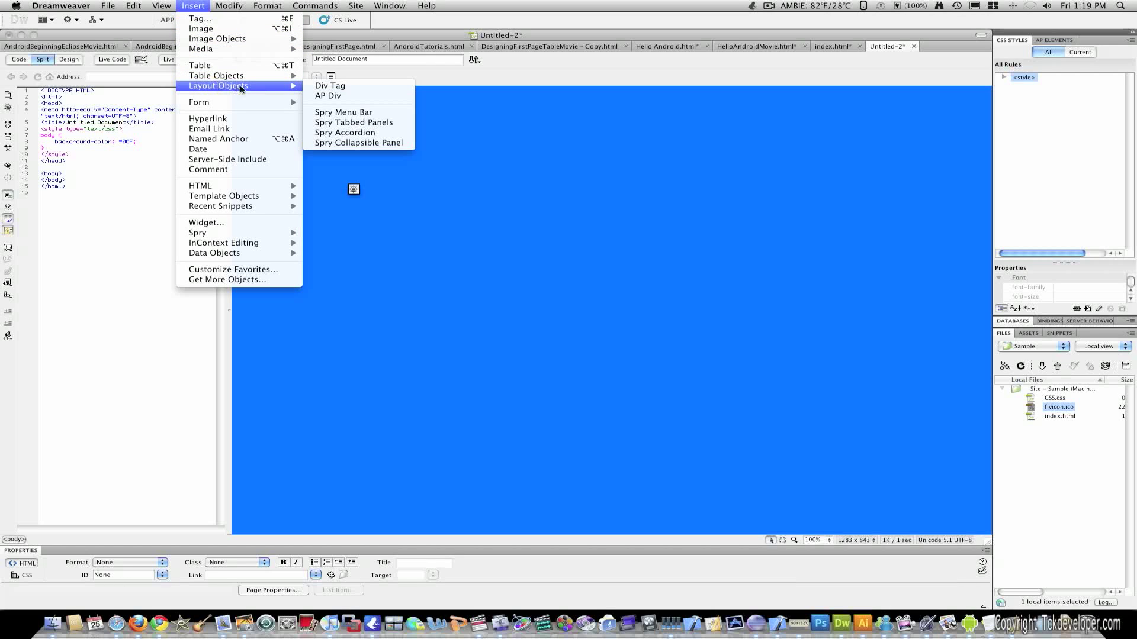
pyautogui.click(329, 86)
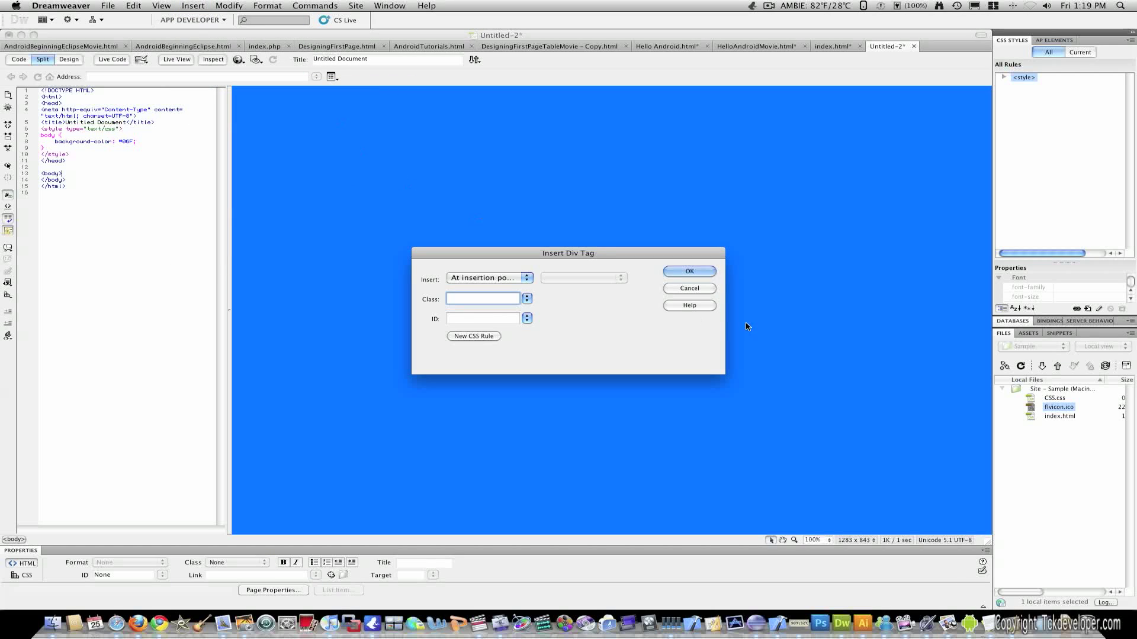
pyautogui.moveTo(458, 283)
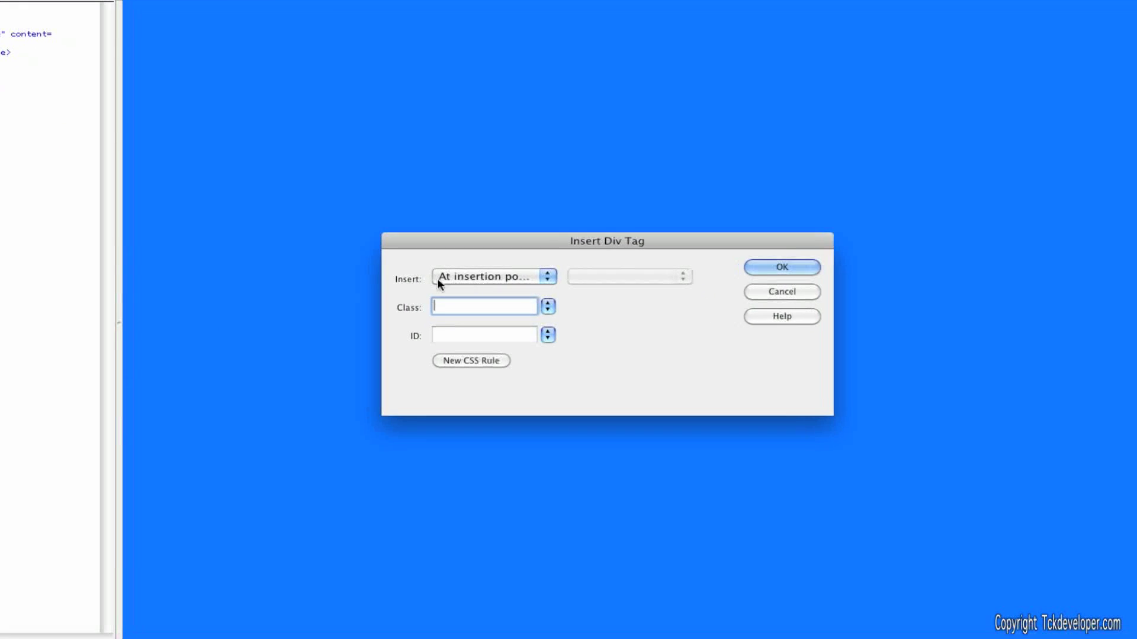
pyautogui.click(482, 334)
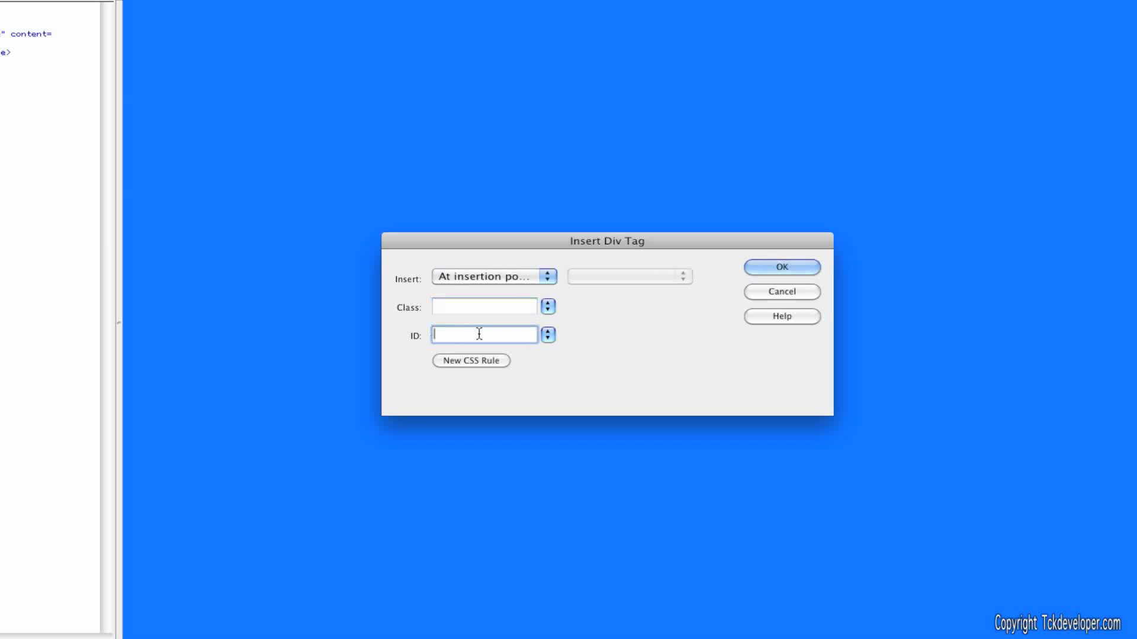
pyautogui.write('Main')
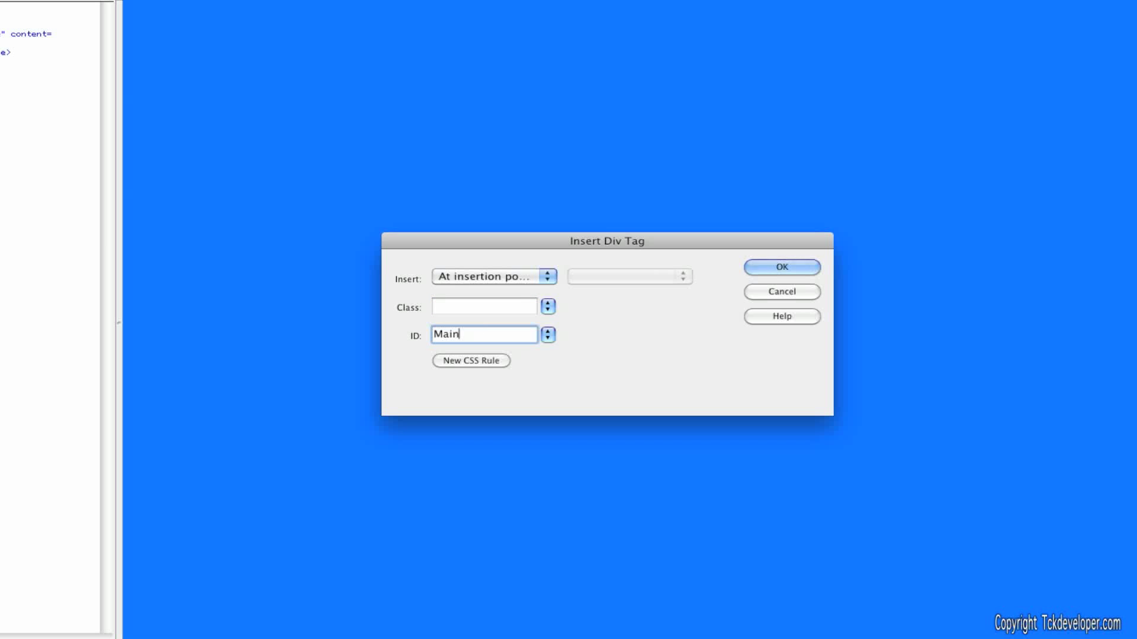
pyautogui.click(781, 267)
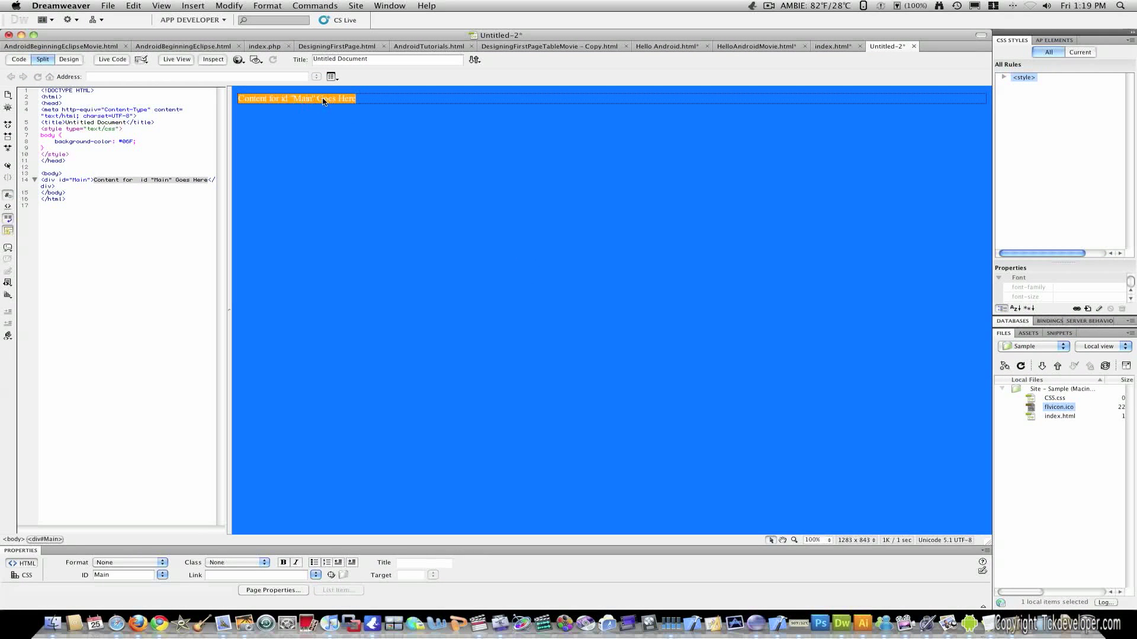
pyautogui.moveTo(371, 106)
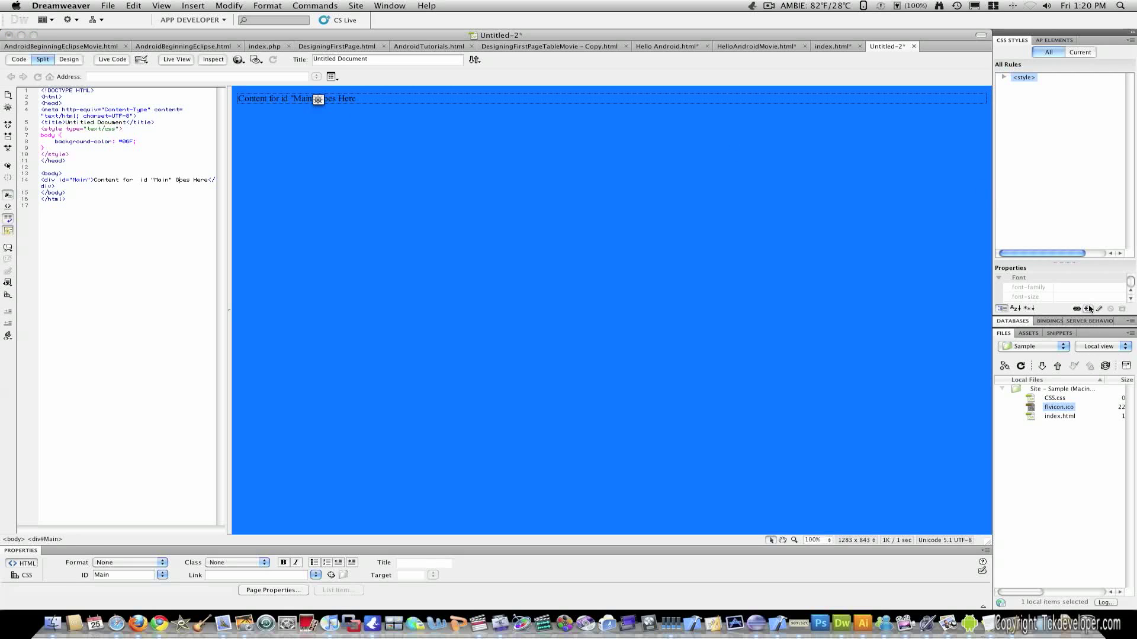
# Step: Define a new #Main CSS rule in a new style sheet saved as Css.css
pyautogui.click(1088, 309)
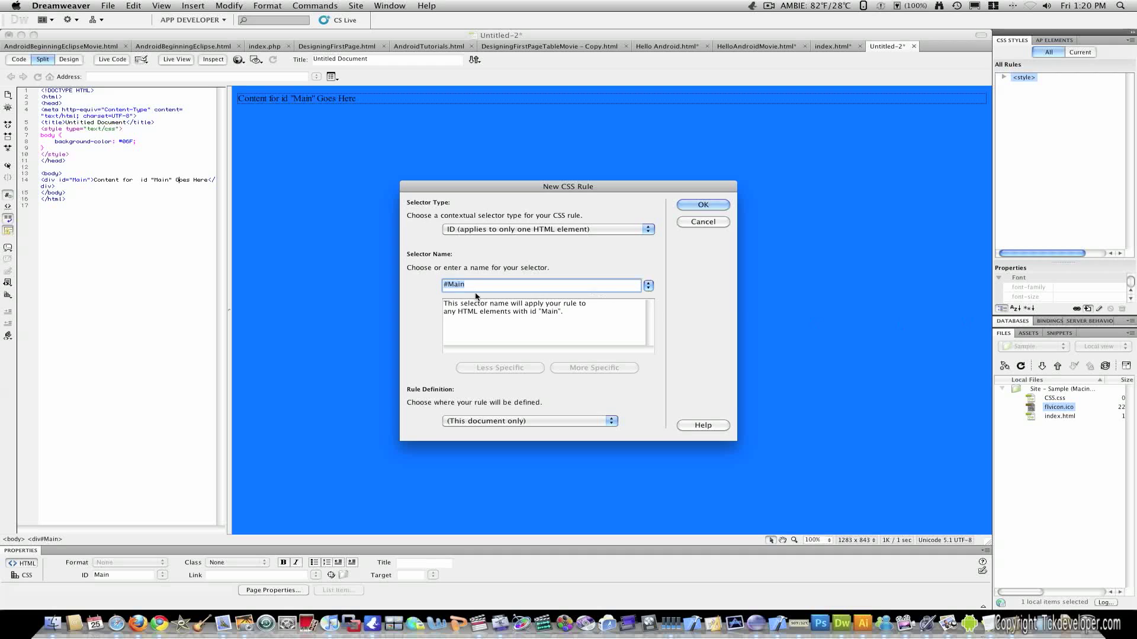
pyautogui.moveTo(456, 237)
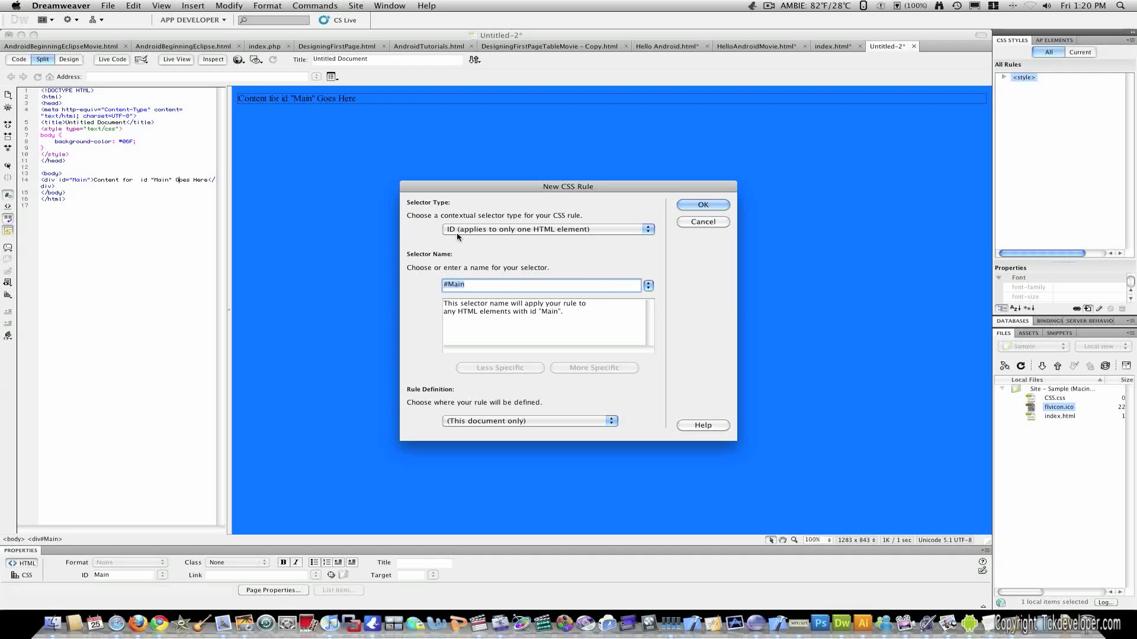
pyautogui.moveTo(464, 293)
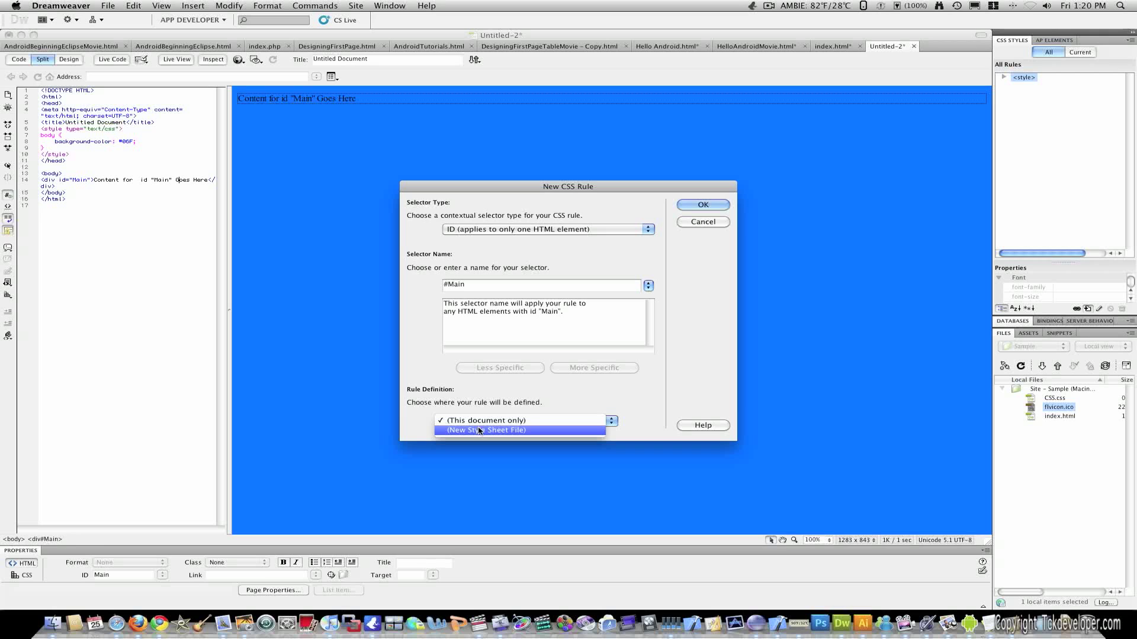
pyautogui.click(485, 430)
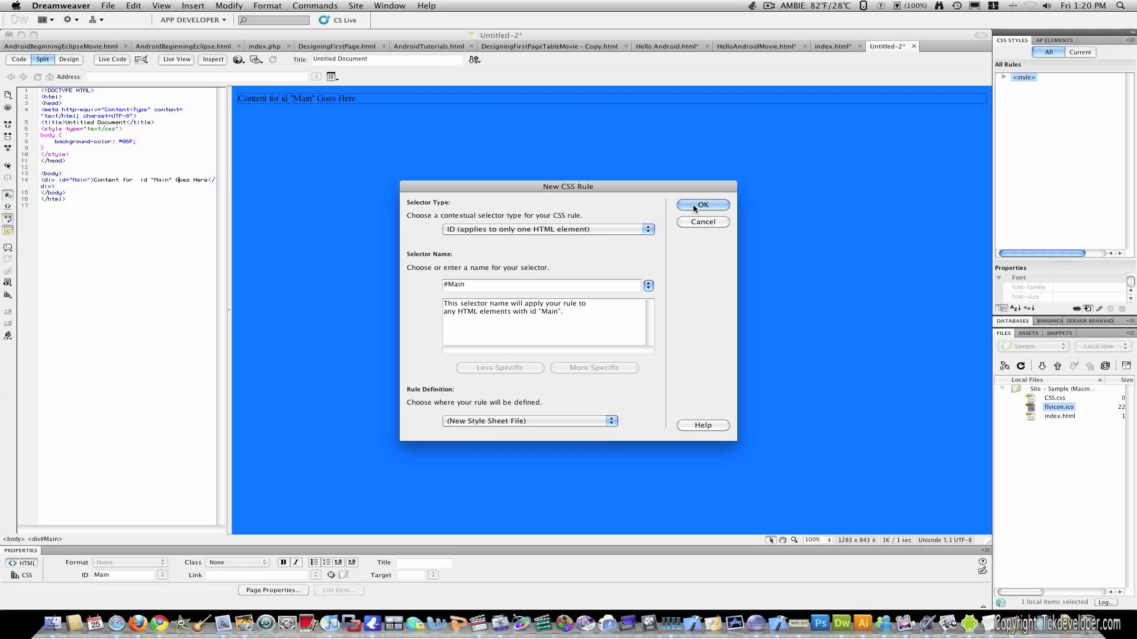
pyautogui.click(701, 205)
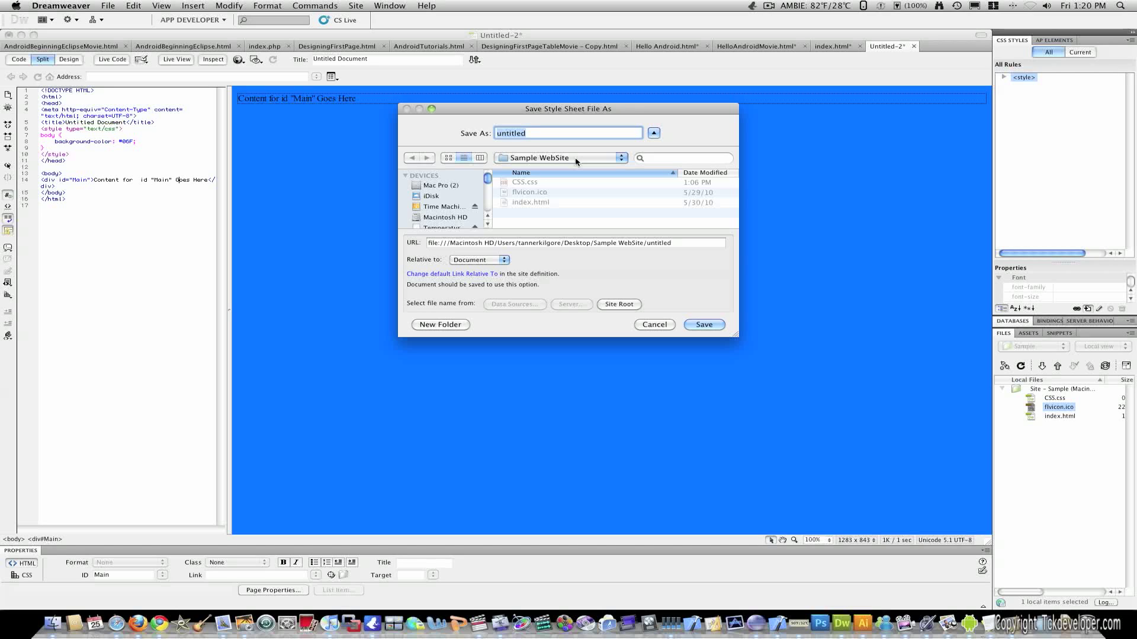
pyautogui.write('C')
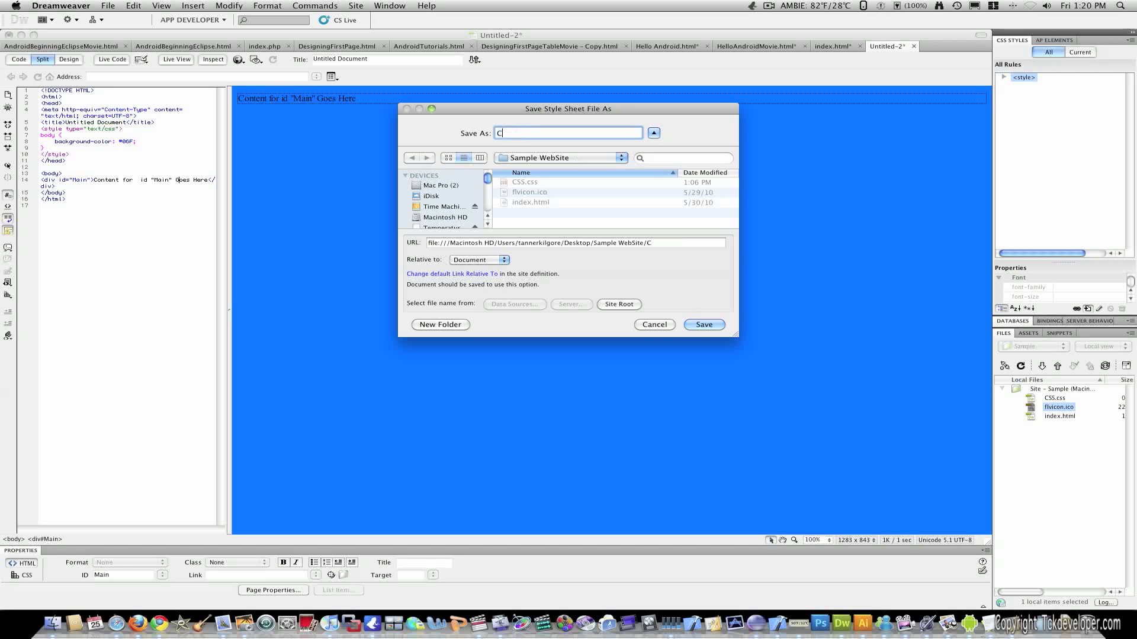
pyautogui.write('ss')
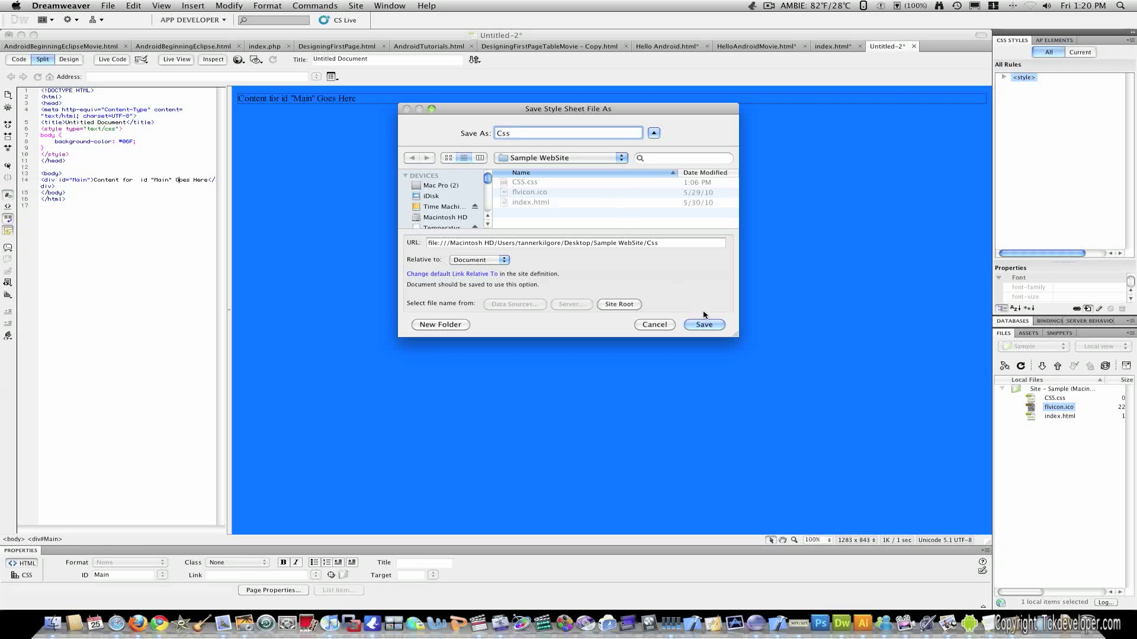
pyautogui.click(702, 324)
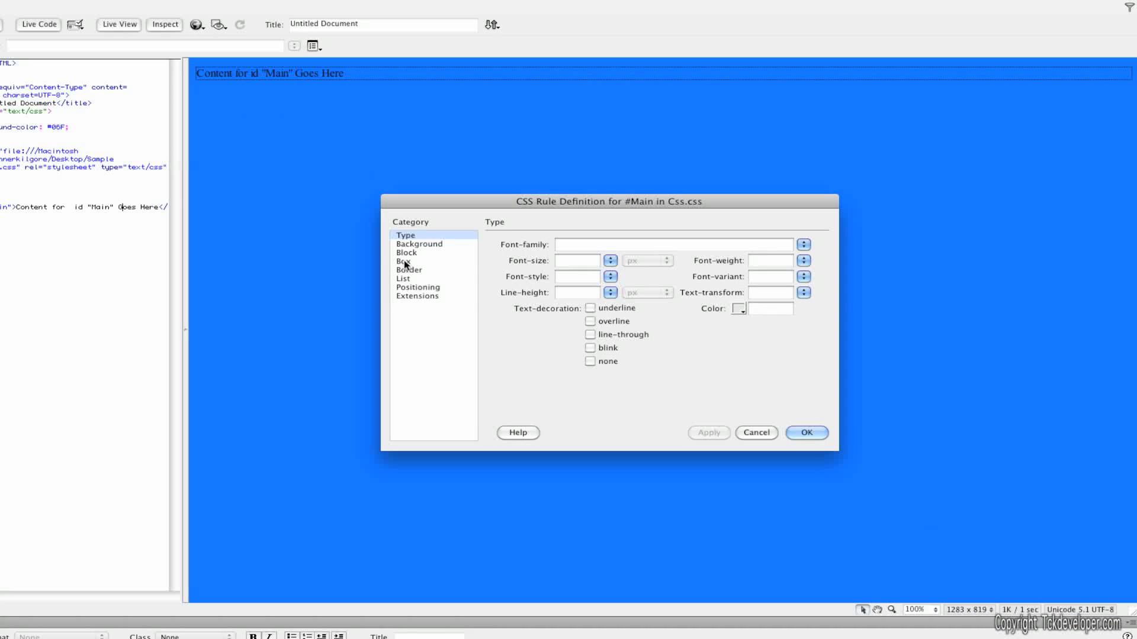
# Step: Set the Main div's width to 1024 px in the Box category
pyautogui.click(405, 262)
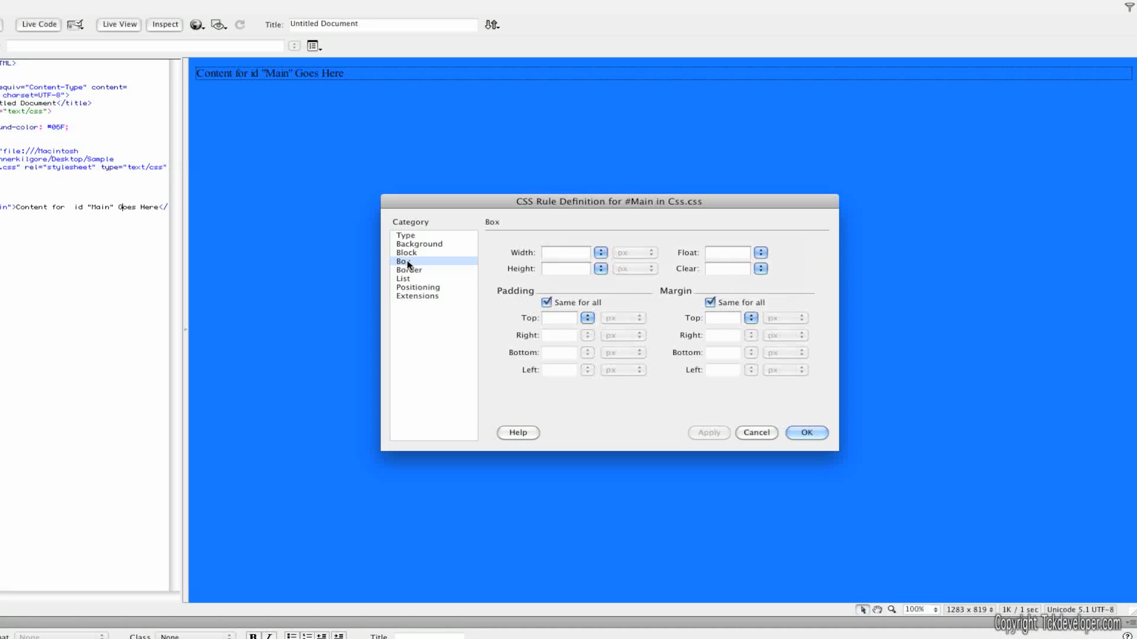
pyautogui.click(564, 253)
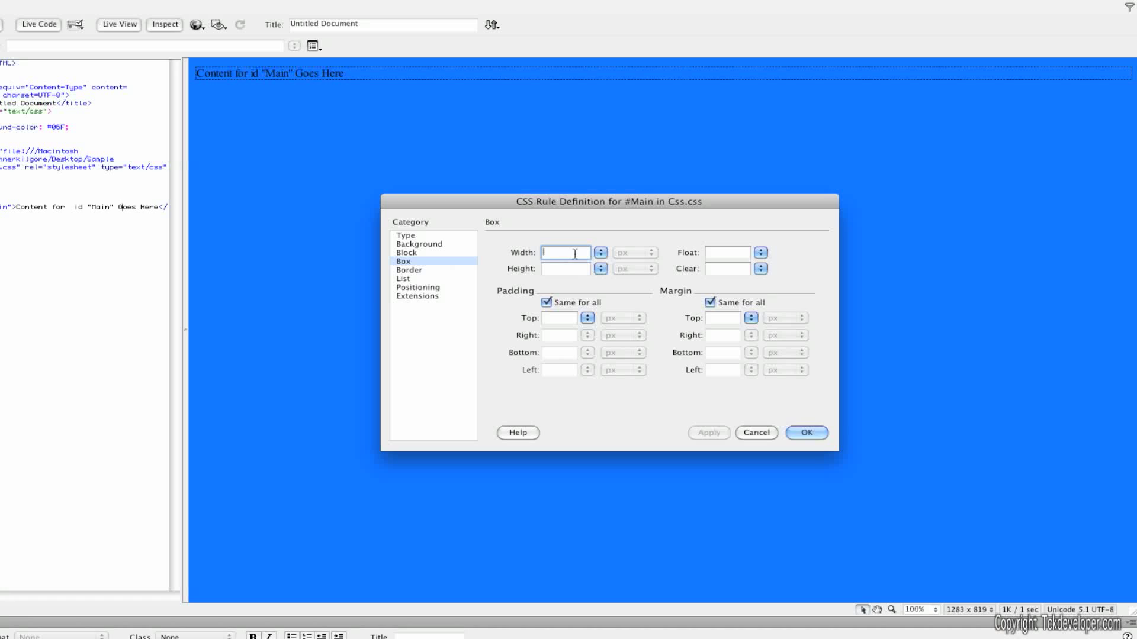
pyautogui.write('10')
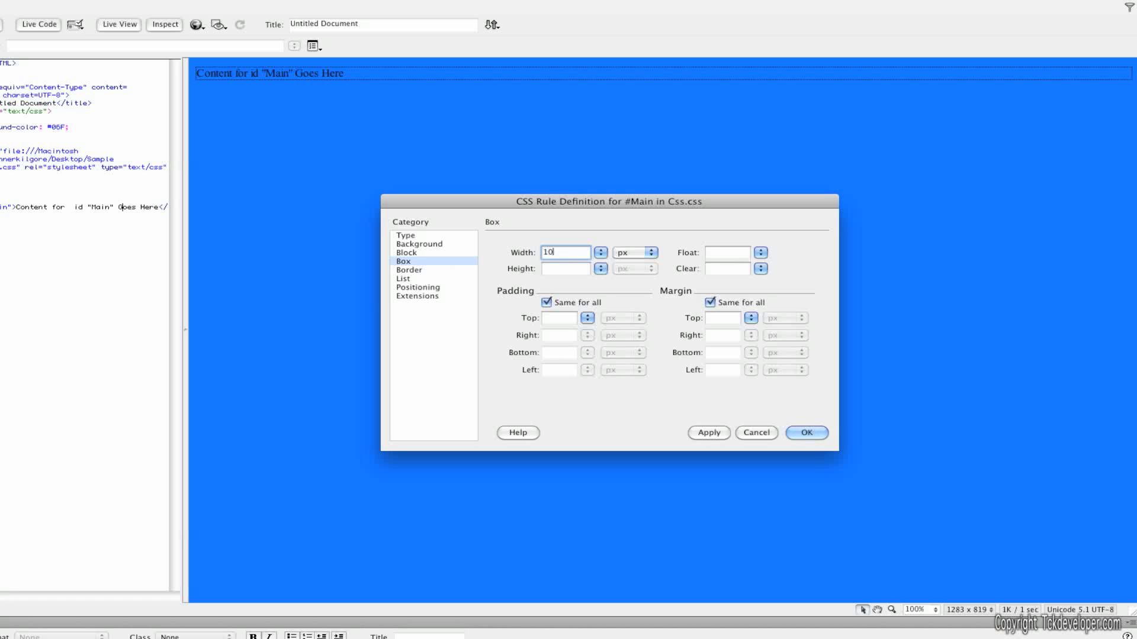
pyautogui.write('24')
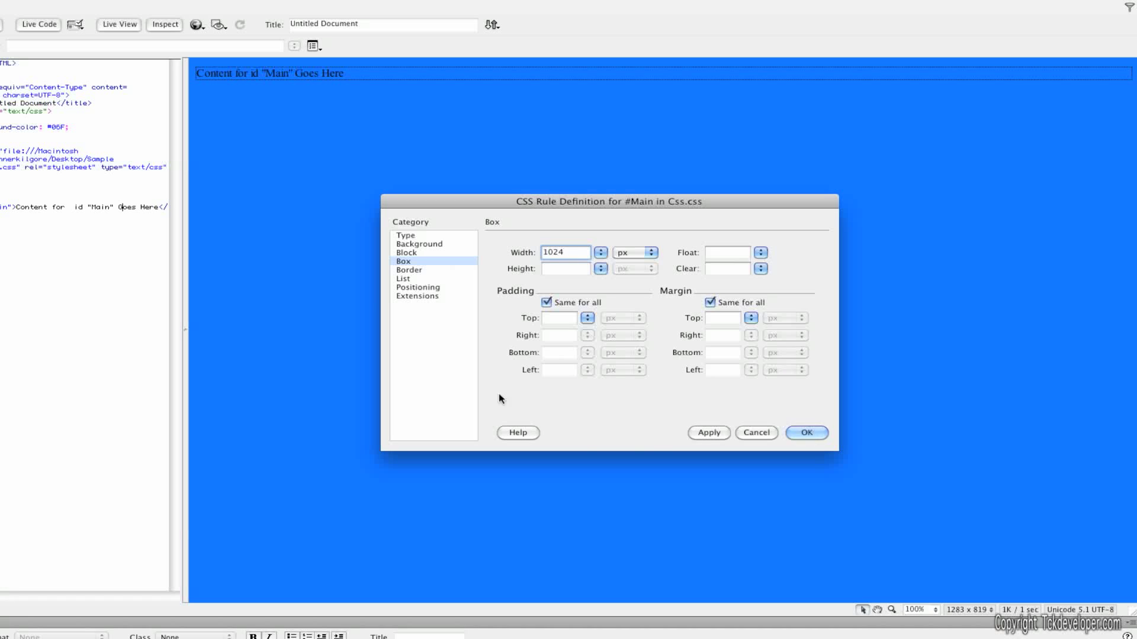
pyautogui.click(708, 432)
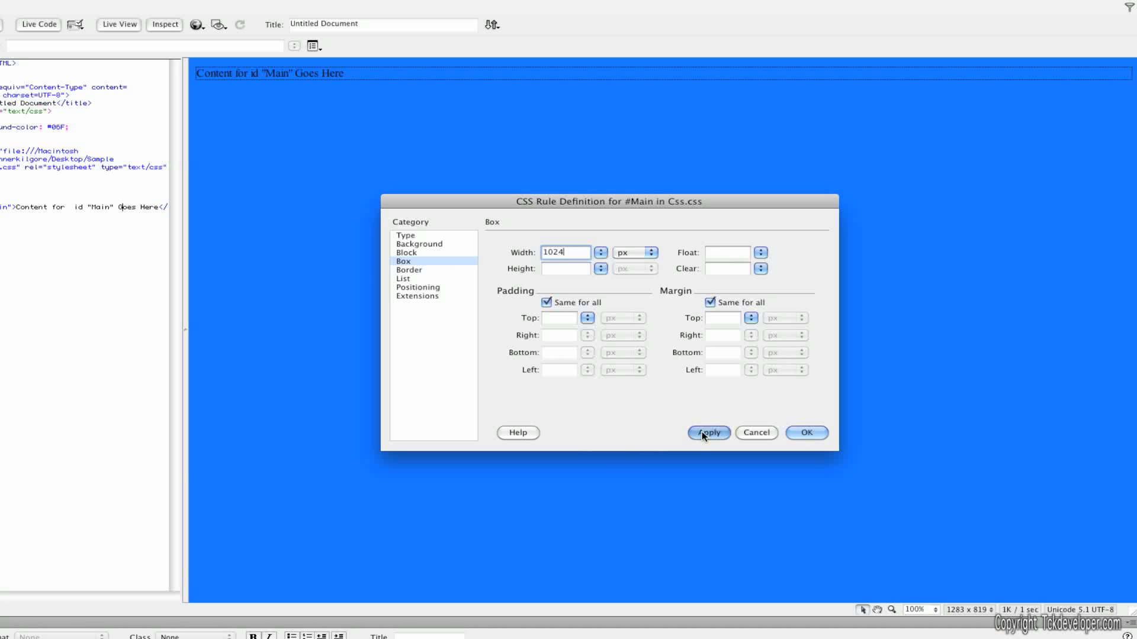
pyautogui.click(708, 432)
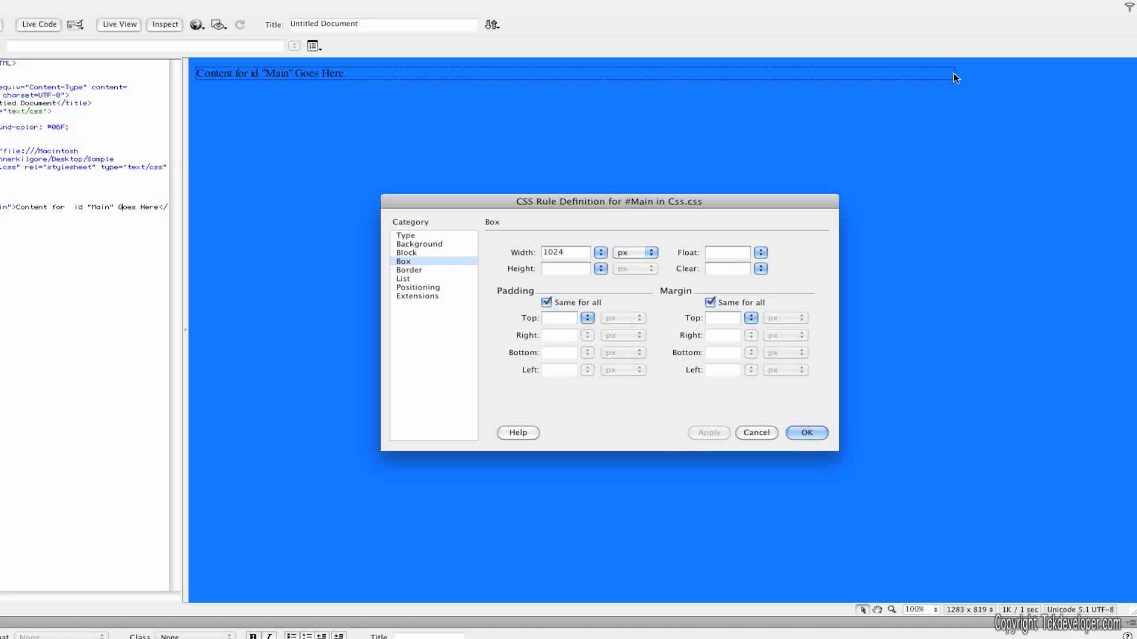
pyautogui.moveTo(944, 85)
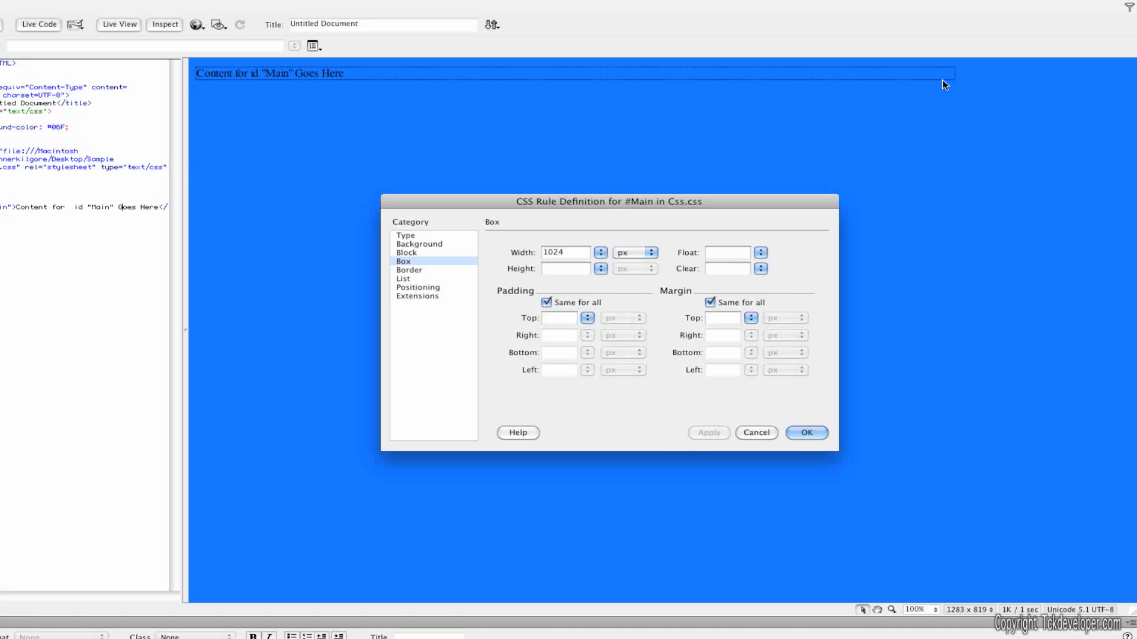
pyautogui.moveTo(411, 266)
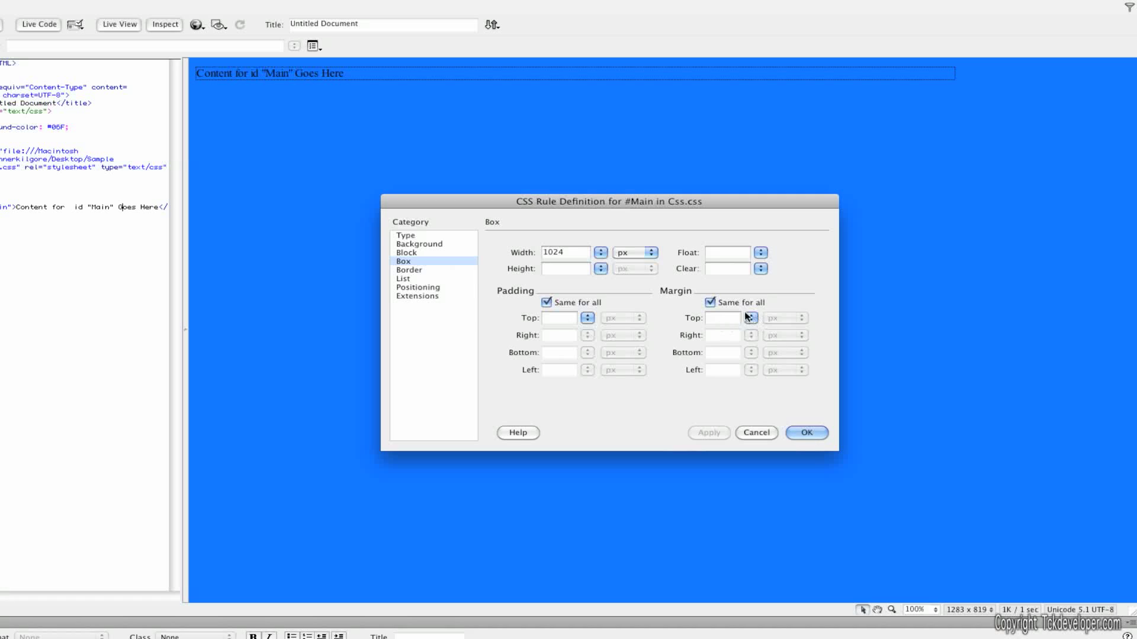
# Step: Set the right and left margins individually to auto and confirm the rule
pyautogui.click(709, 303)
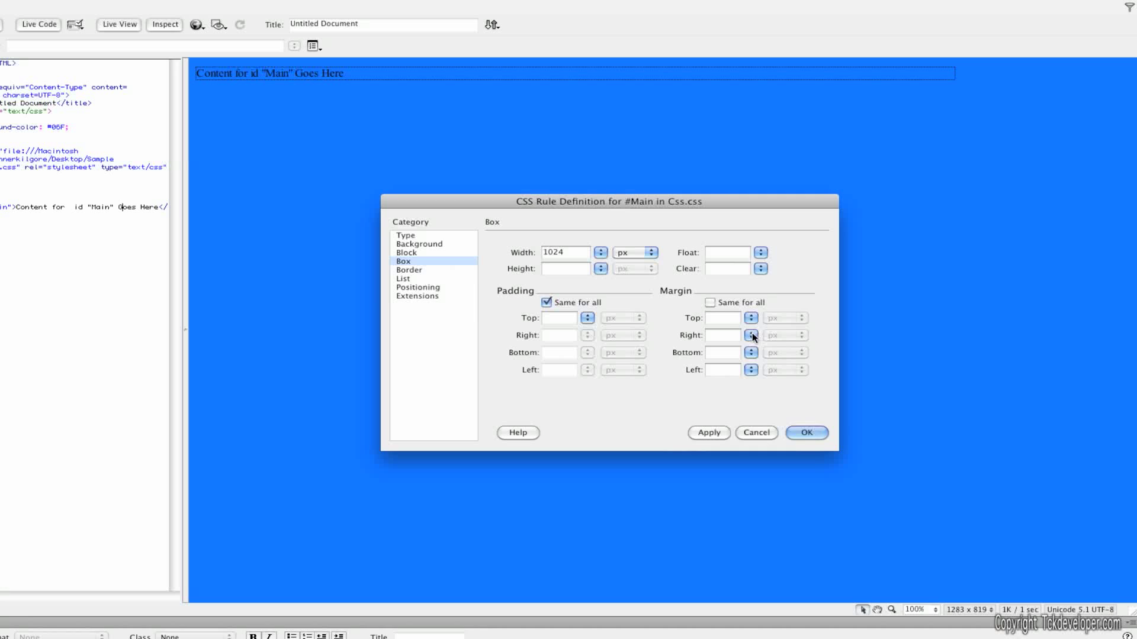
pyautogui.click(751, 335)
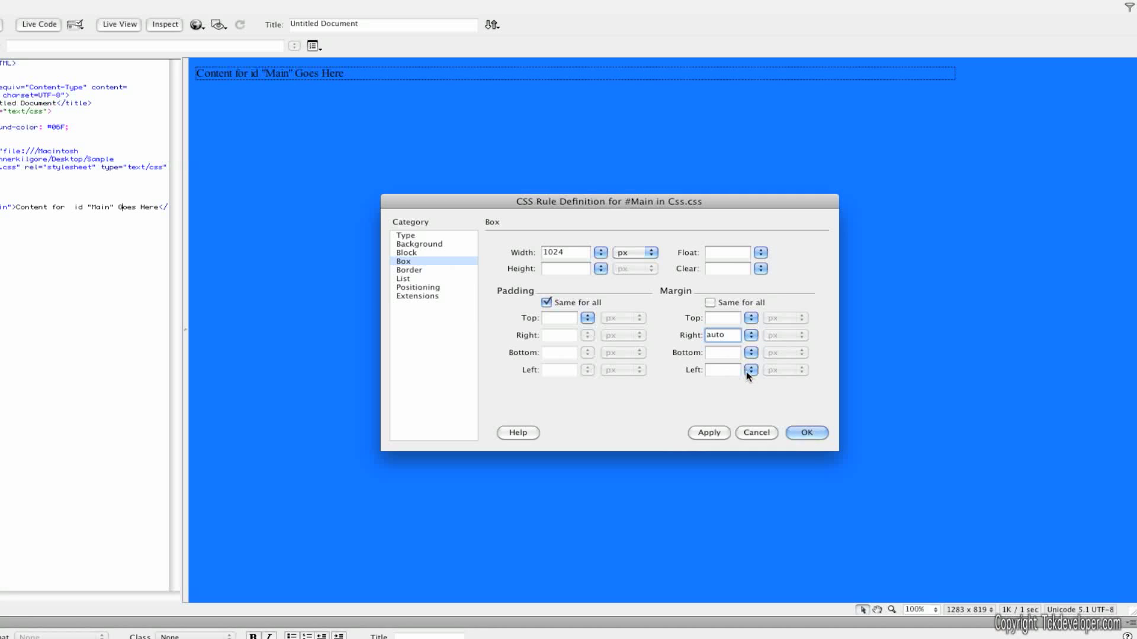
pyautogui.click(720, 370)
pyautogui.write('auto')
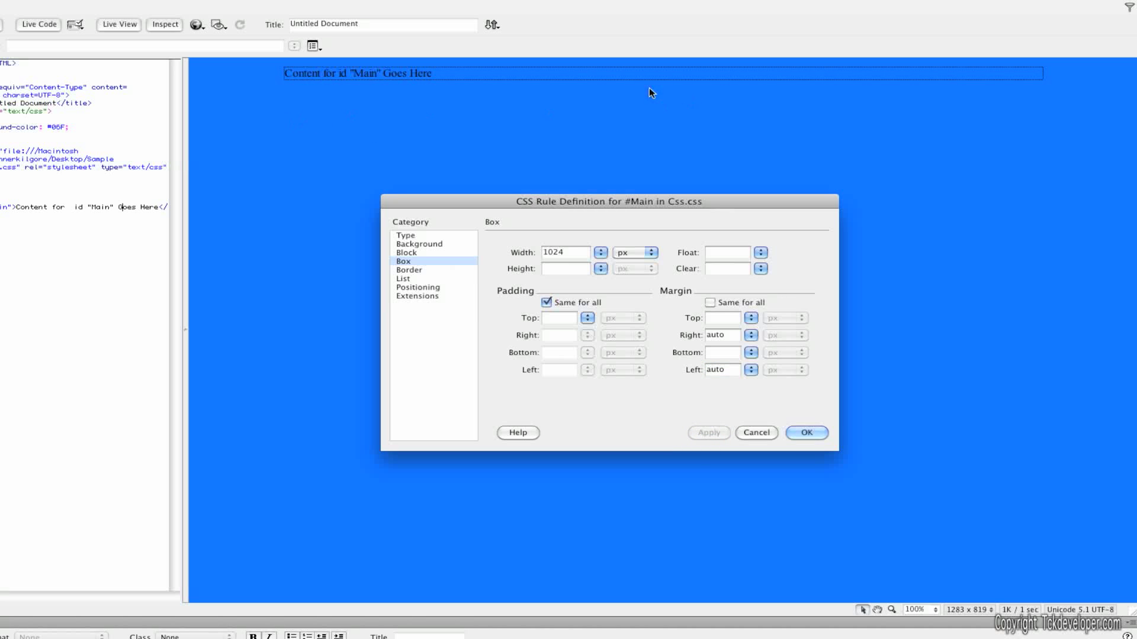
pyautogui.click(805, 432)
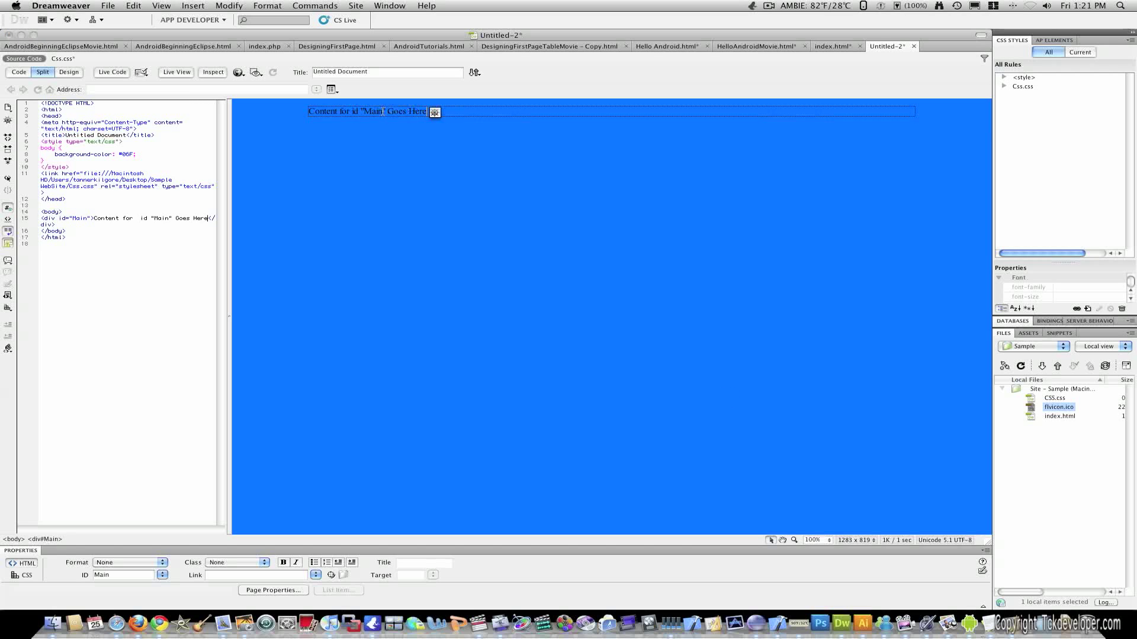
pyautogui.moveTo(417, 117)
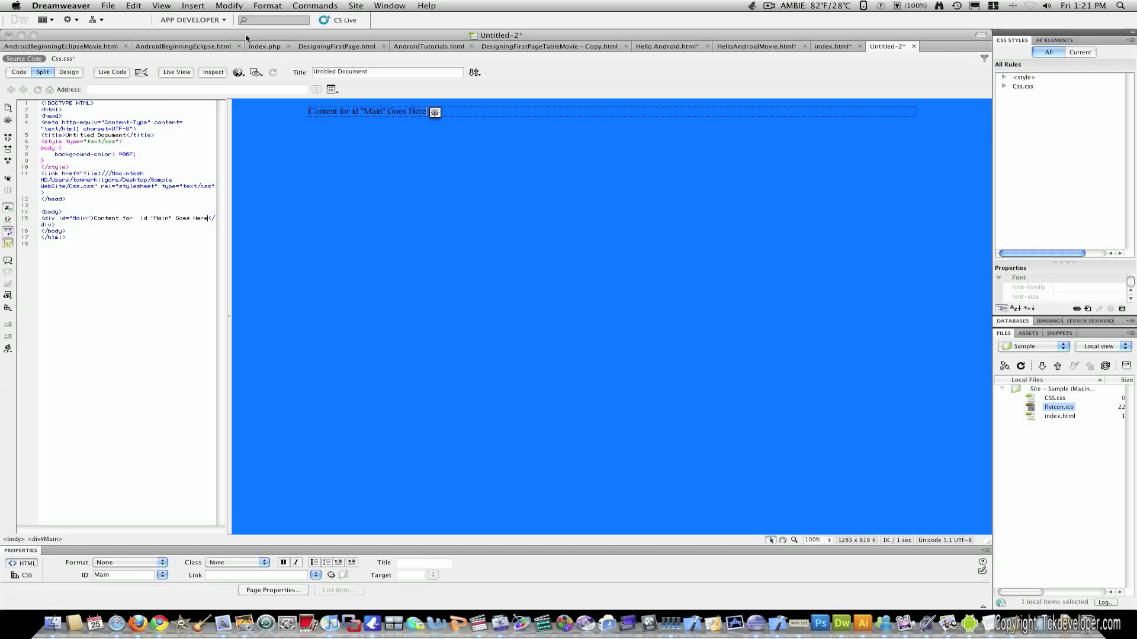
pyautogui.moveTo(194, 9)
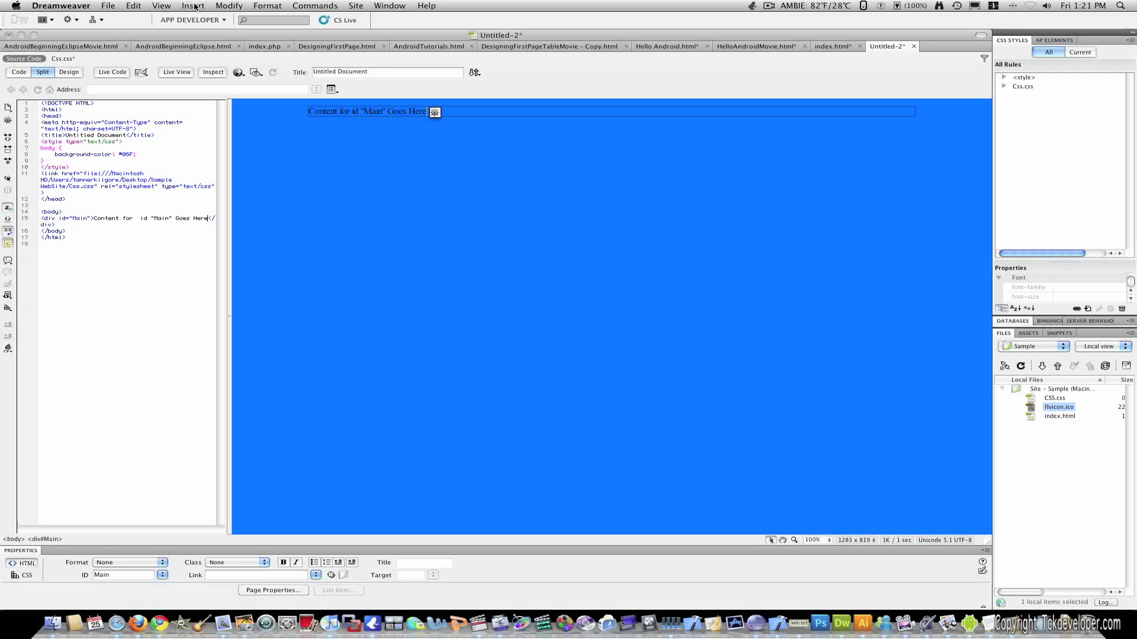
pyautogui.click(191, 5)
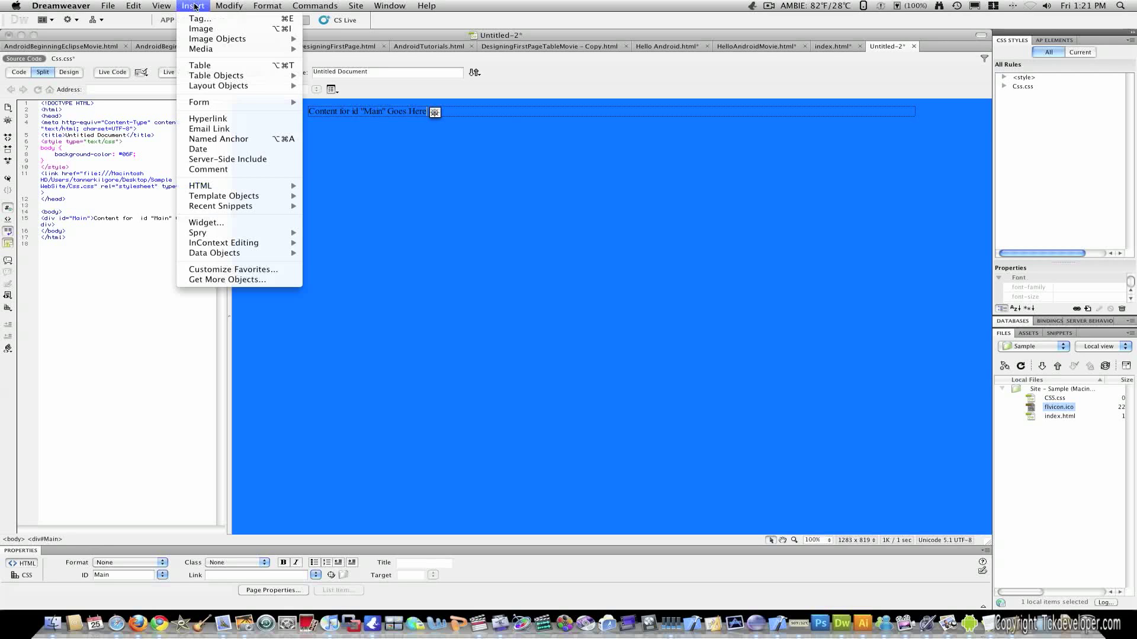
pyautogui.moveTo(218, 85)
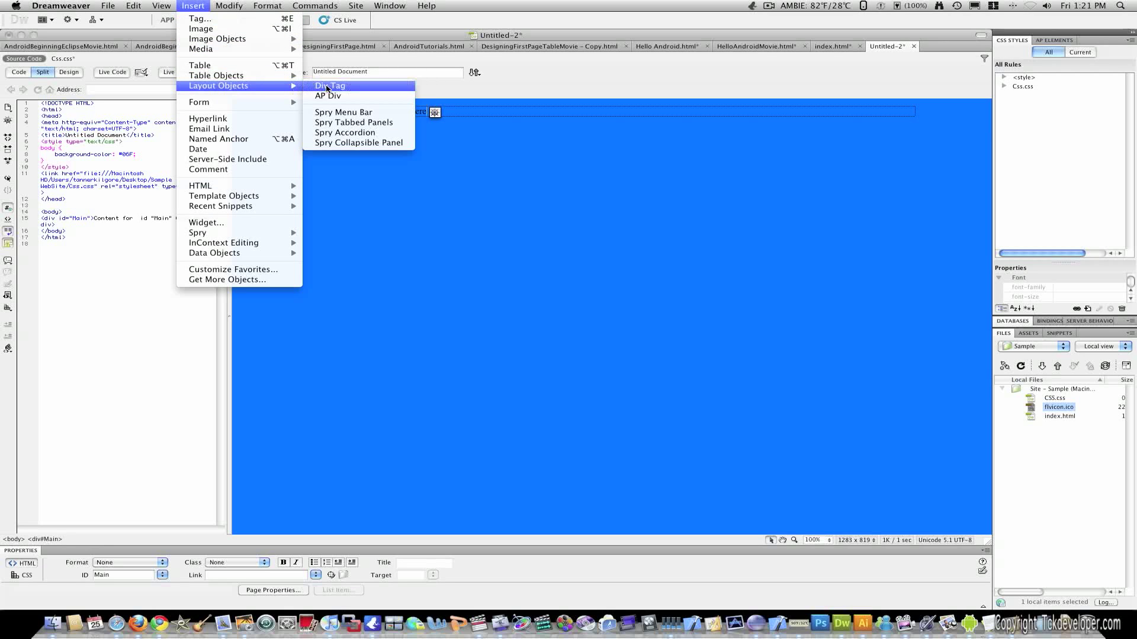
pyautogui.click(330, 85)
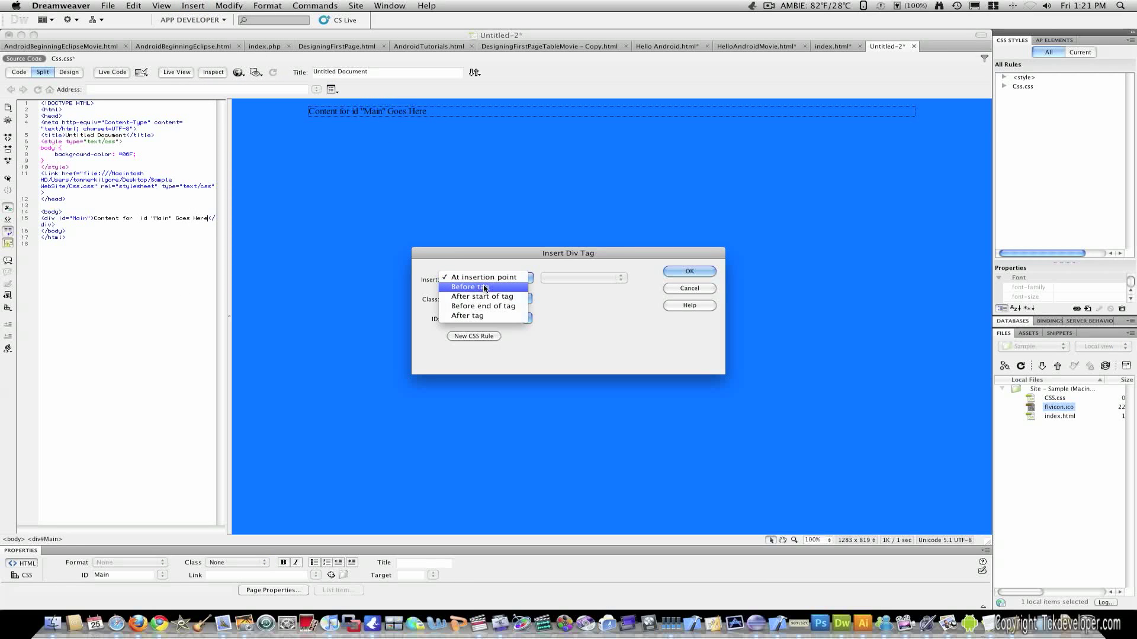
pyautogui.click(481, 296)
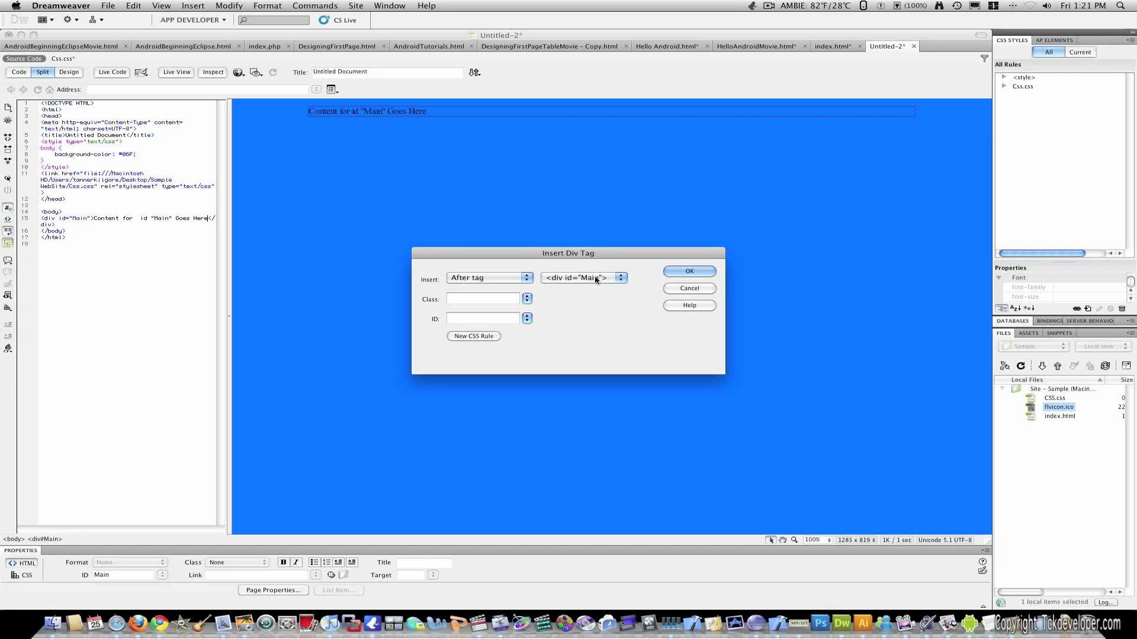
pyautogui.moveTo(491, 318)
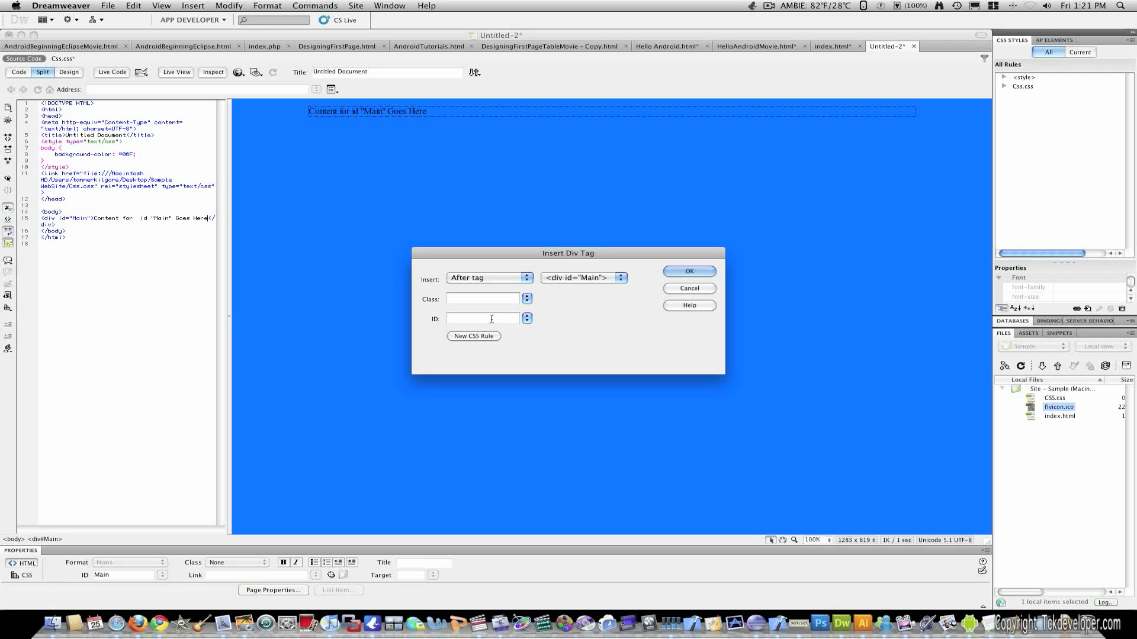
pyautogui.write('Lo')
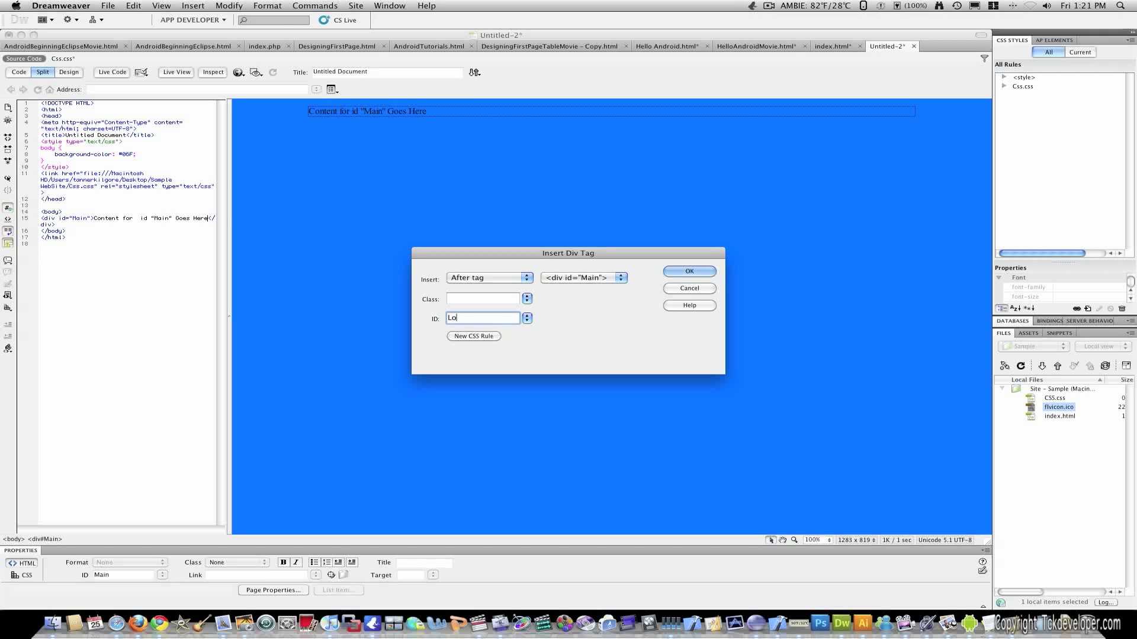
pyautogui.write('go')
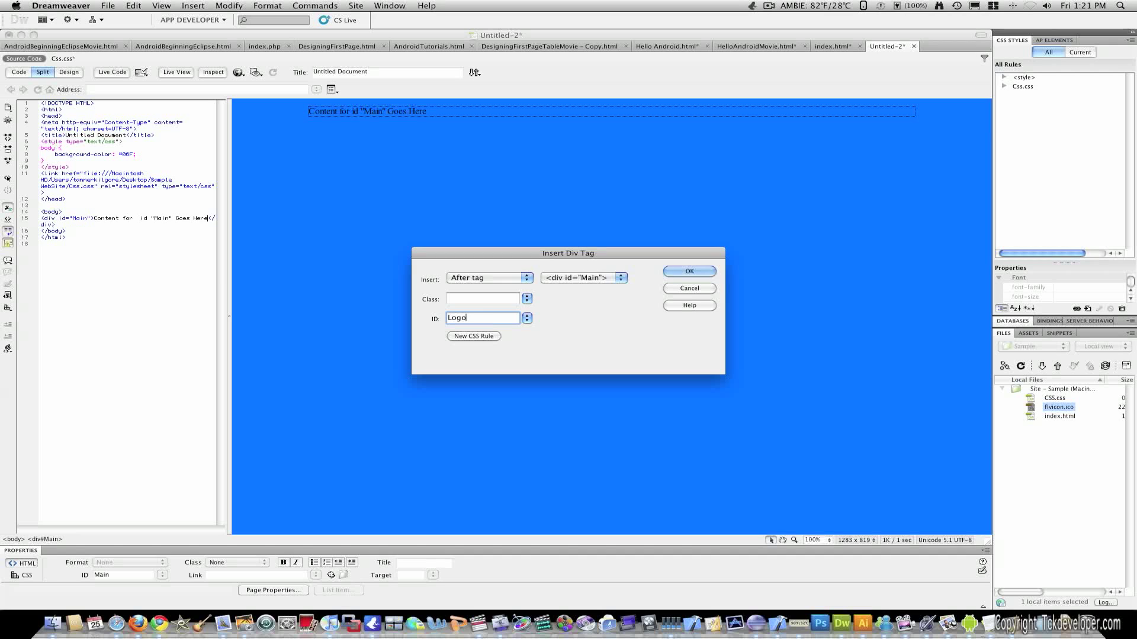
pyautogui.click(687, 270)
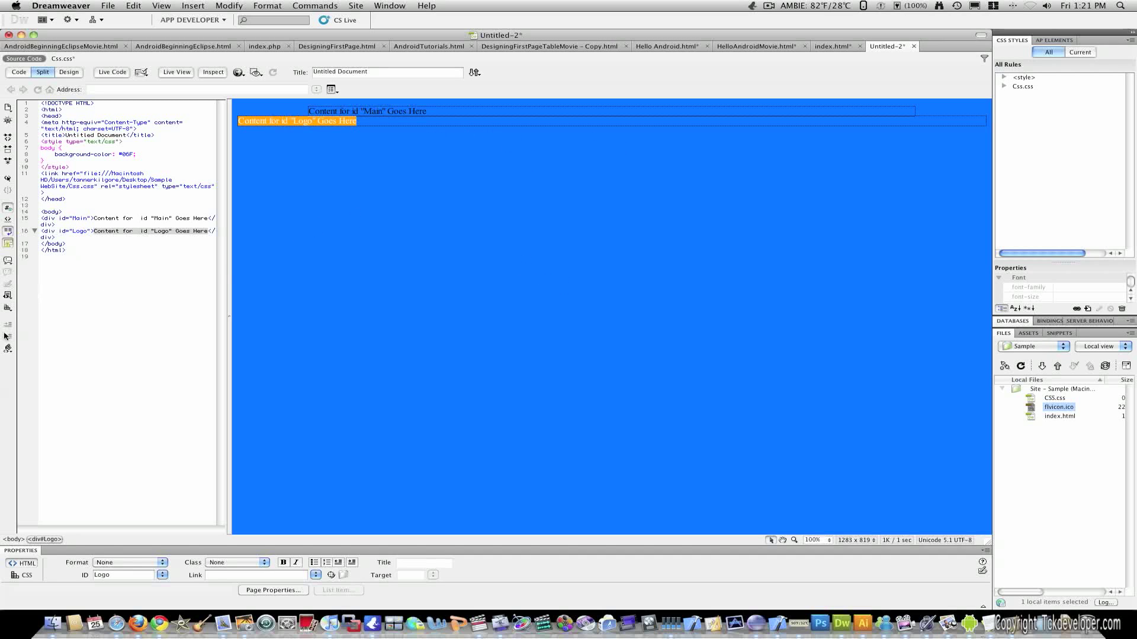
pyautogui.click(98, 234)
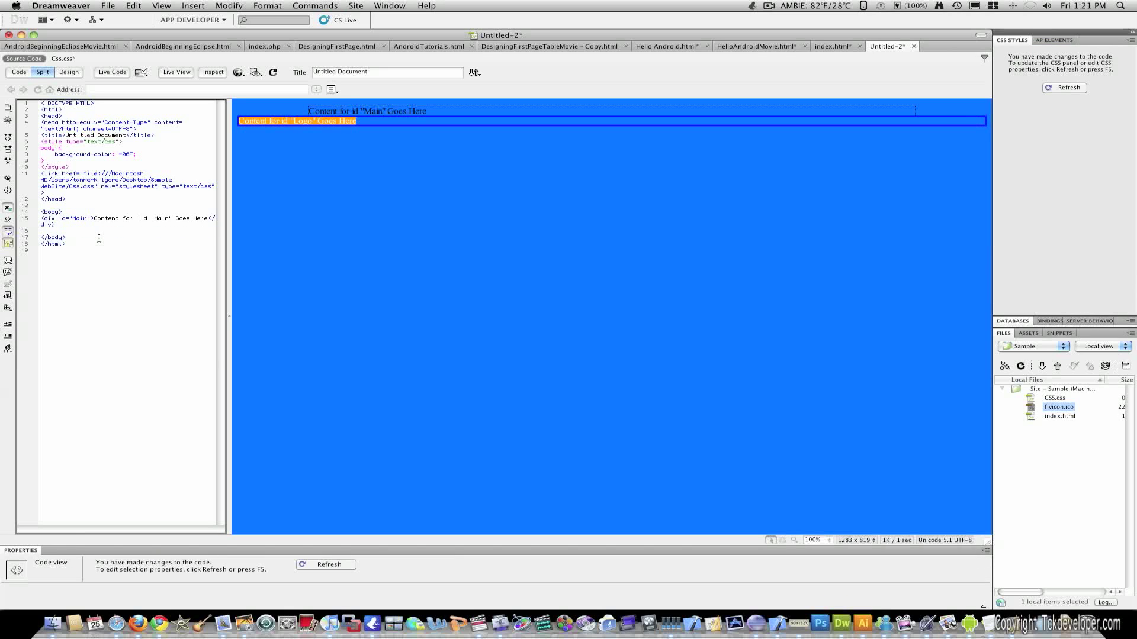
pyautogui.click(368, 120)
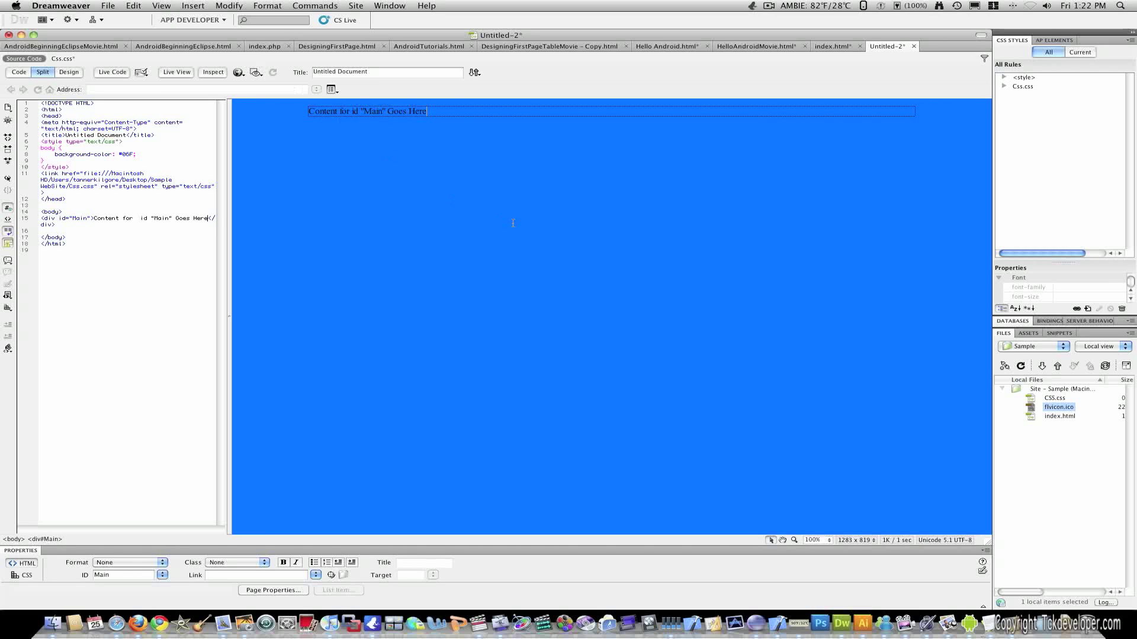
pyautogui.moveTo(443, 141)
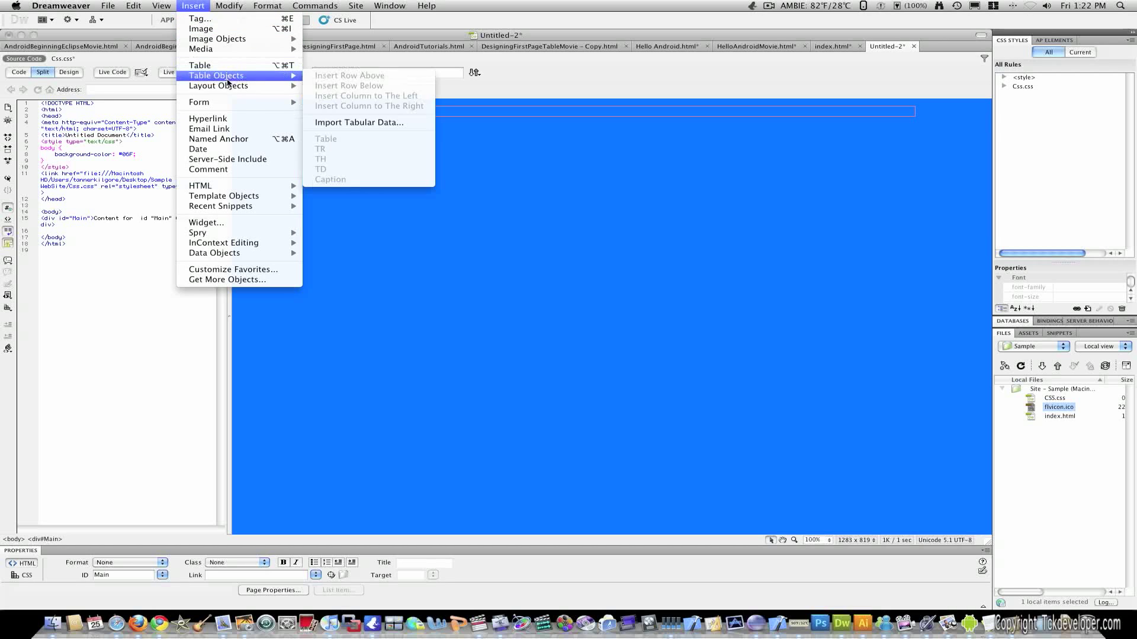
pyautogui.moveTo(219, 85)
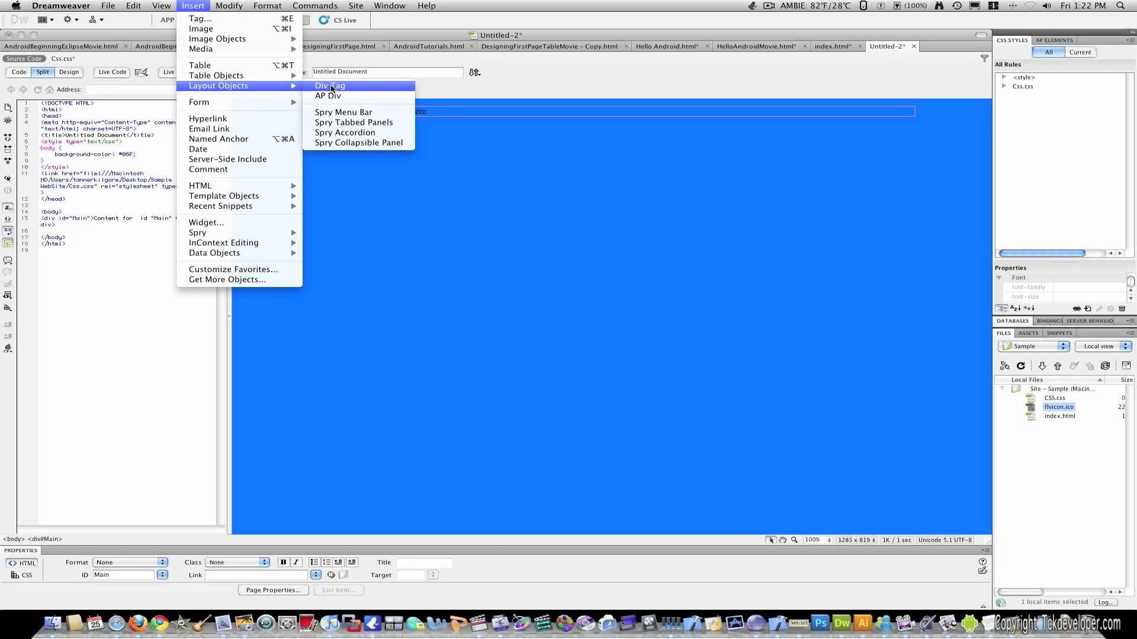
# Step: Insert a div with ID 'Logo' before the end of the Main div
pyautogui.click(330, 85)
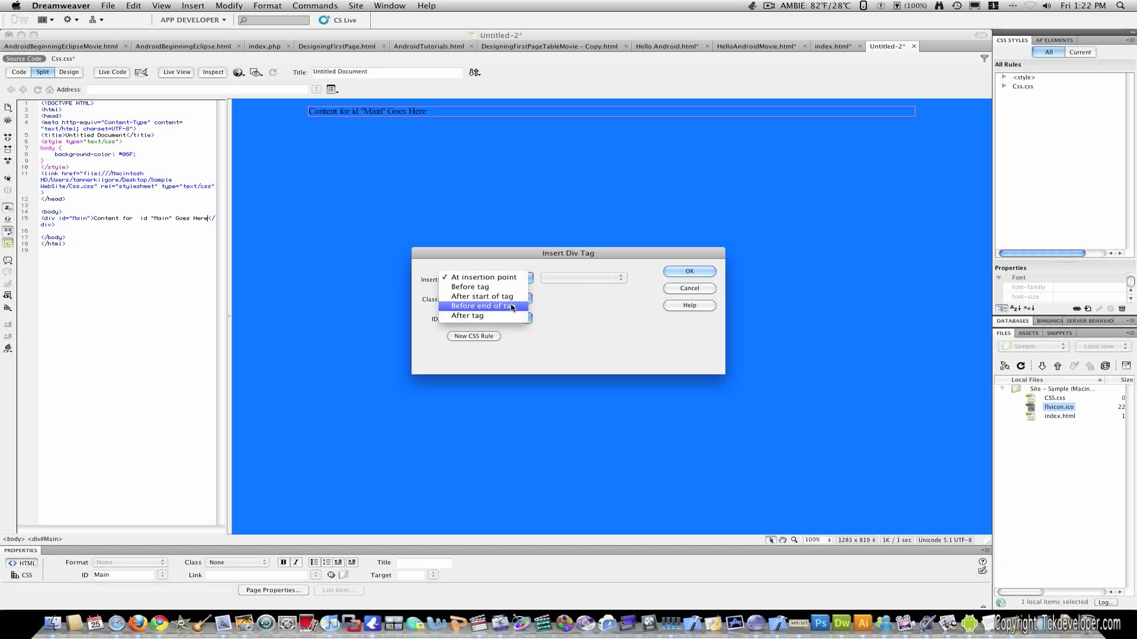
pyautogui.click(481, 305)
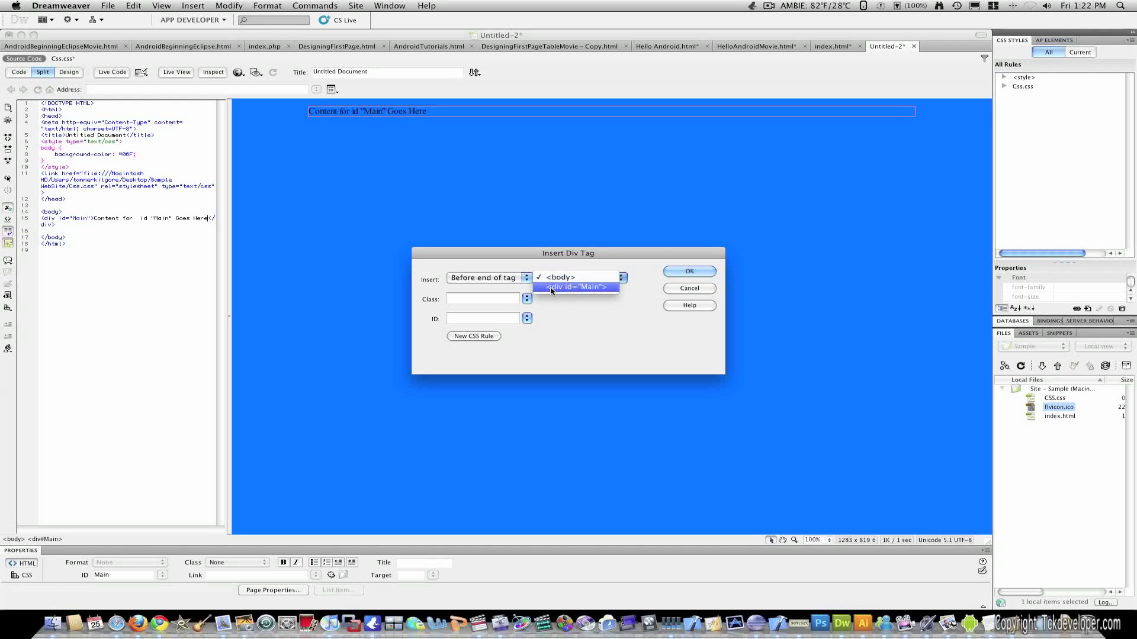
pyautogui.click(575, 287)
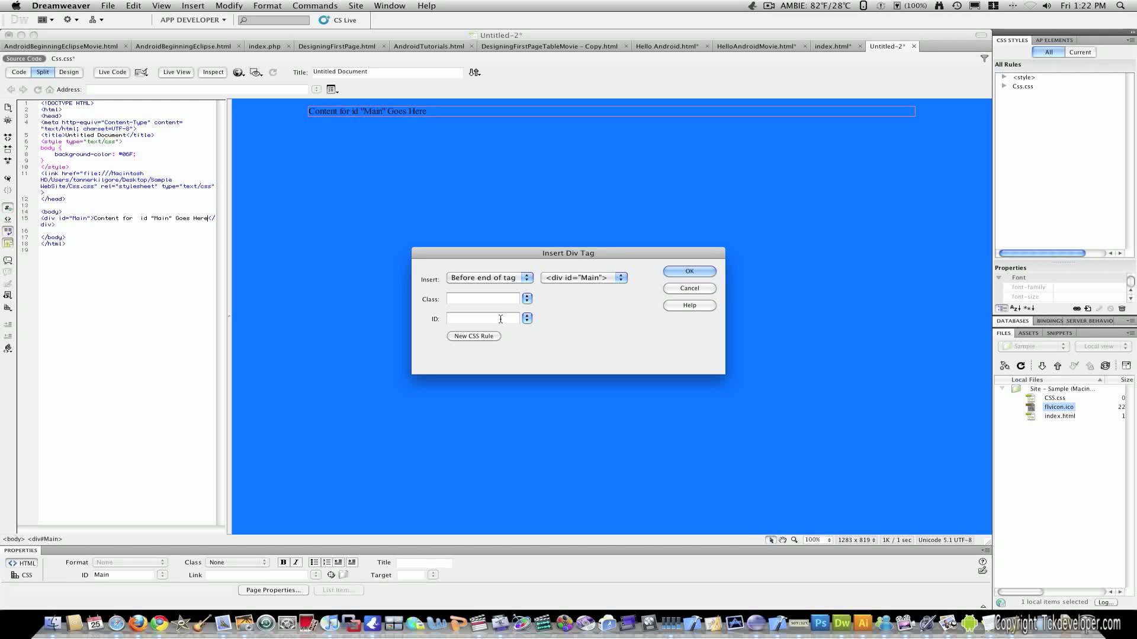
pyautogui.write('Logo')
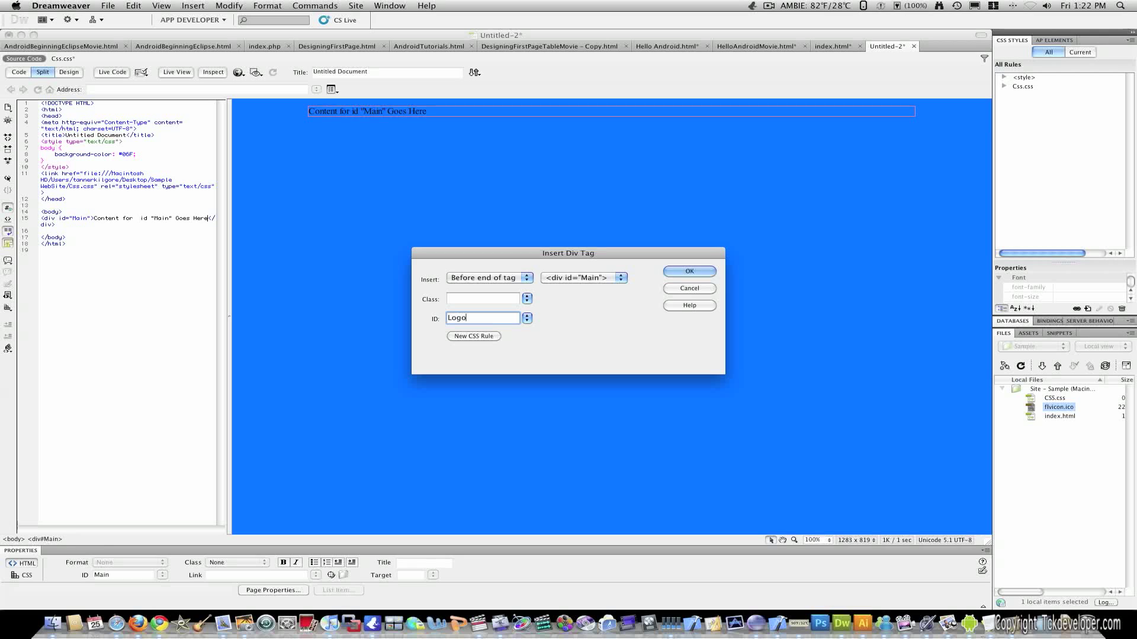
pyautogui.click(687, 271)
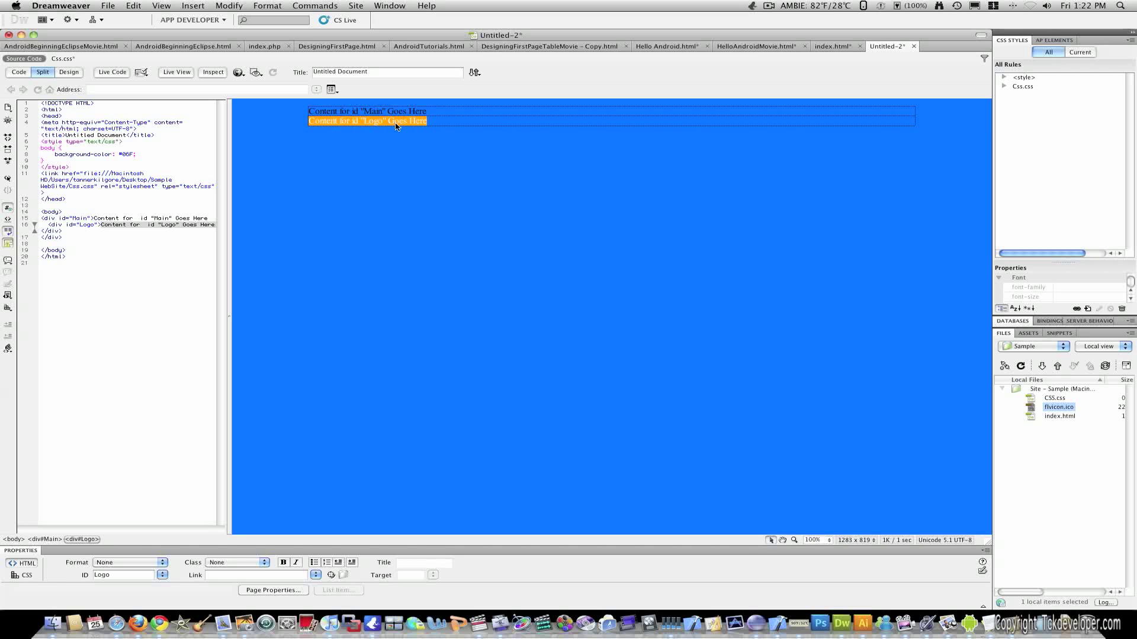
pyautogui.moveTo(394, 129)
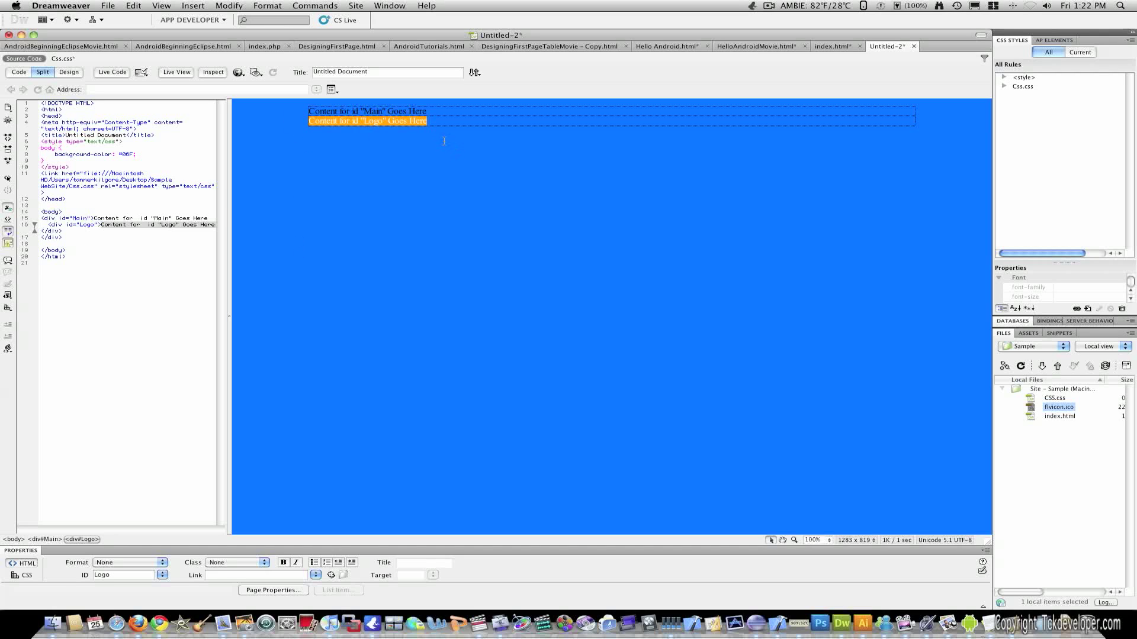
pyautogui.moveTo(410, 98)
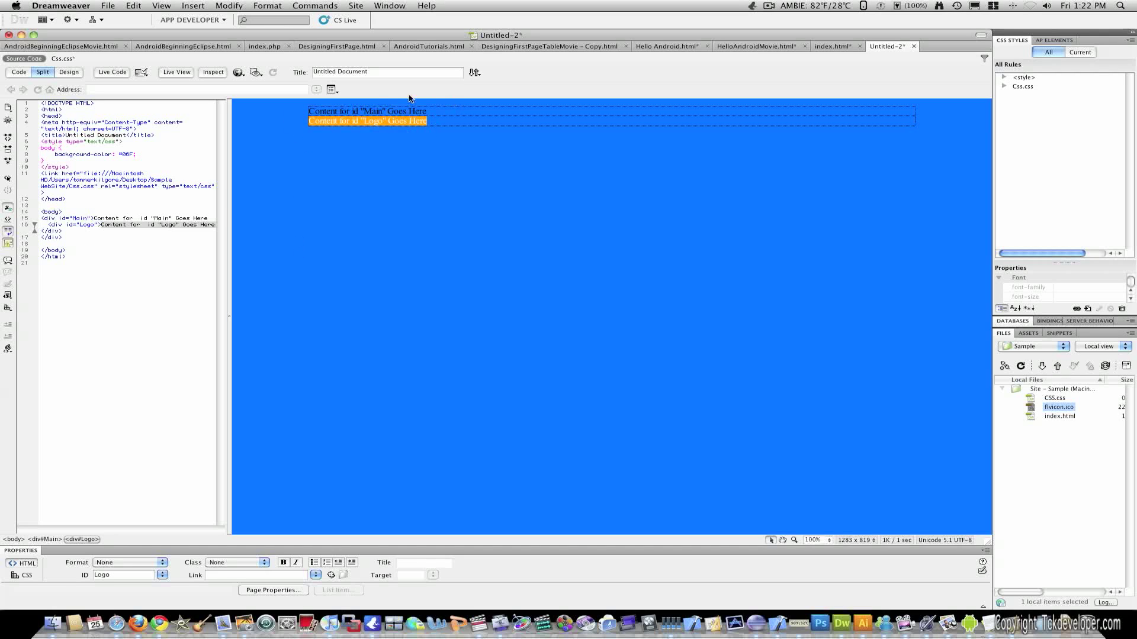
pyautogui.moveTo(490, 136)
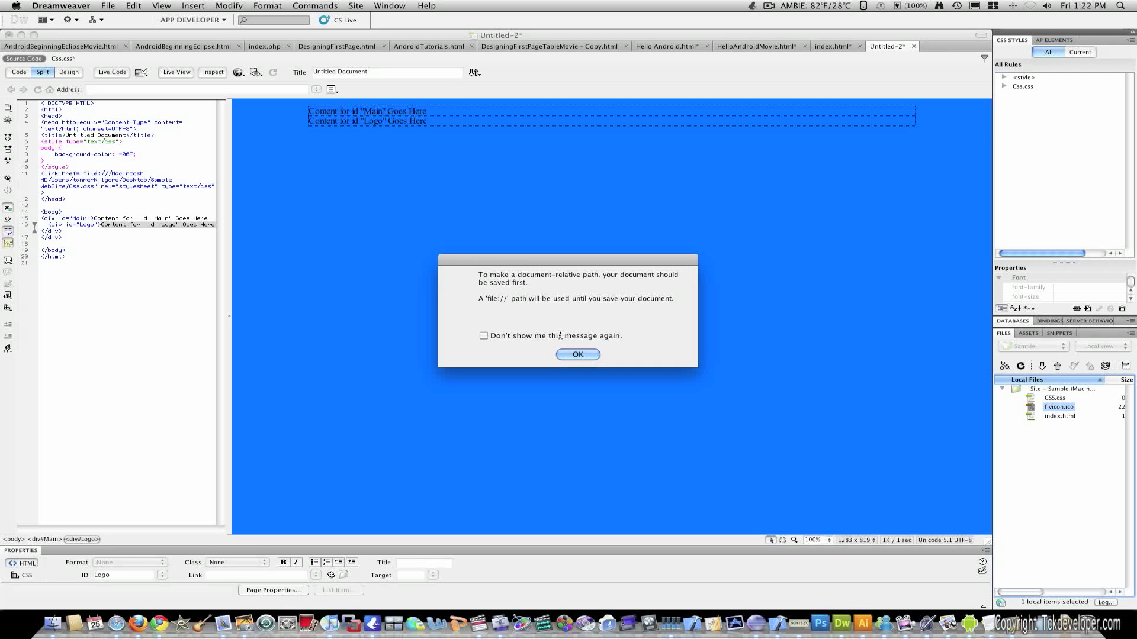
# Step: Dismiss the file path warning and delete the Logo and Main placeholder texts
pyautogui.click(578, 355)
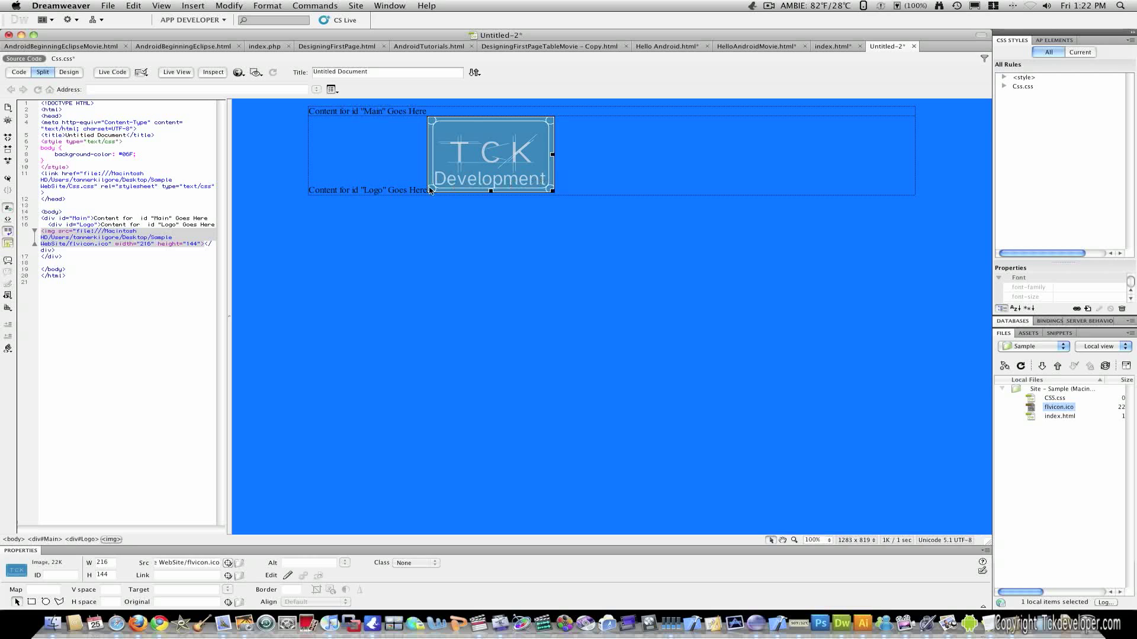
pyautogui.click(370, 152)
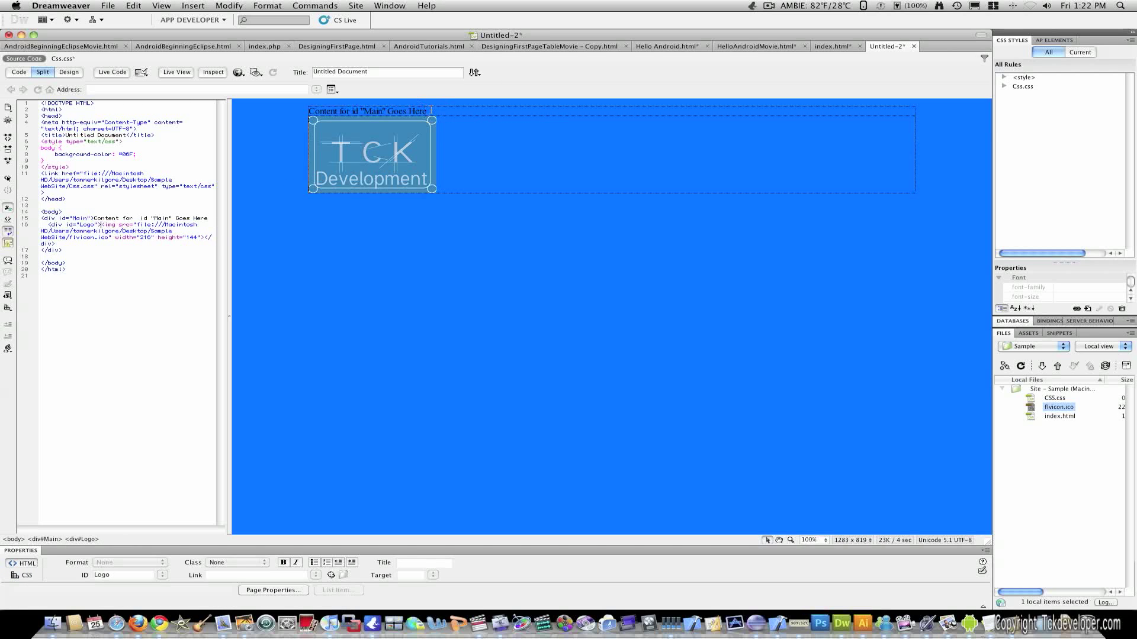
pyautogui.click(366, 111)
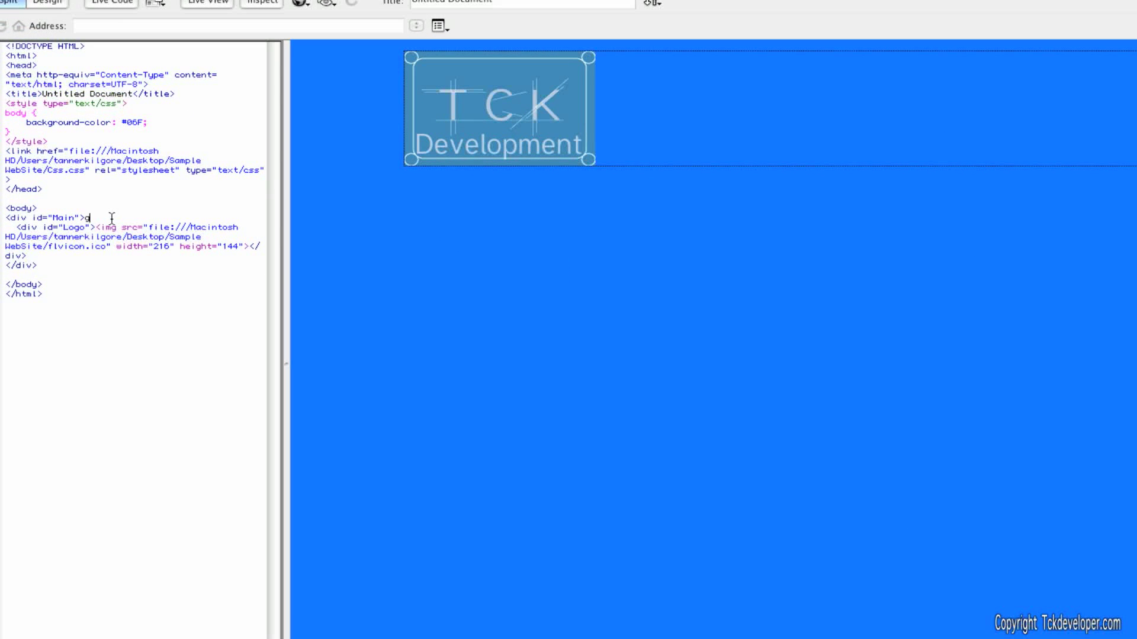
pyautogui.write('sgs')
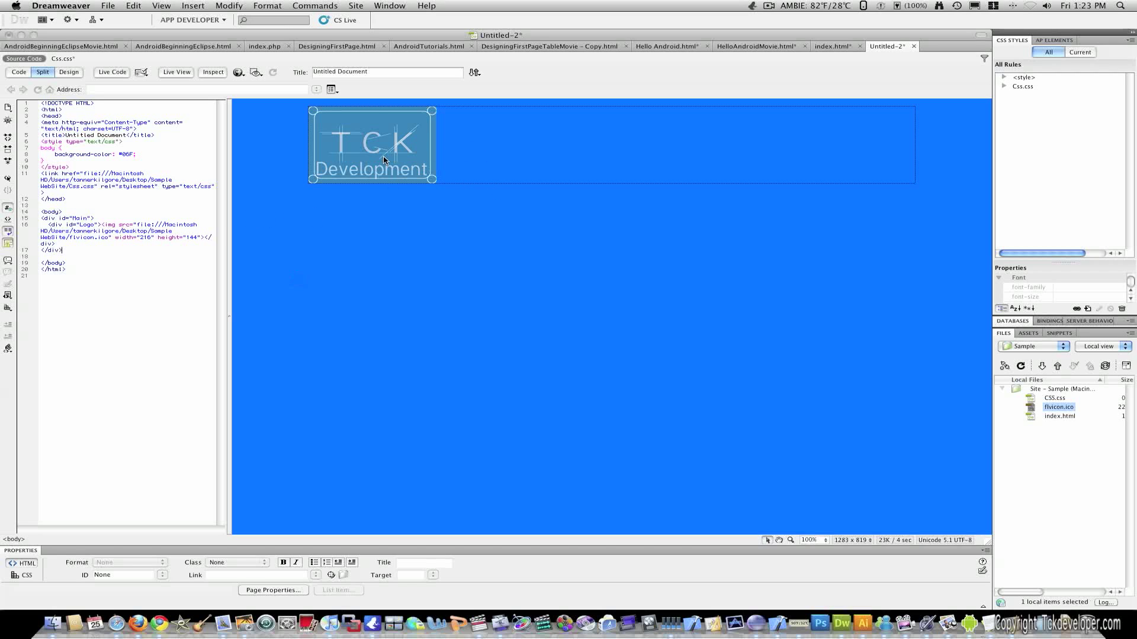
pyautogui.click(384, 159)
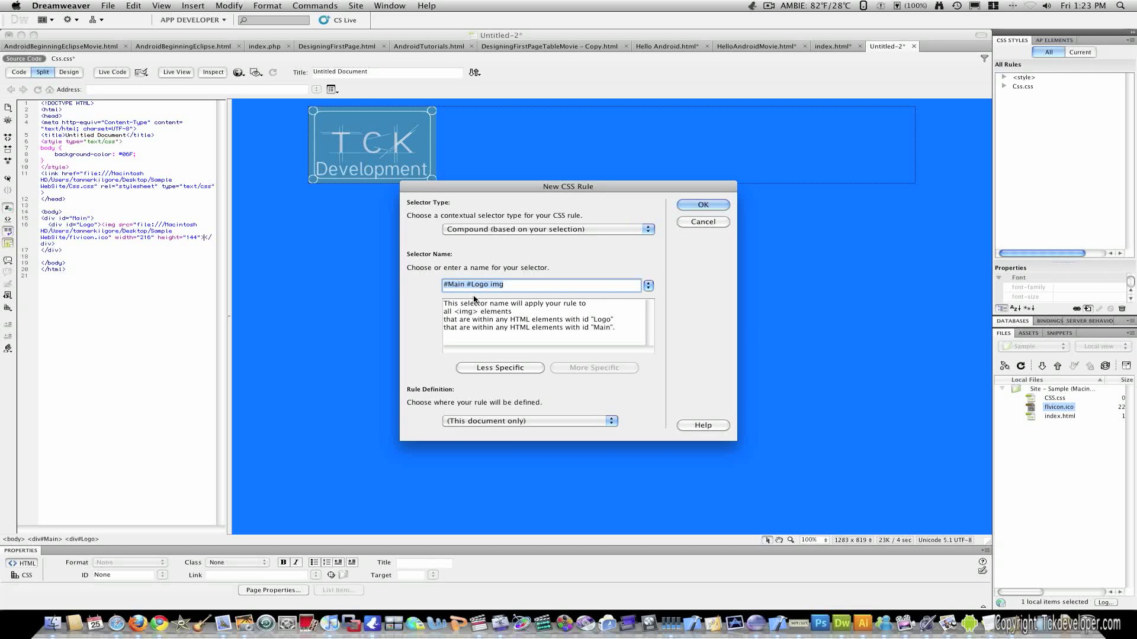
# Step: Create a #Main #Logo CSS rule stored in Css.css
pyautogui.click(701, 221)
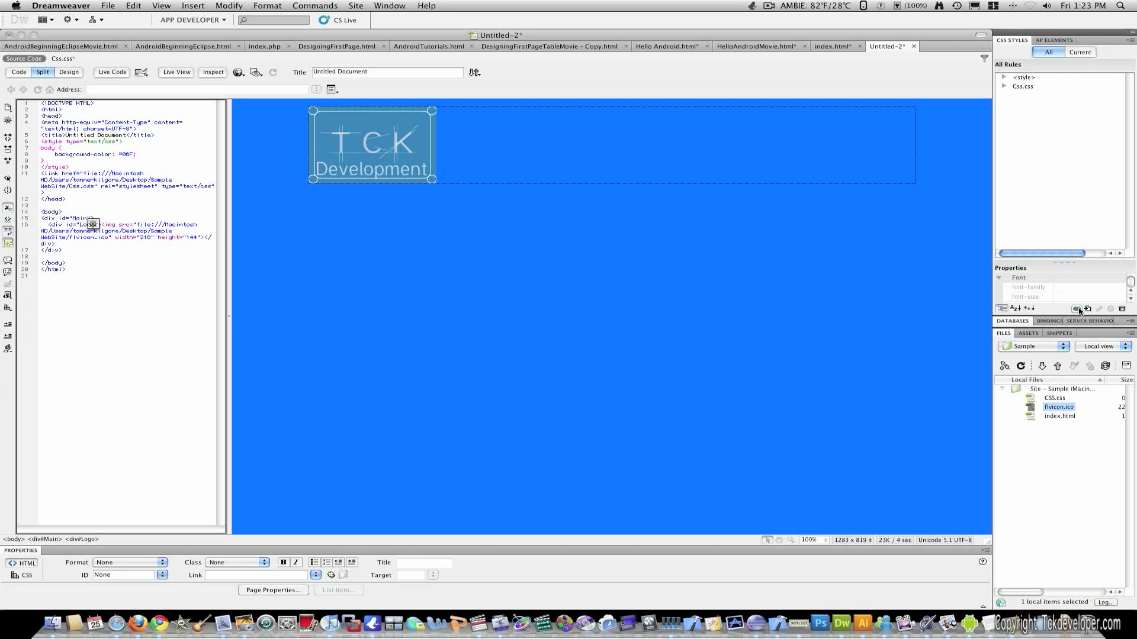
pyautogui.click(1098, 309)
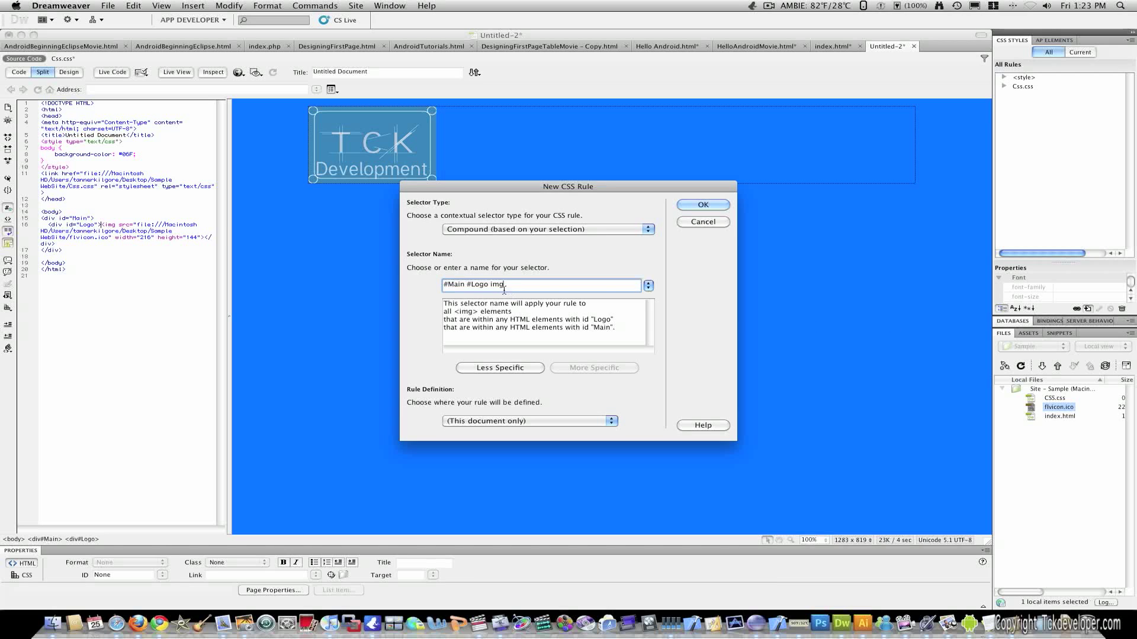
pyautogui.press('Backspace')
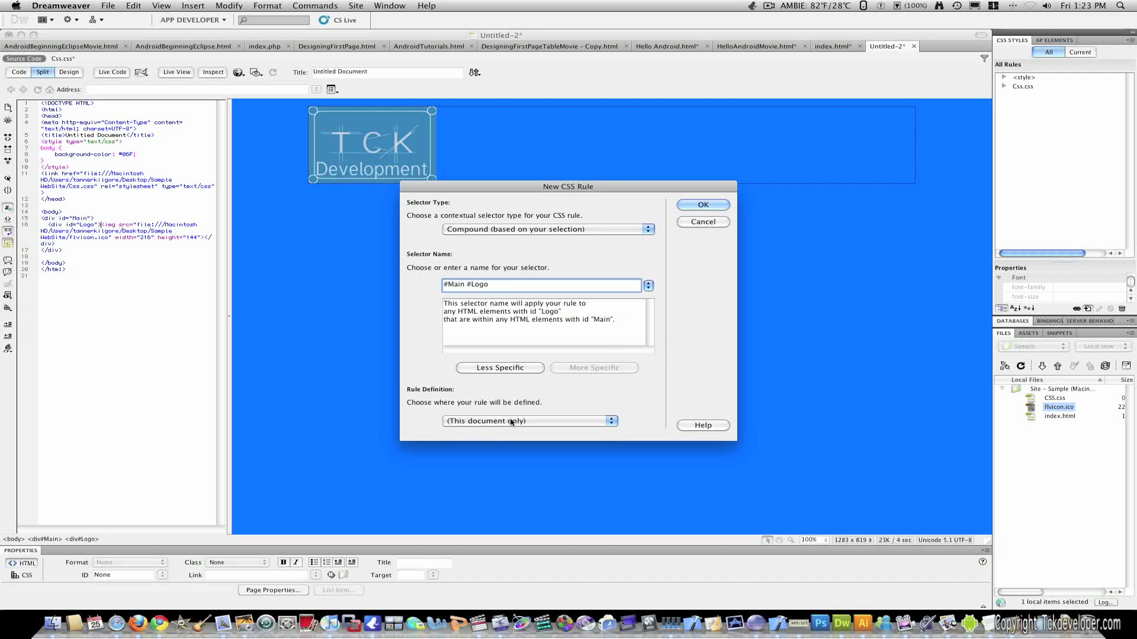
pyautogui.click(529, 420)
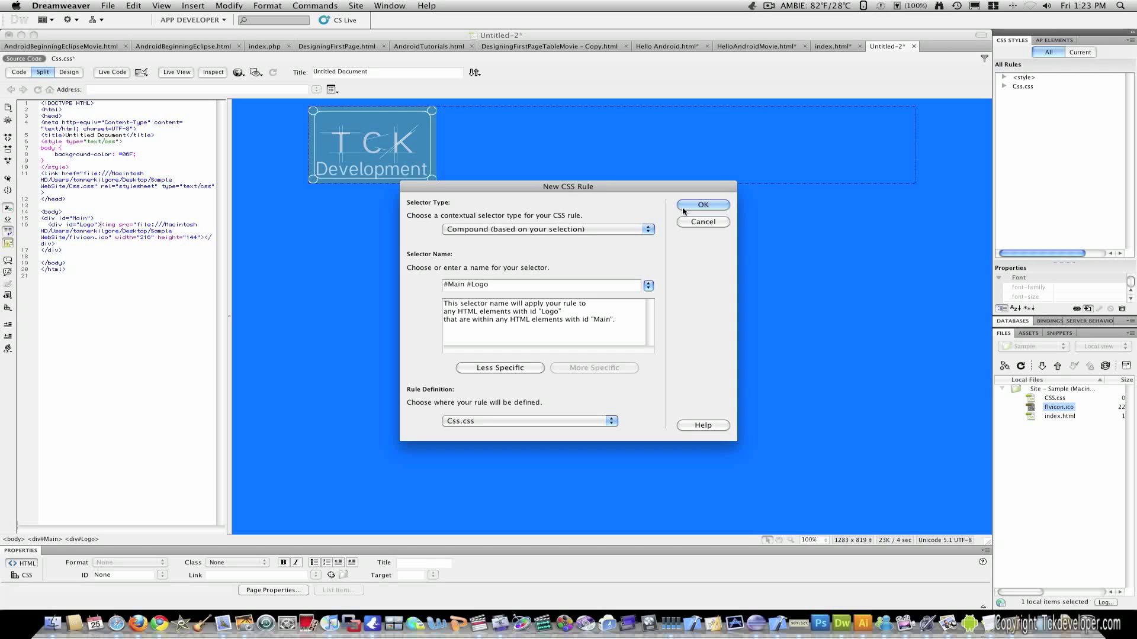
pyautogui.click(701, 204)
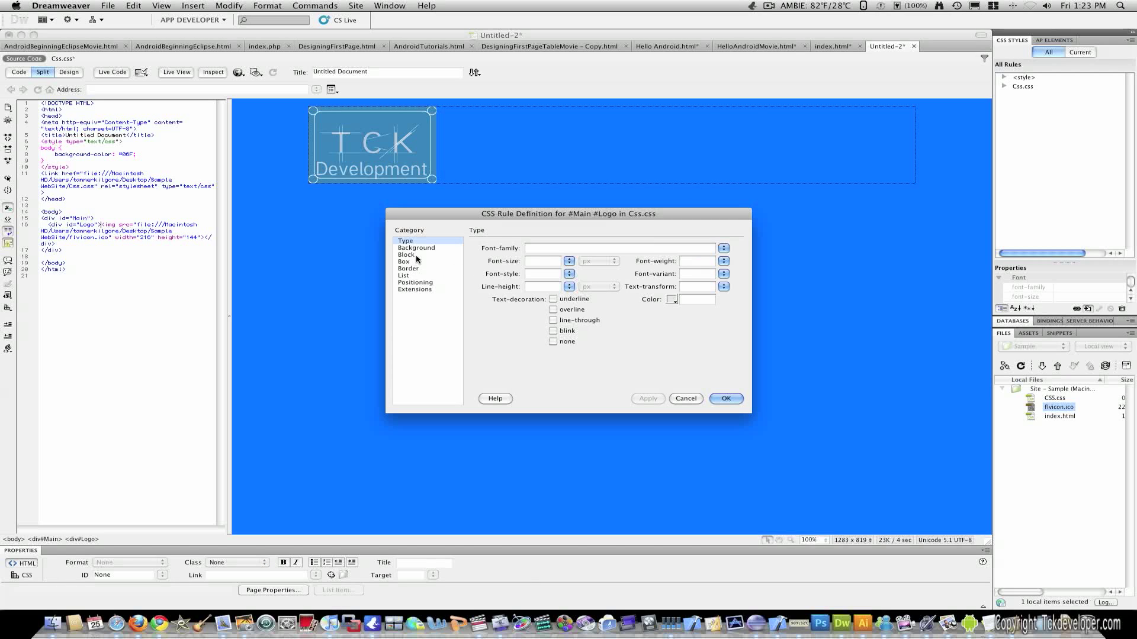
# Step: Give the #Main #Logo rule a 712 px width in the Box category
pyautogui.click(408, 269)
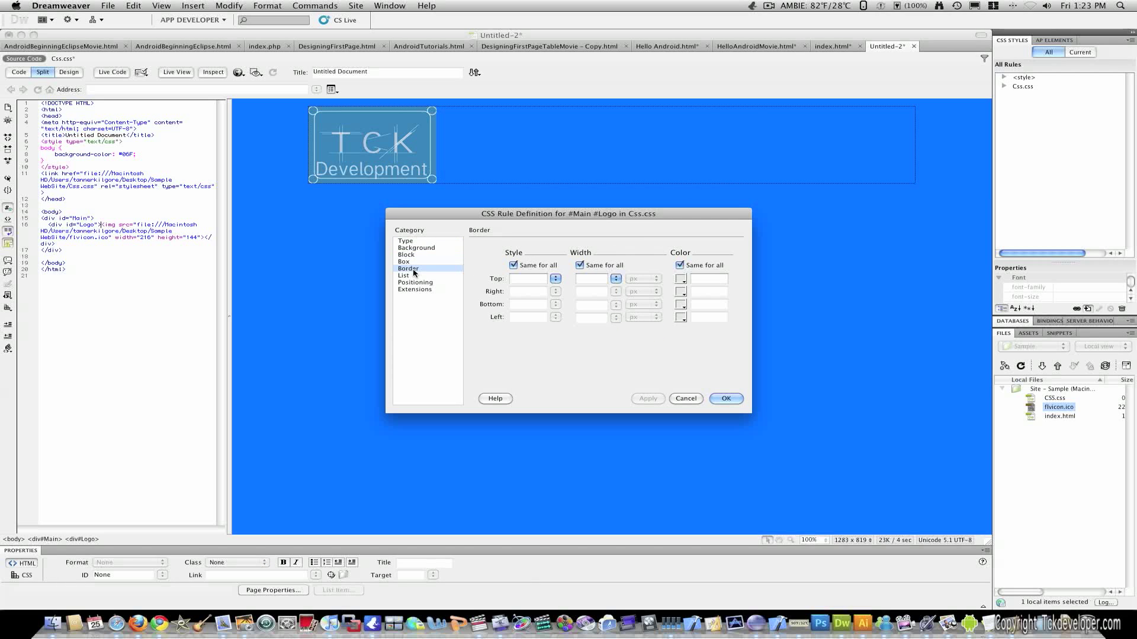
pyautogui.click(404, 261)
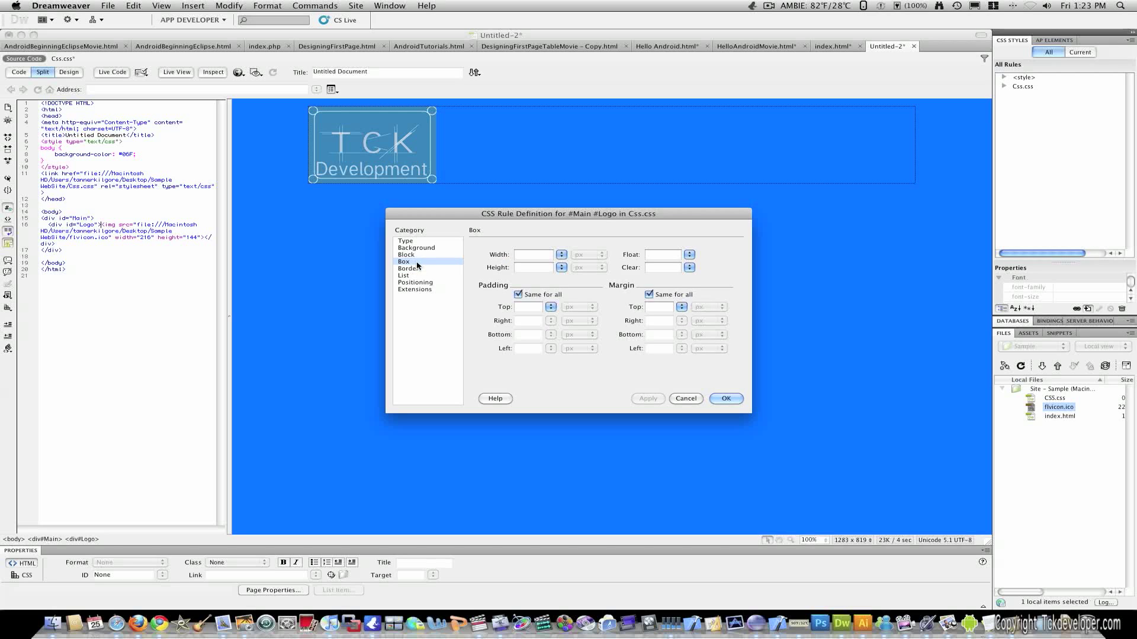
pyautogui.click(534, 254)
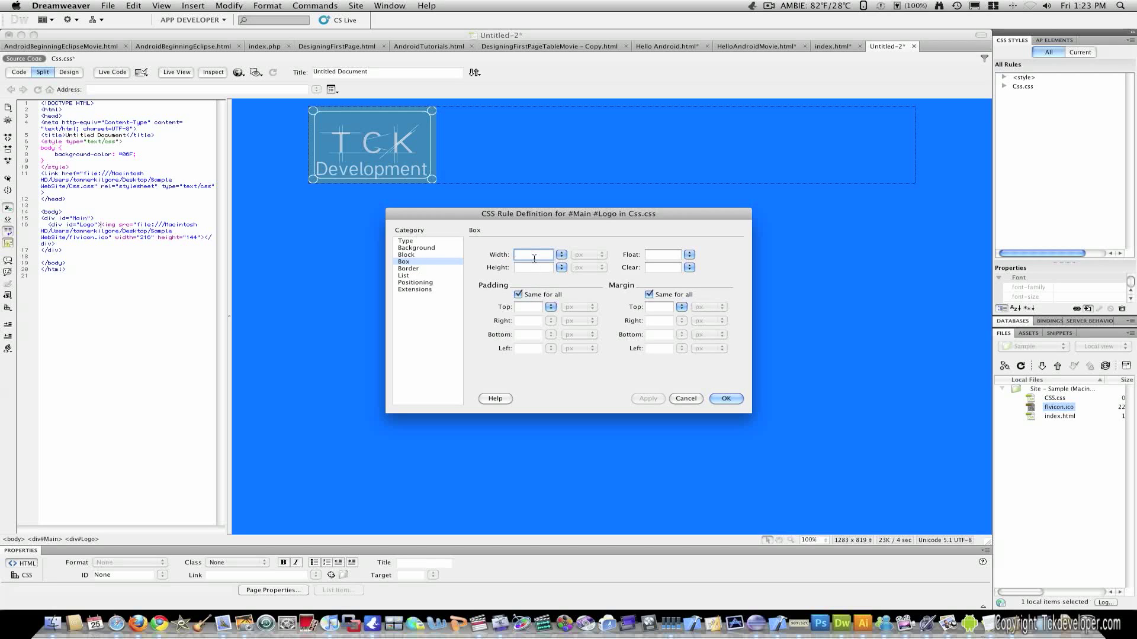
pyautogui.write('712')
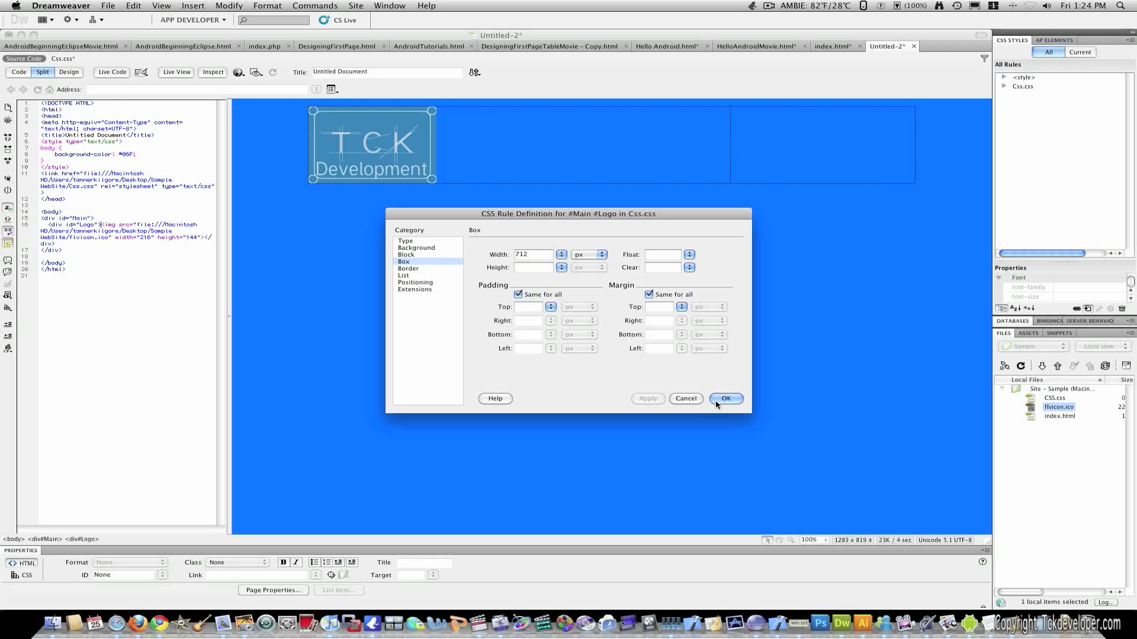
pyautogui.click(726, 398)
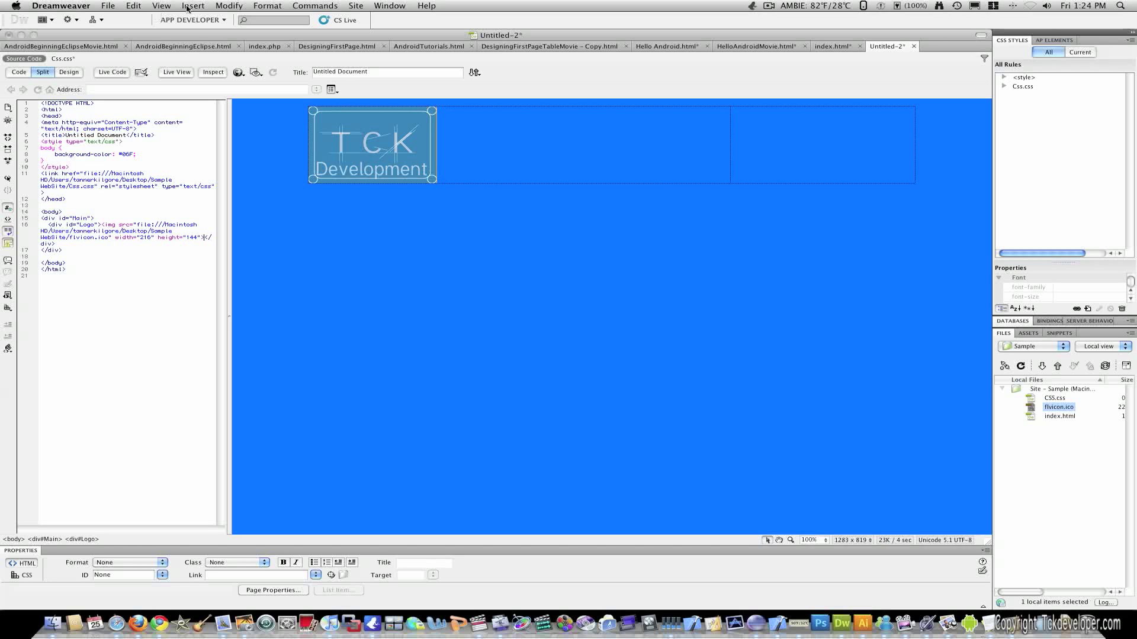
# Step: Insert a 'FistColumn' div before the end of the Logo div and select it
pyautogui.click(192, 6)
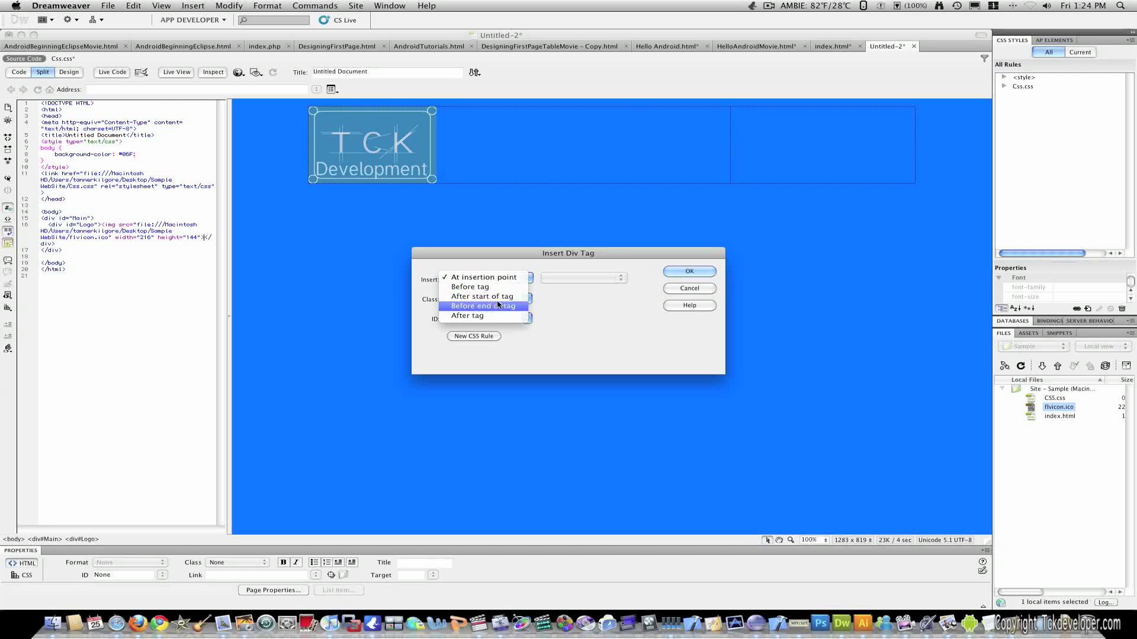
pyautogui.click(484, 305)
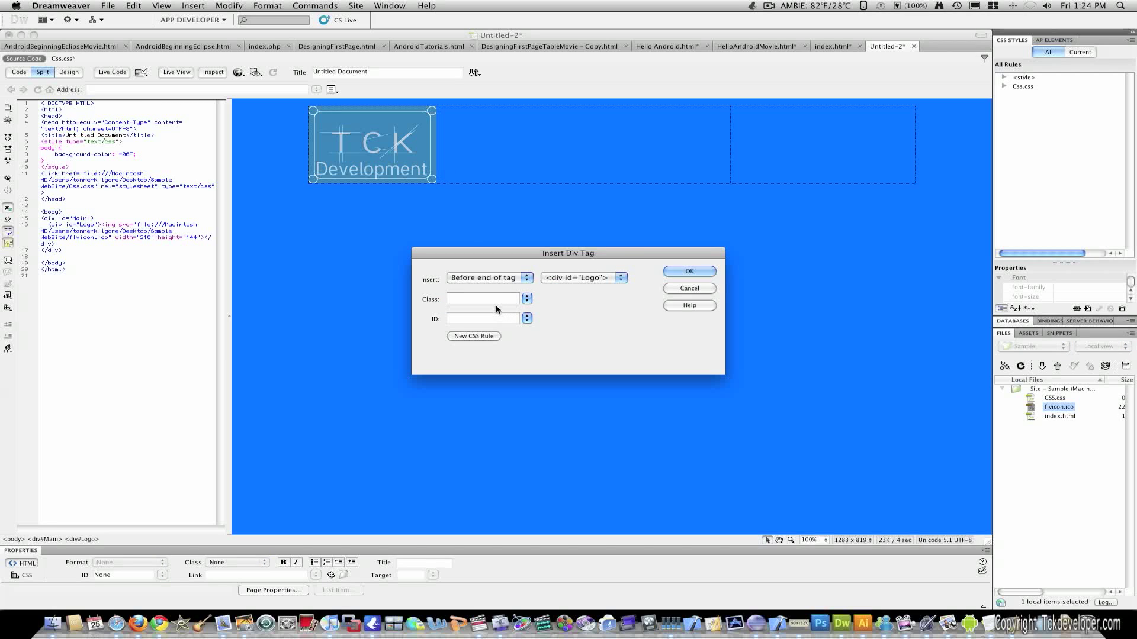
pyautogui.click(482, 319)
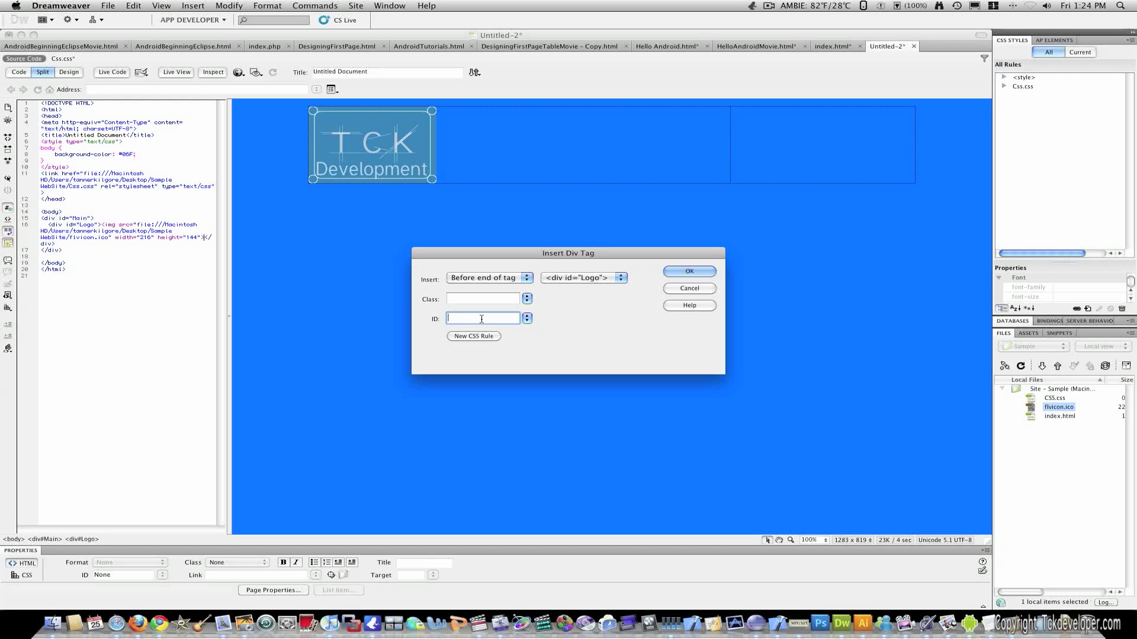
pyautogui.write('FistCom')
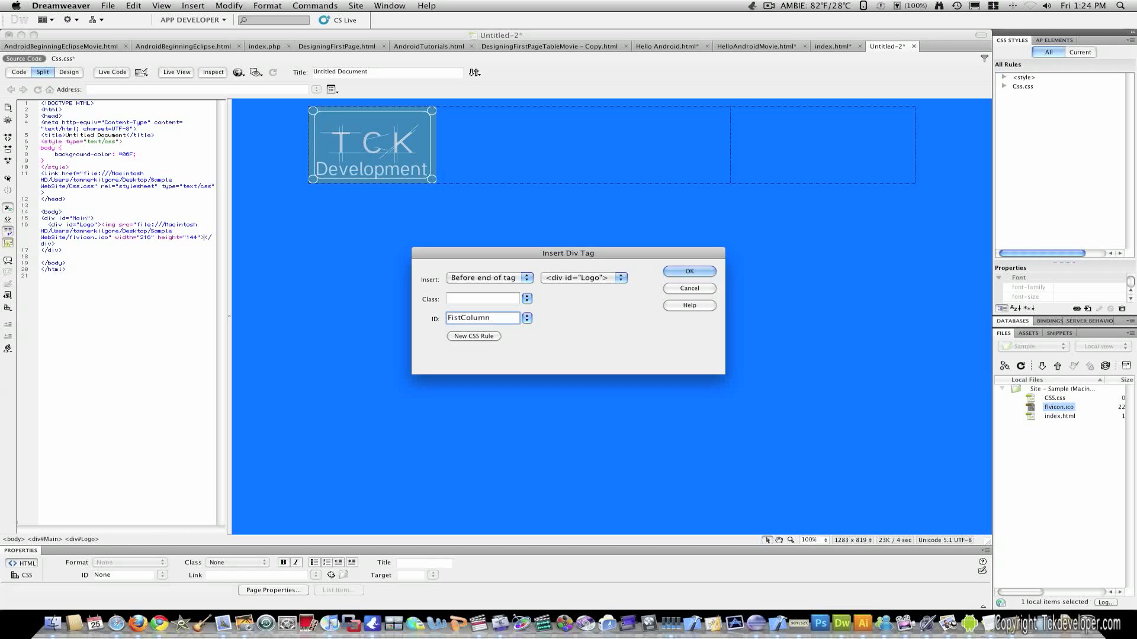
pyautogui.click(687, 271)
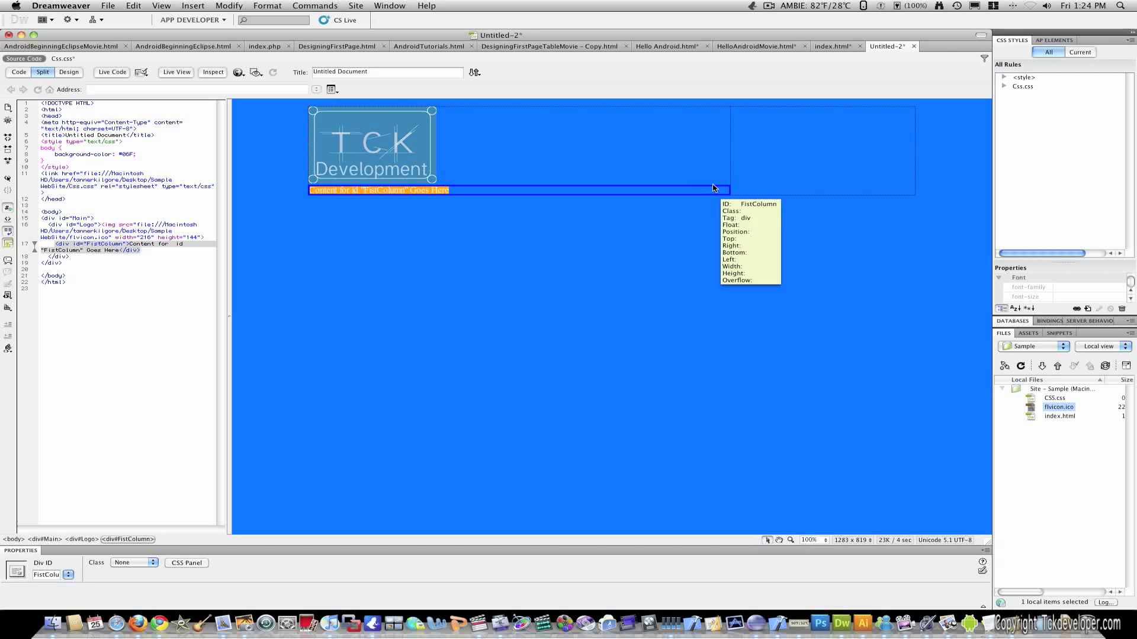
pyautogui.click(431, 150)
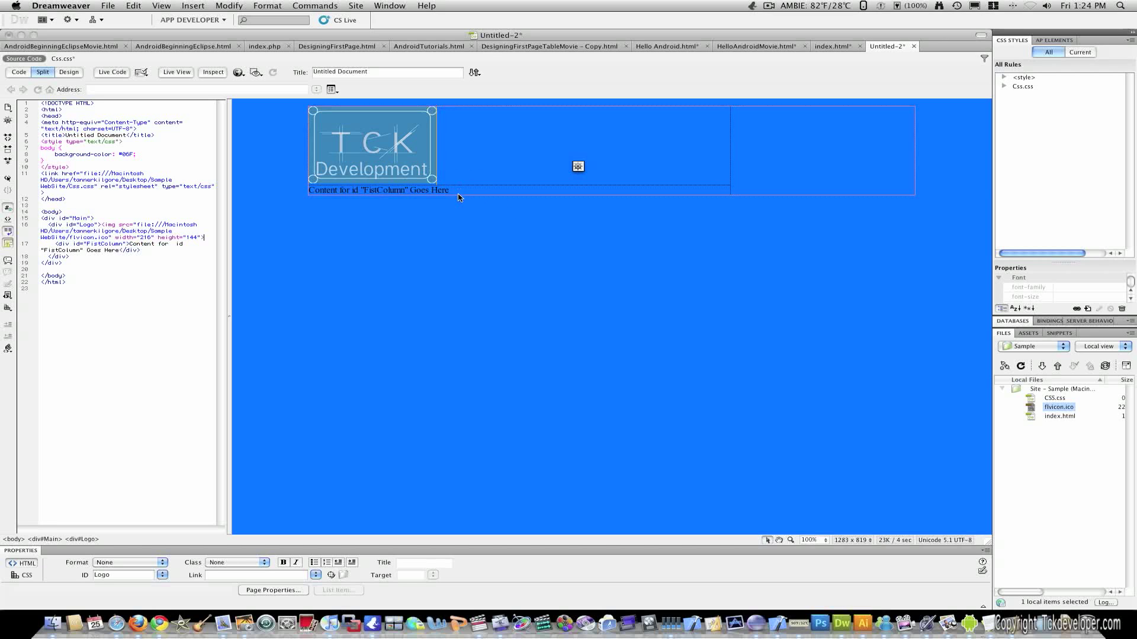
pyautogui.click(378, 190)
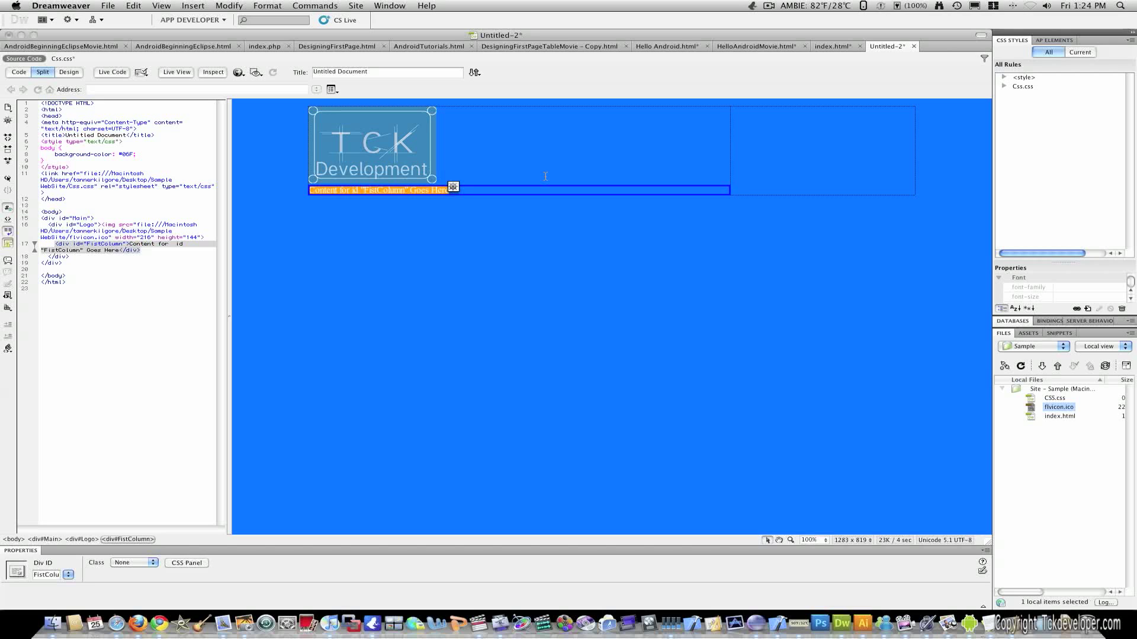
pyautogui.moveTo(242, 19)
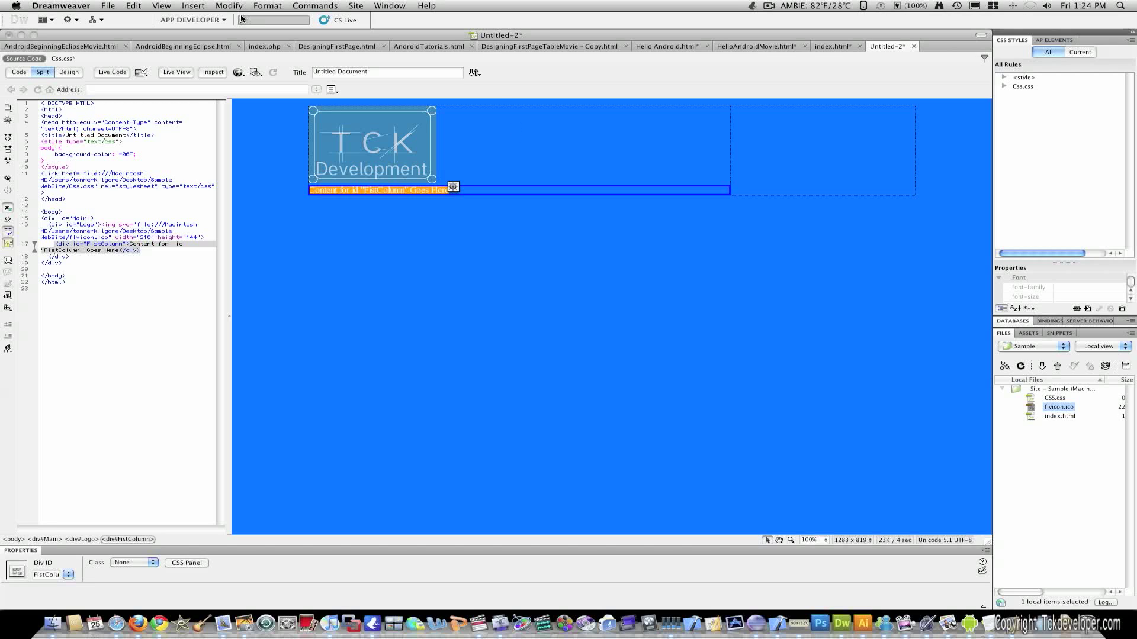
pyautogui.click(192, 6)
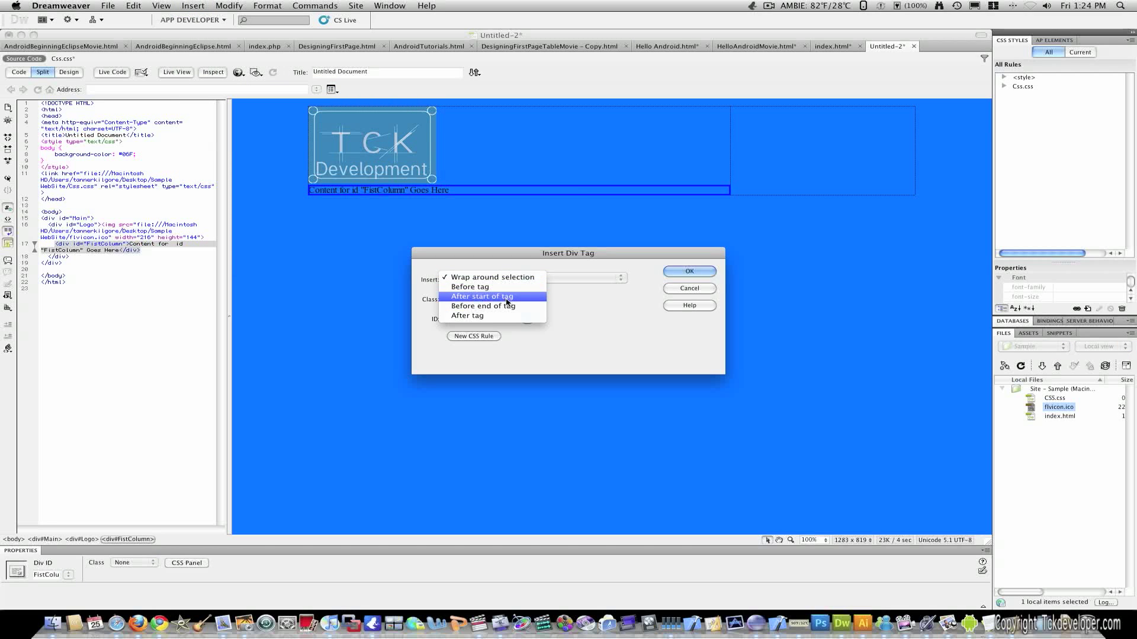
# Step: Insert a div with ID 'SecondColumn' before the end of the Main div
pyautogui.click(491, 277)
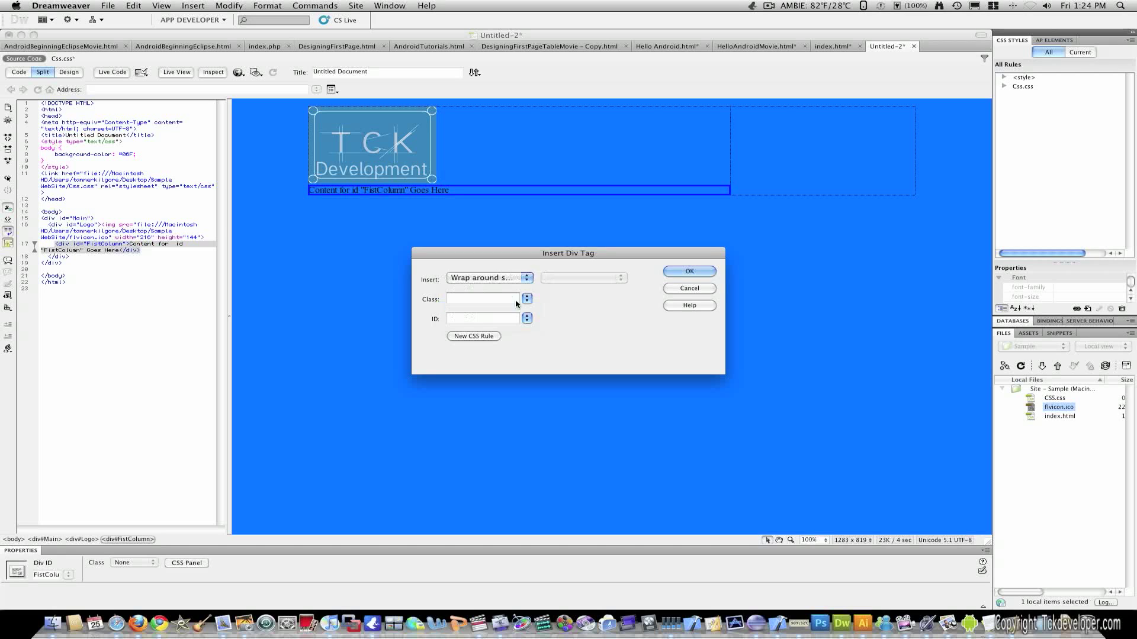
pyautogui.click(526, 278)
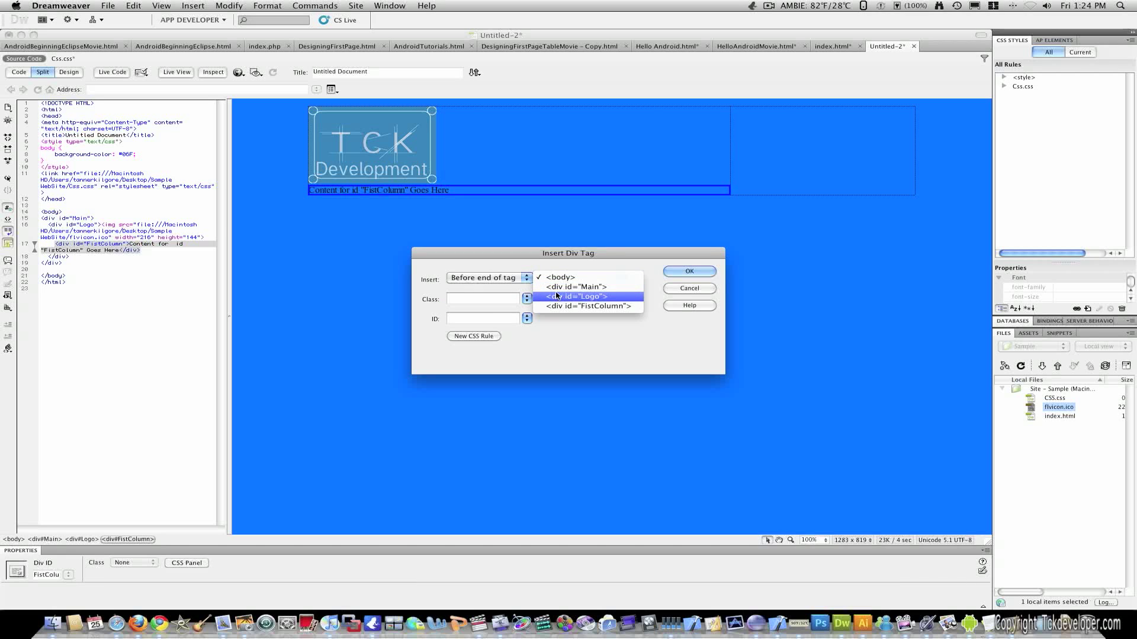
pyautogui.click(575, 286)
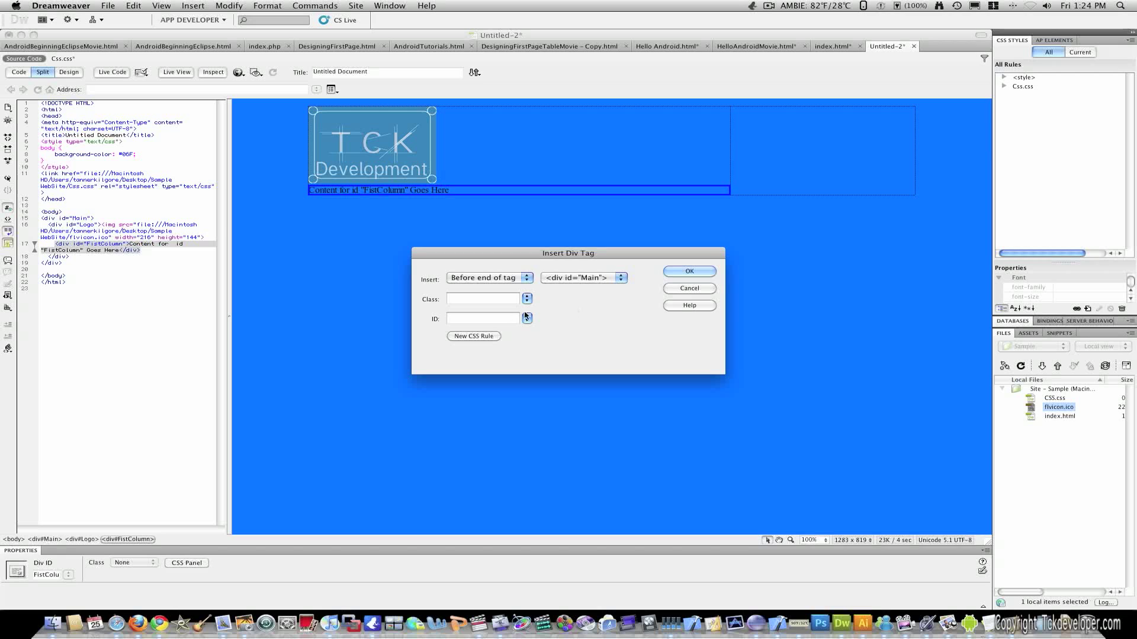
pyautogui.write('S')
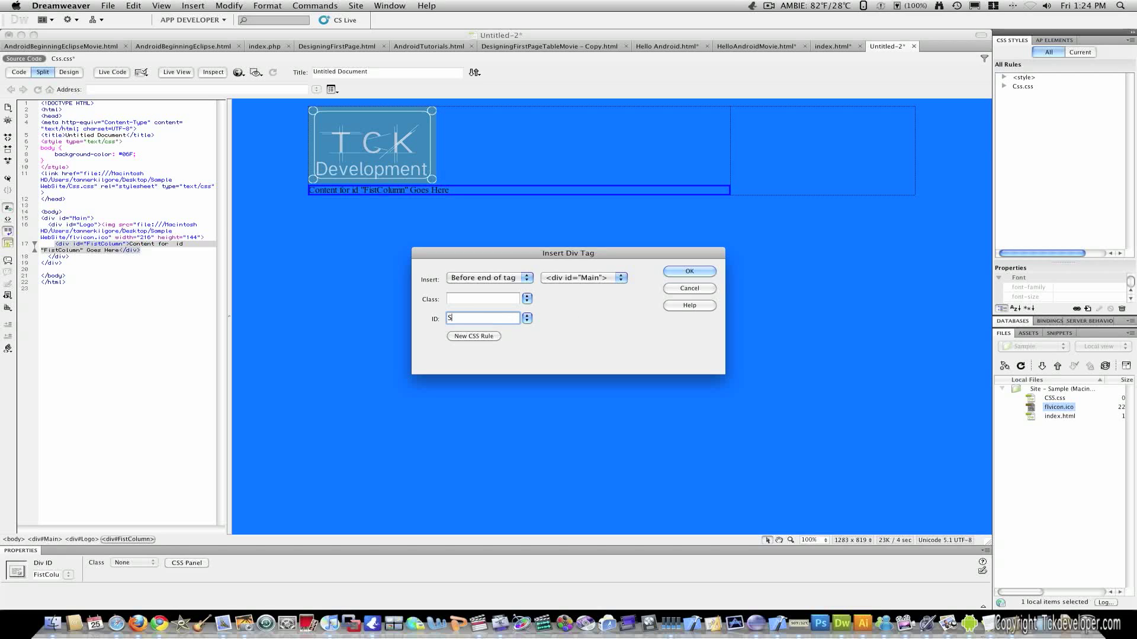
pyautogui.write('econdC')
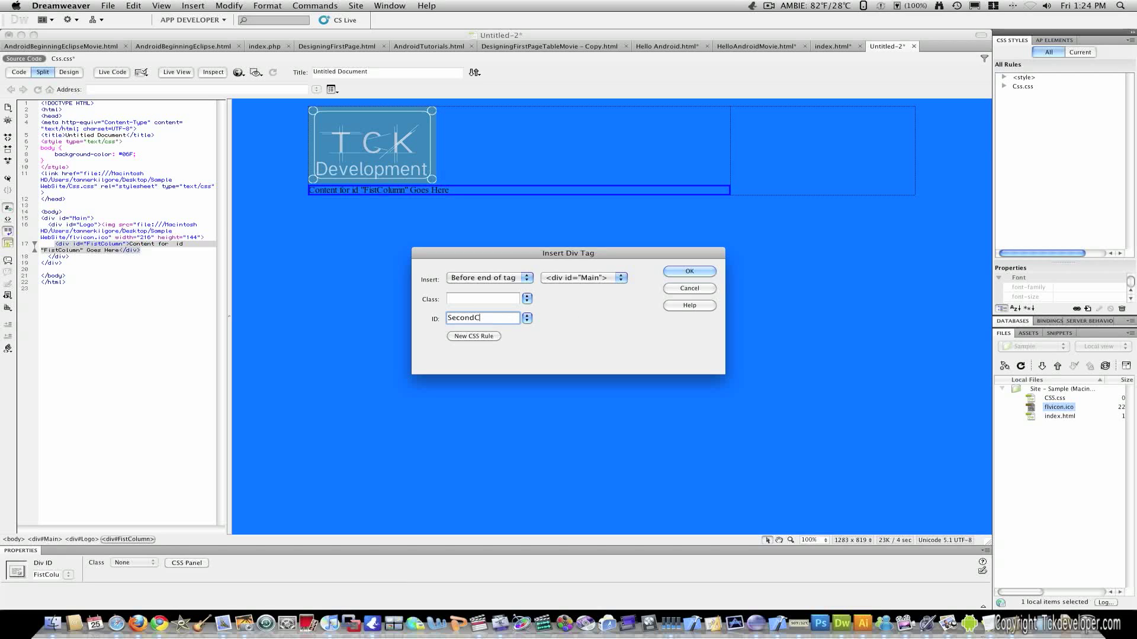
pyautogui.write('olumn')
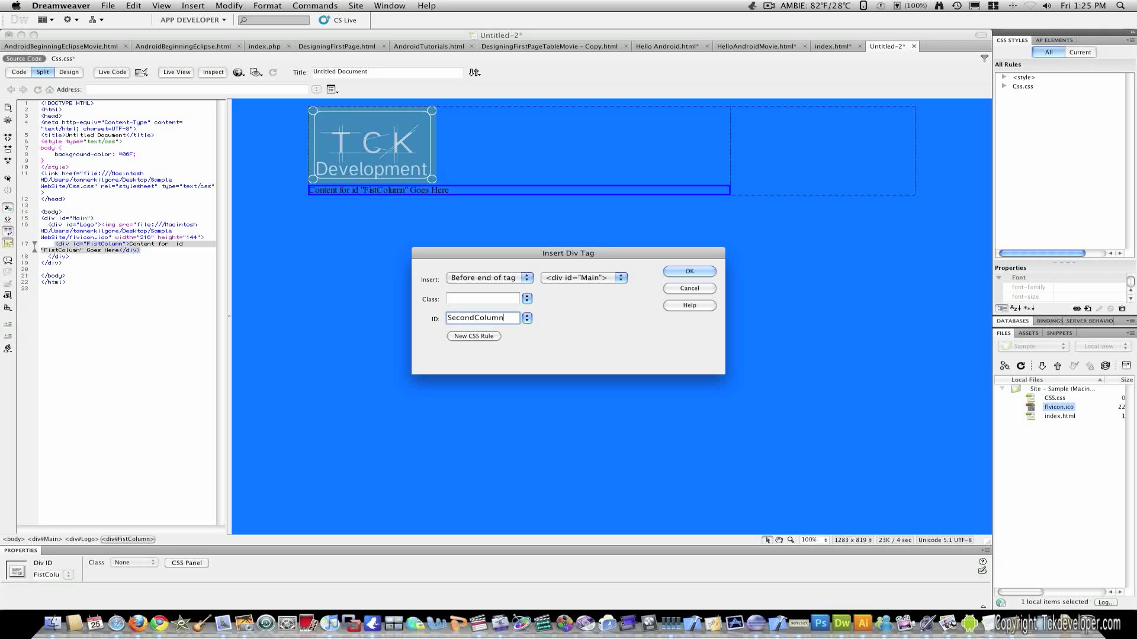
pyautogui.click(687, 271)
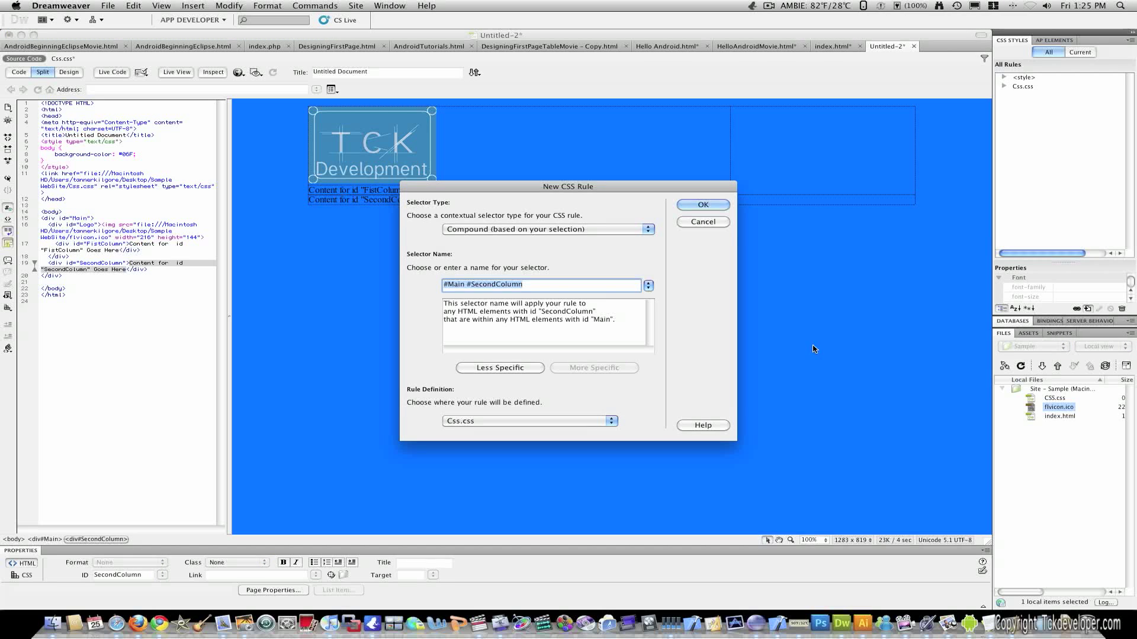
pyautogui.moveTo(701, 204)
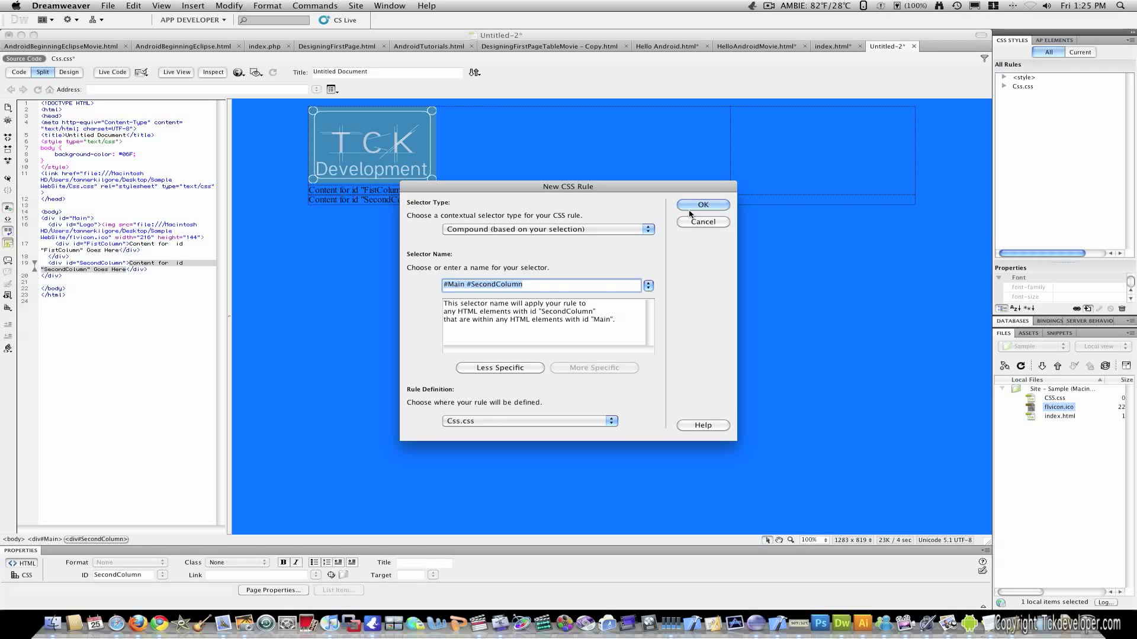
# Step: Create the #Main #SecondColumn rule with Width 312 px and Float right
pyautogui.click(701, 204)
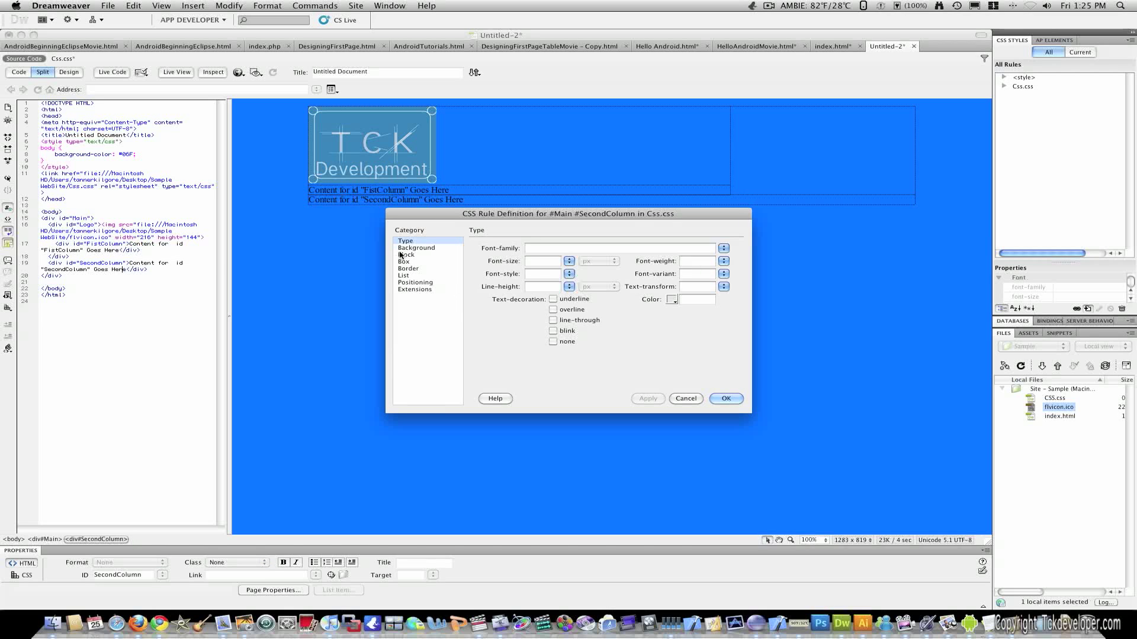
pyautogui.click(404, 261)
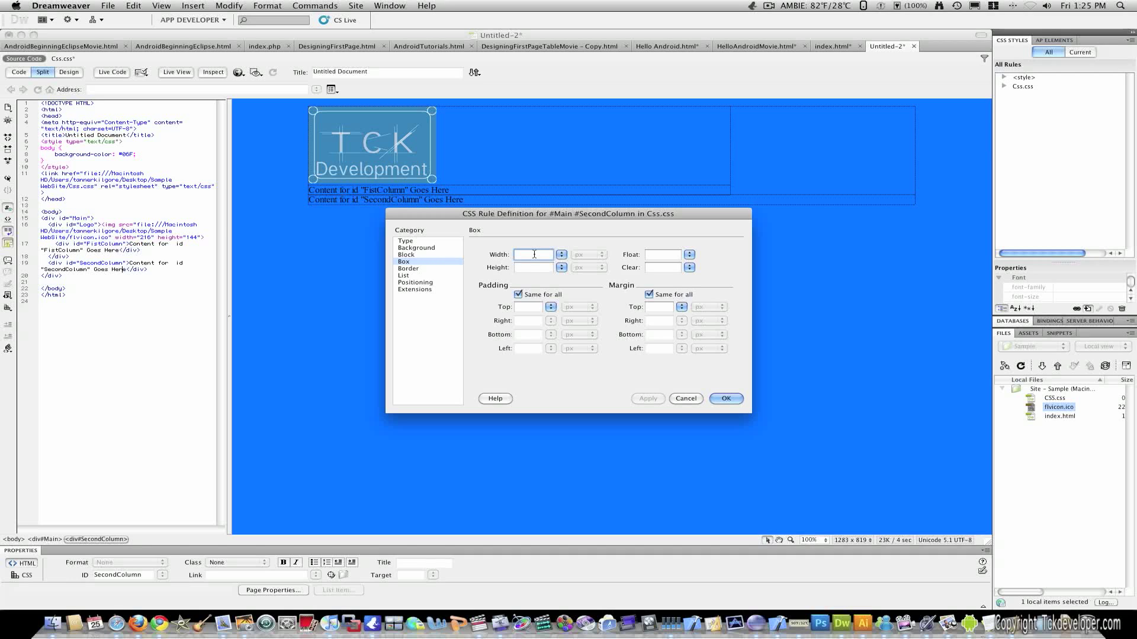
pyautogui.write('312')
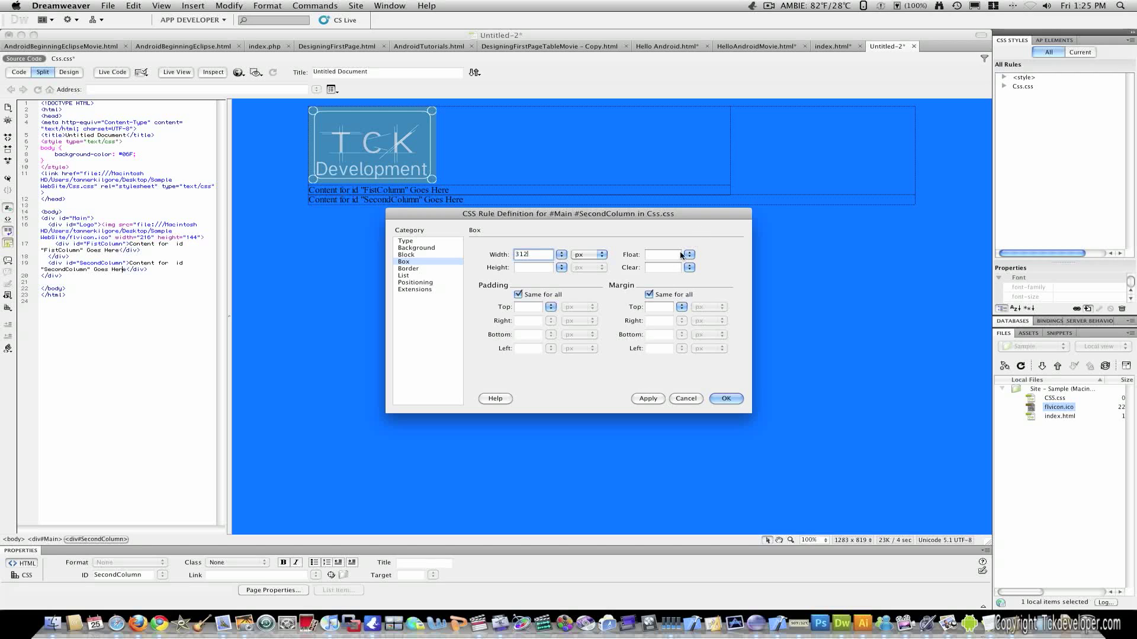
pyautogui.click(688, 255)
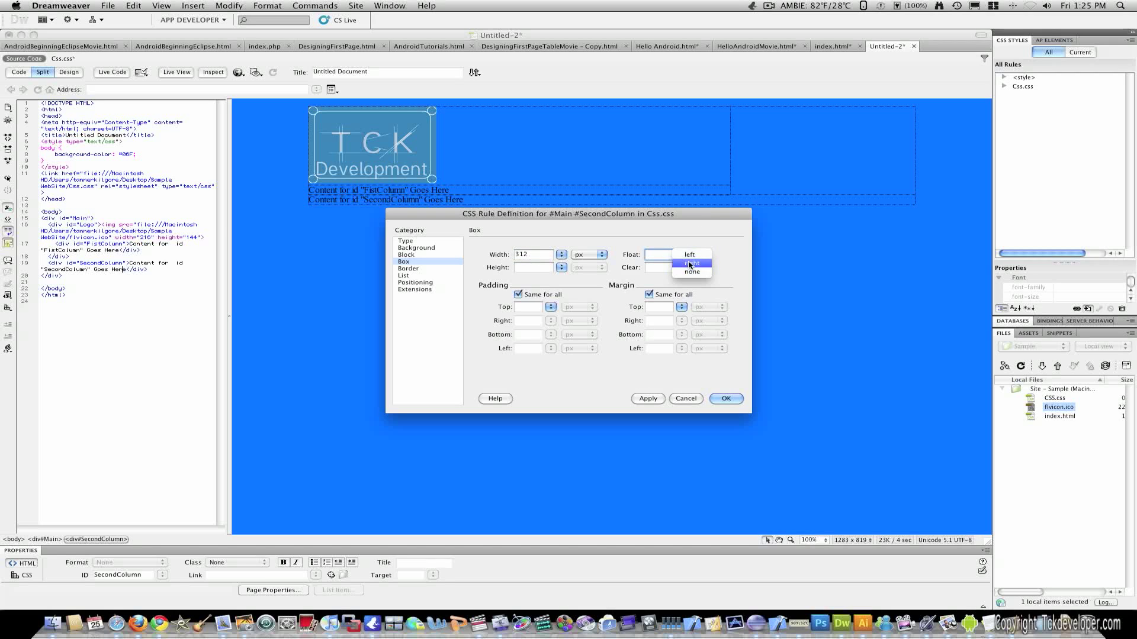
pyautogui.click(691, 263)
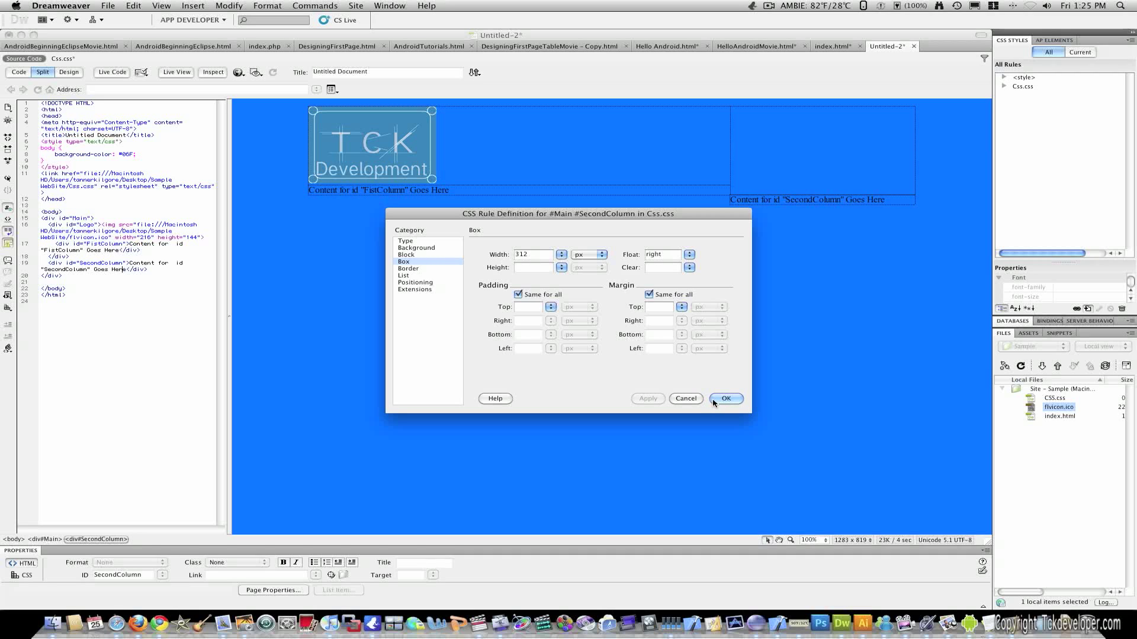
pyautogui.click(725, 398)
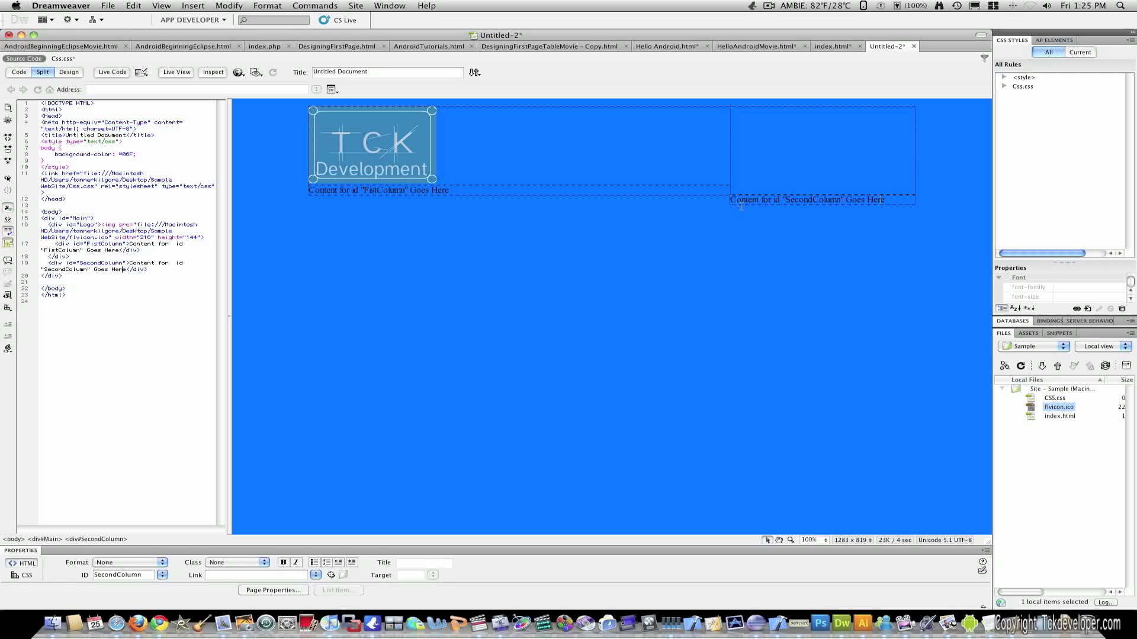
# Step: Cut the SecondColumn div code and place it directly after <div id="Main">
pyautogui.click(821, 199)
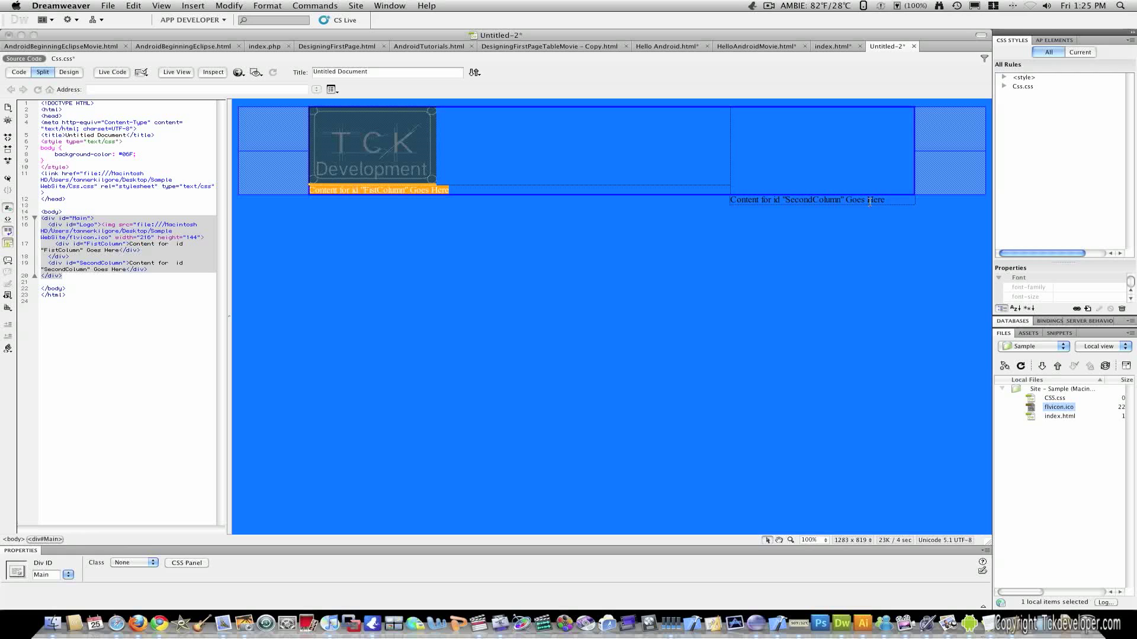
pyautogui.click(807, 200)
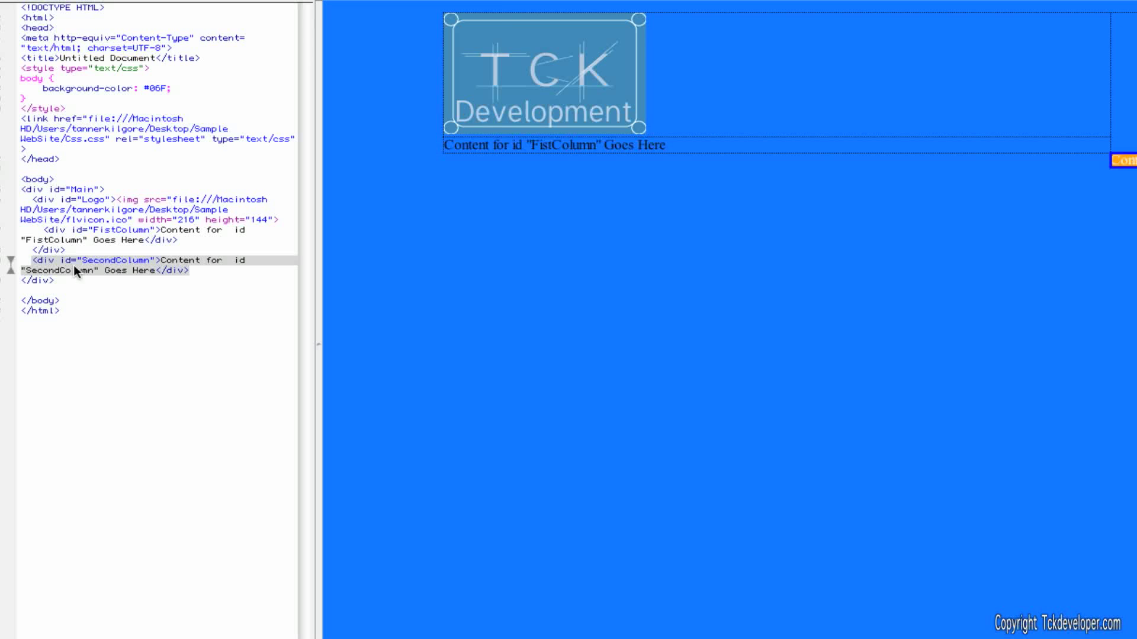
pyautogui.rightClick(80, 270)
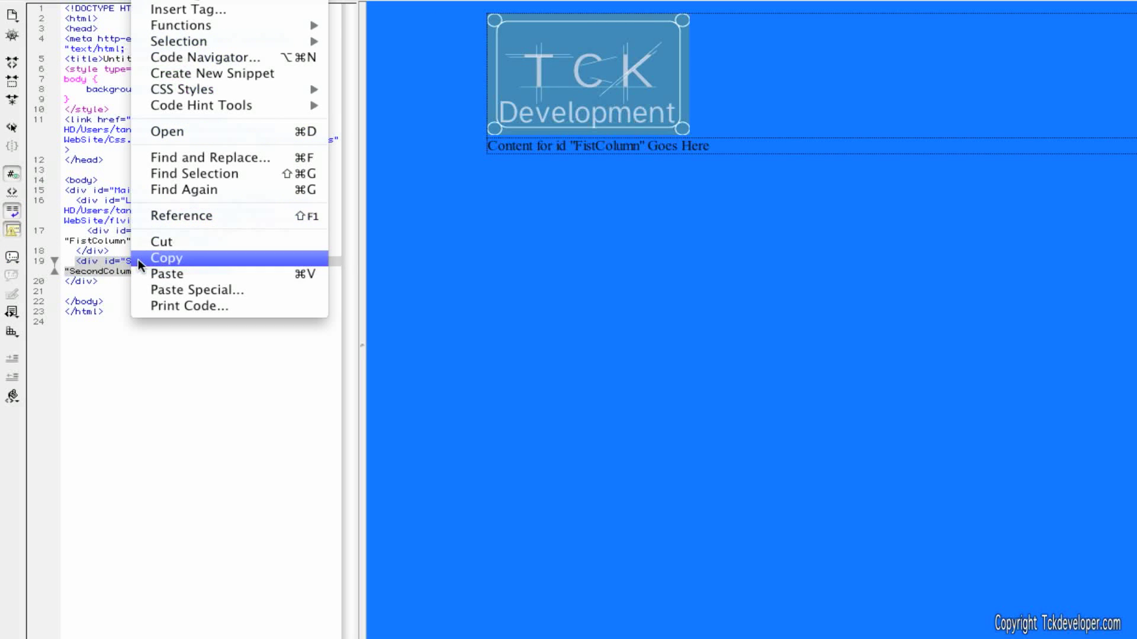
pyautogui.click(166, 258)
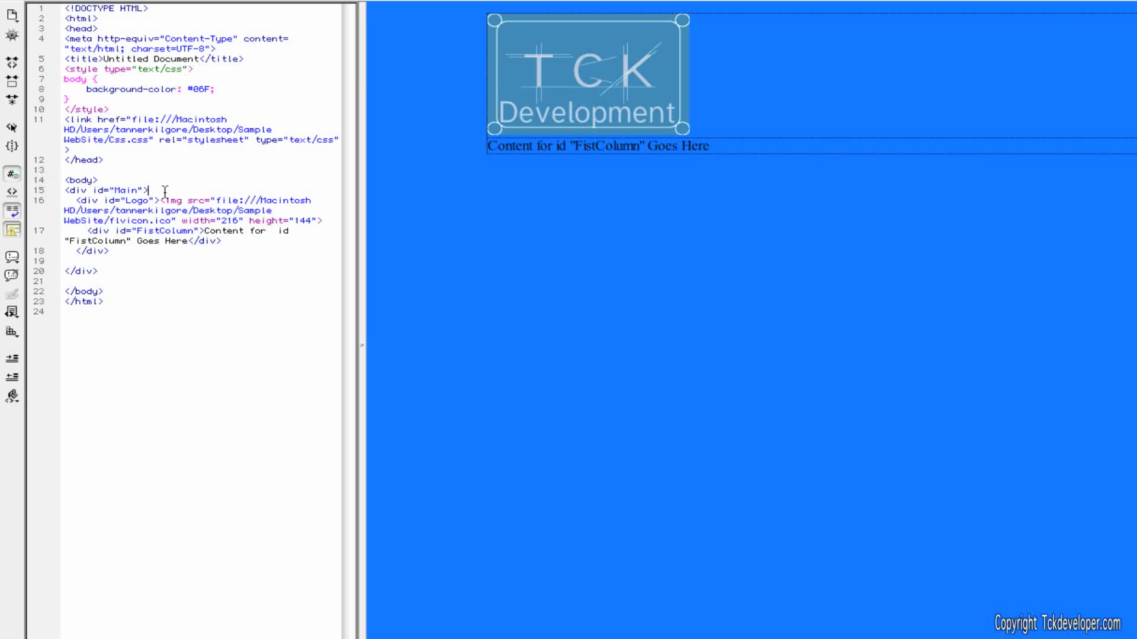
pyautogui.write('<div id="SecondColumn">Content for  id "SecondColumn" Goes Here</div>')
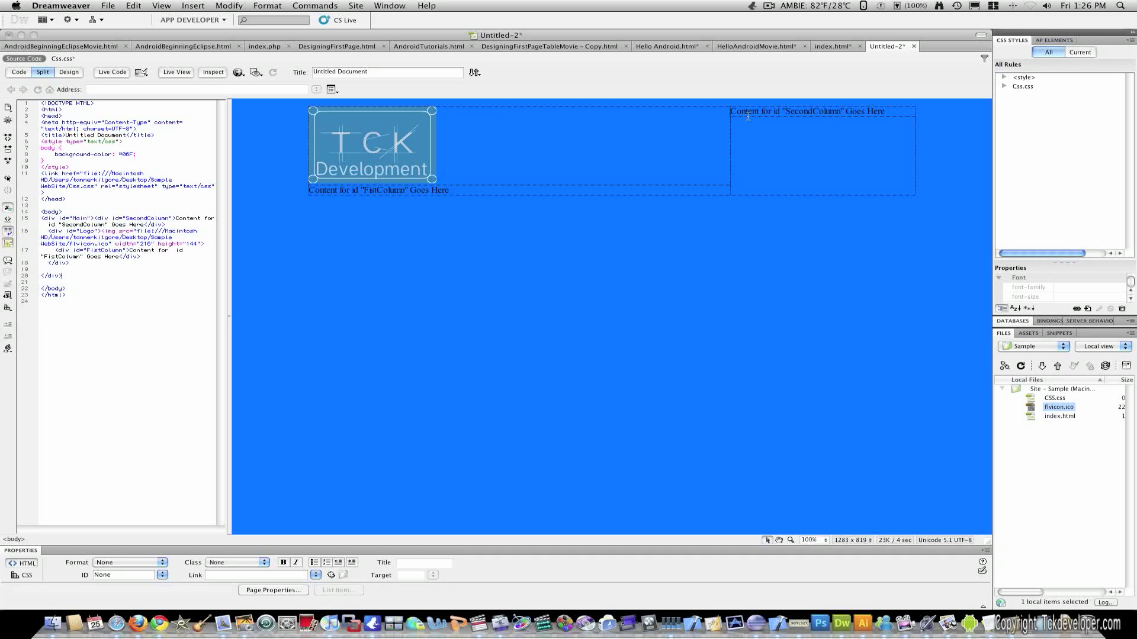
pyautogui.click(807, 111)
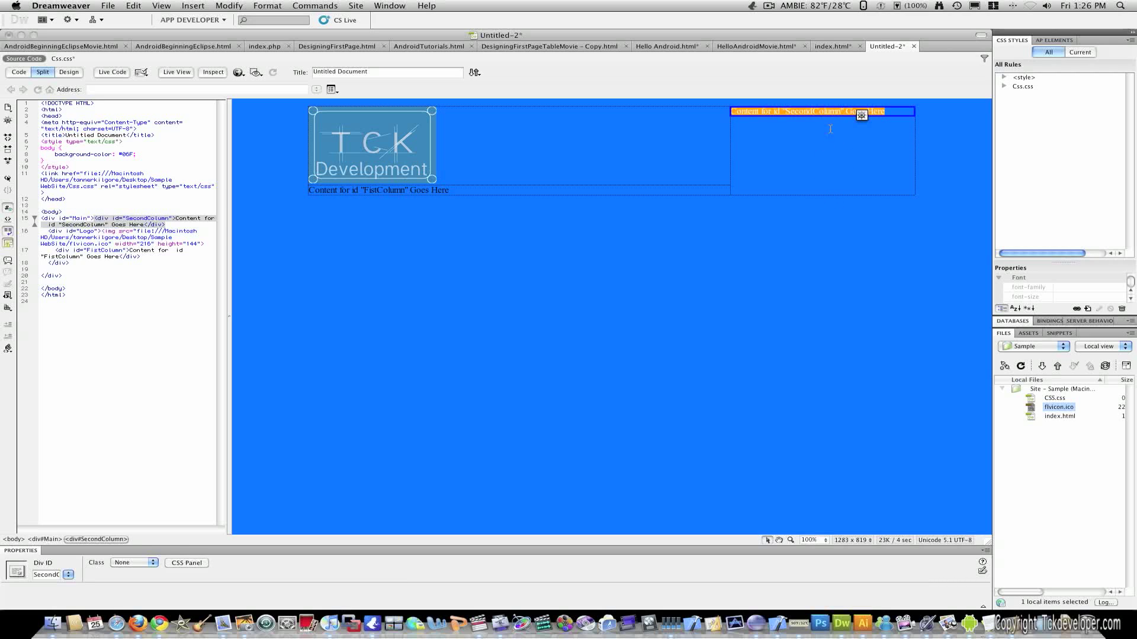
pyautogui.moveTo(505, 207)
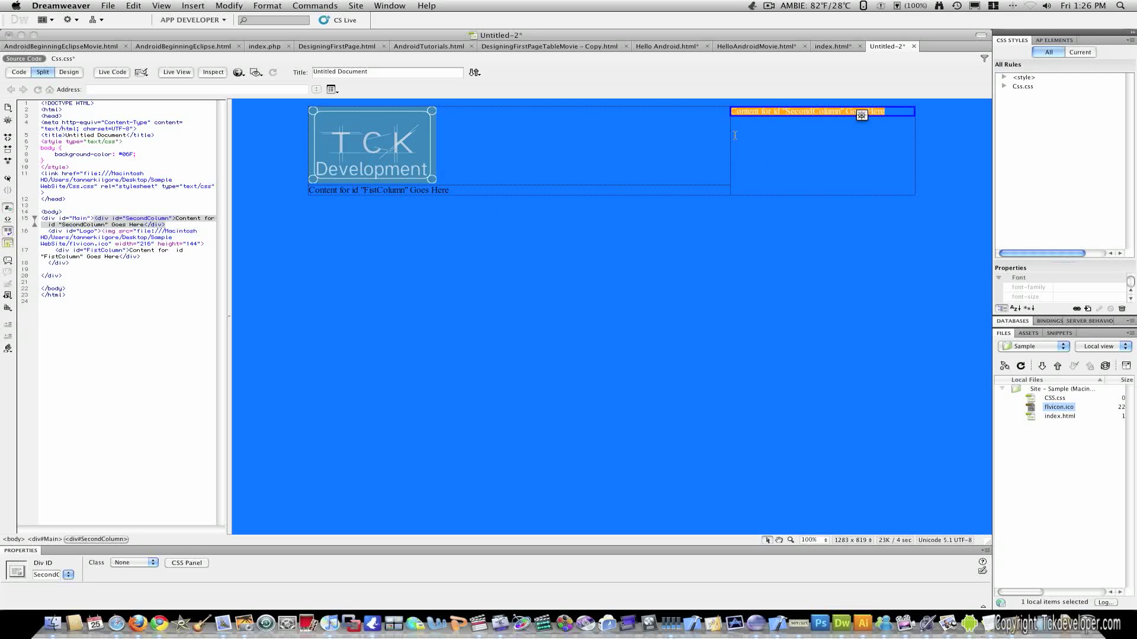
pyautogui.click(377, 190)
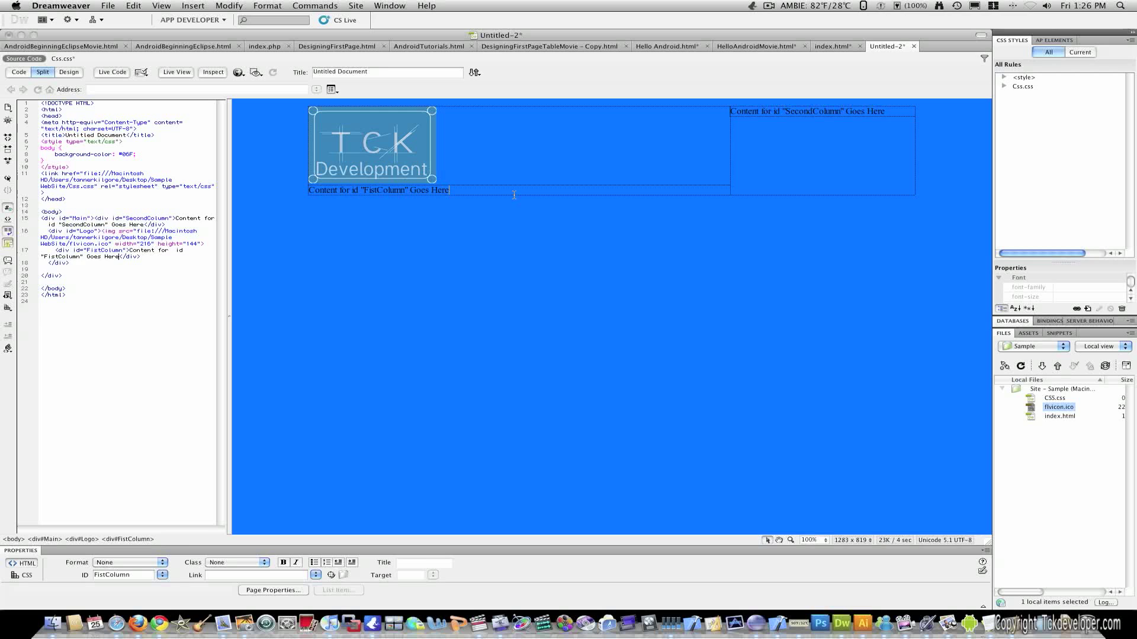
pyautogui.click(372, 145)
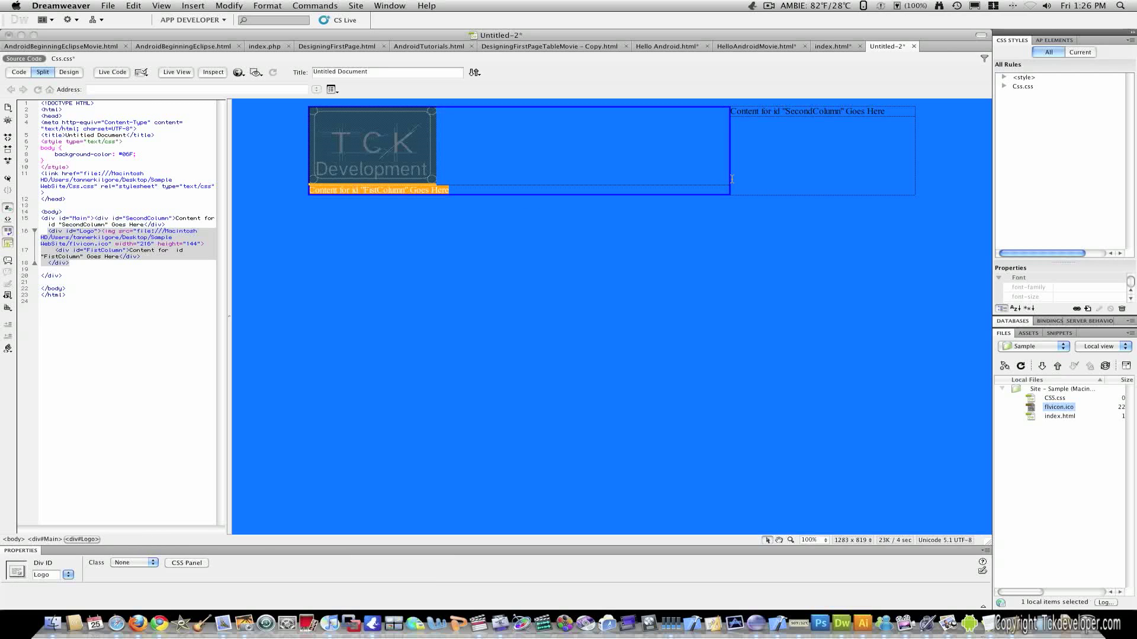
pyautogui.click(760, 111)
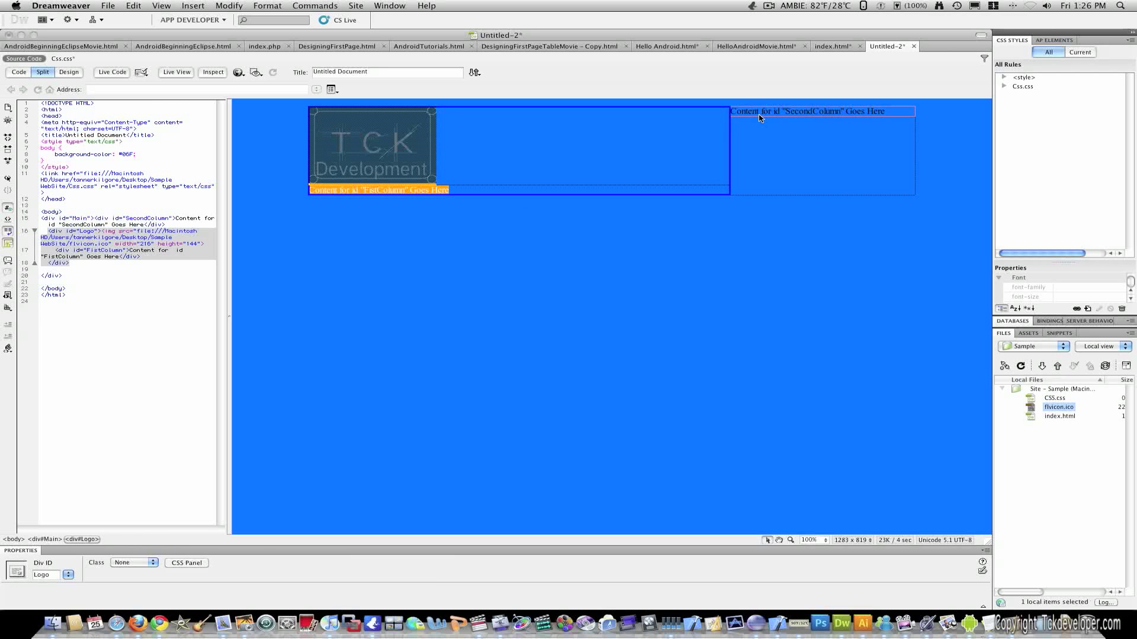
pyautogui.click(820, 111)
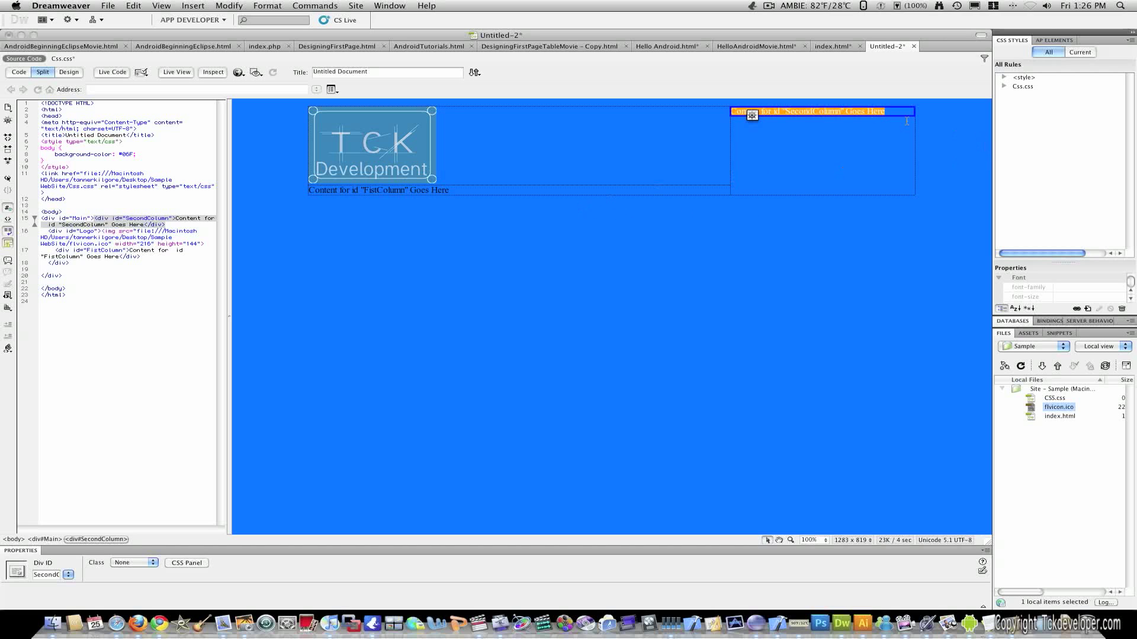
pyautogui.click(834, 45)
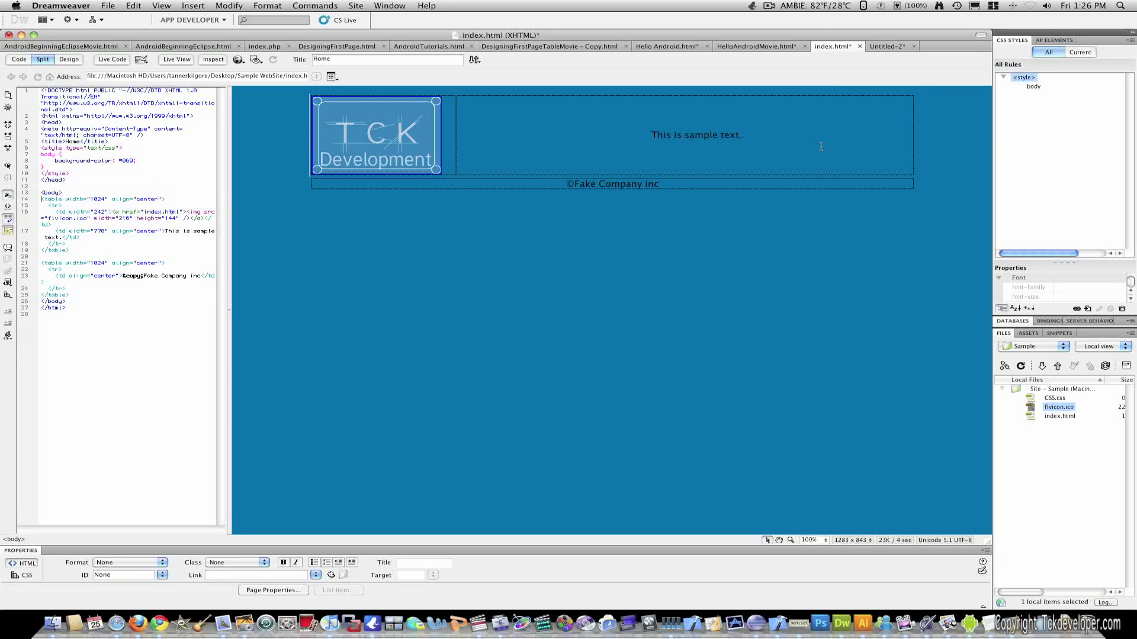
pyautogui.moveTo(506, 150)
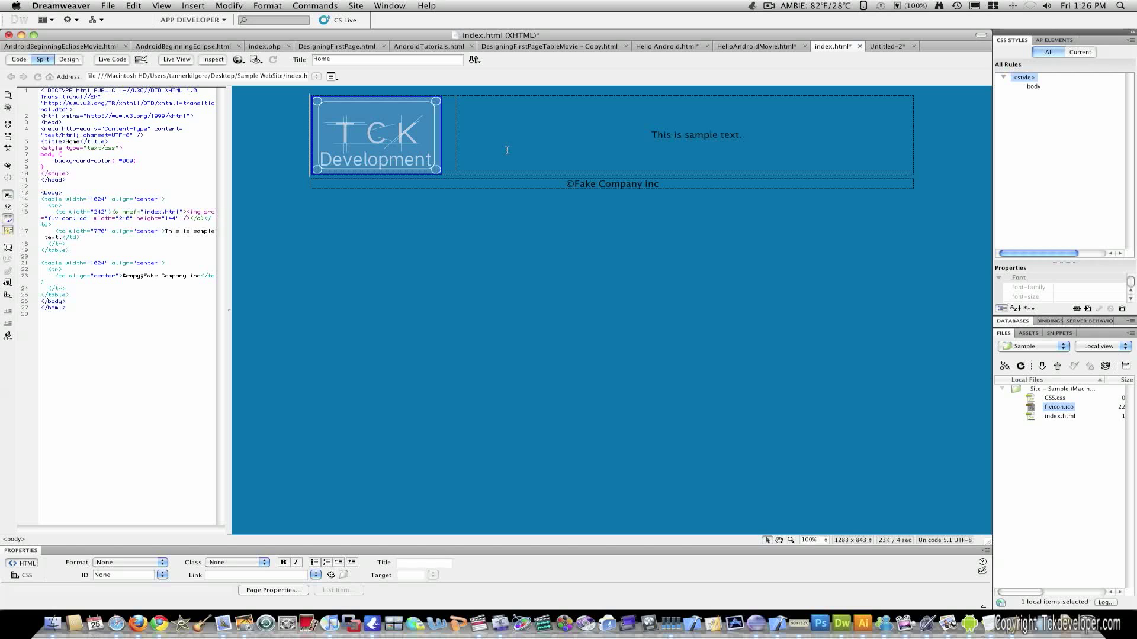
pyautogui.moveTo(721, 183)
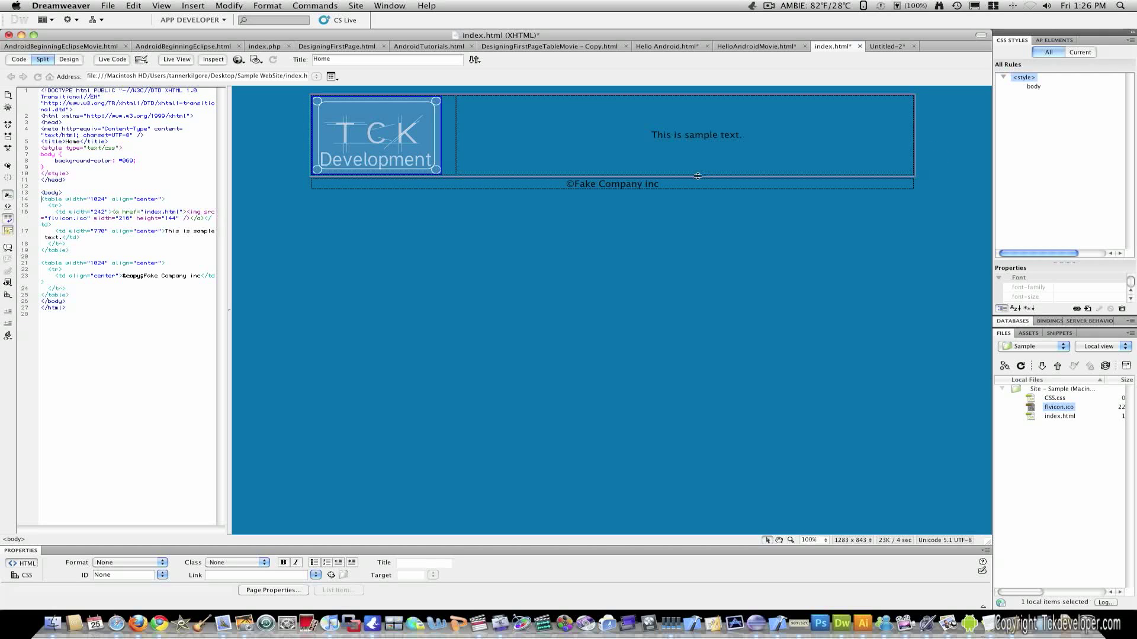
pyautogui.click(885, 46)
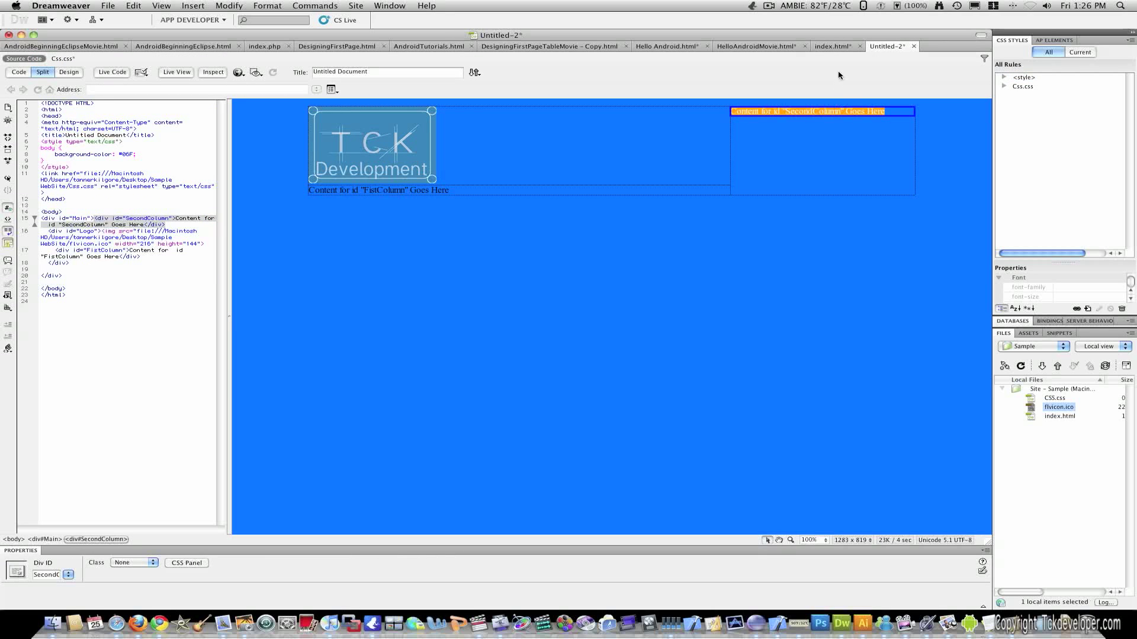
pyautogui.moveTo(836, 46)
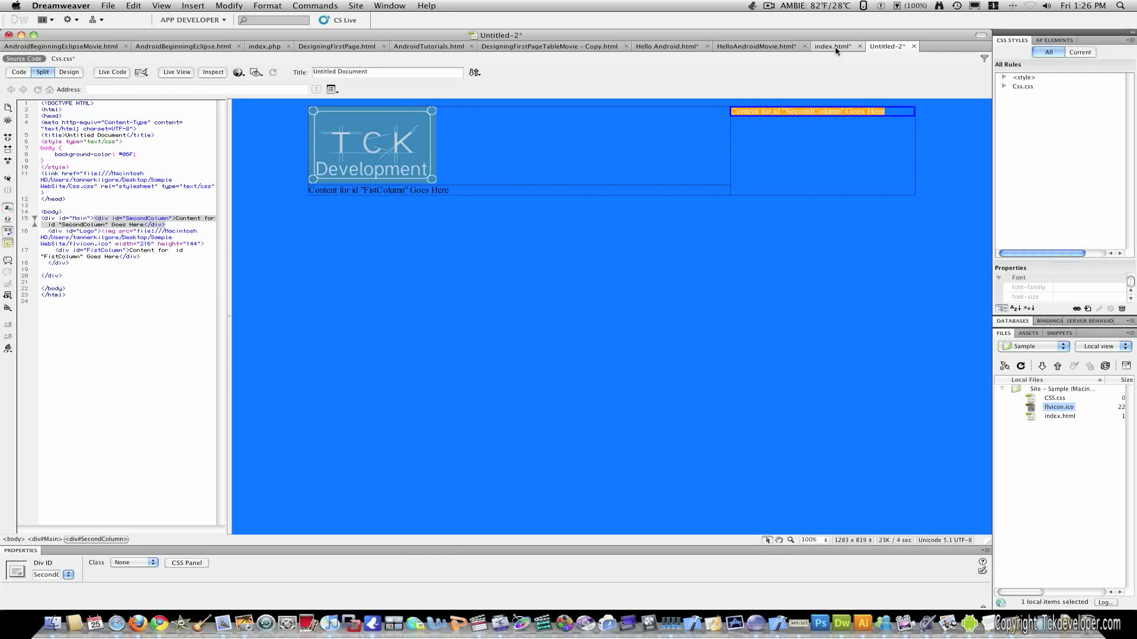
pyautogui.click(834, 46)
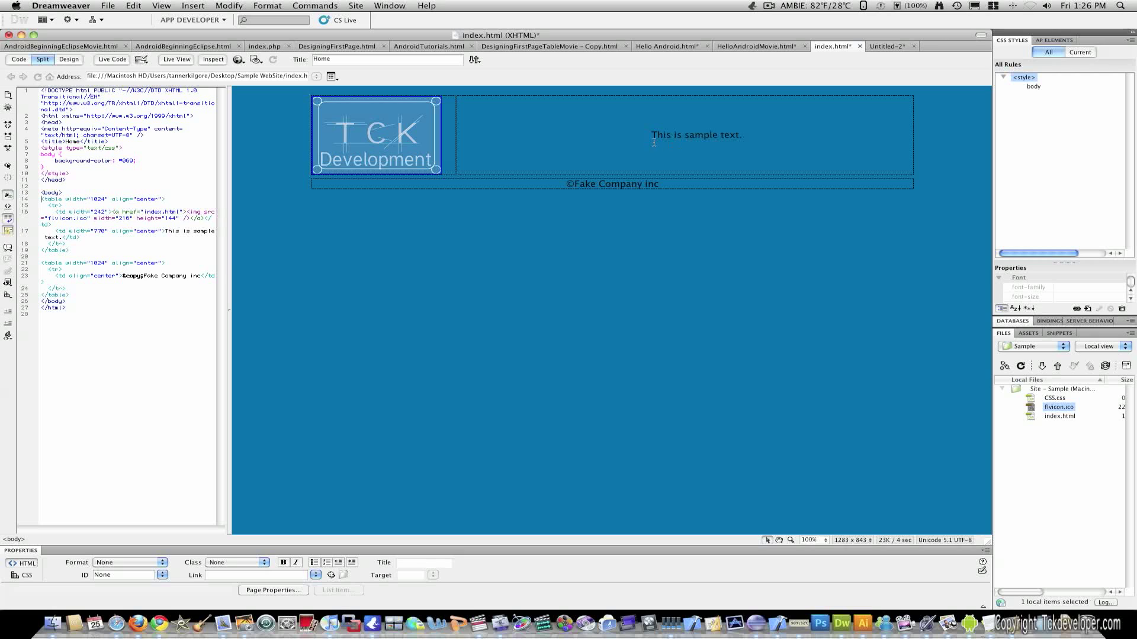
pyautogui.click(695, 135)
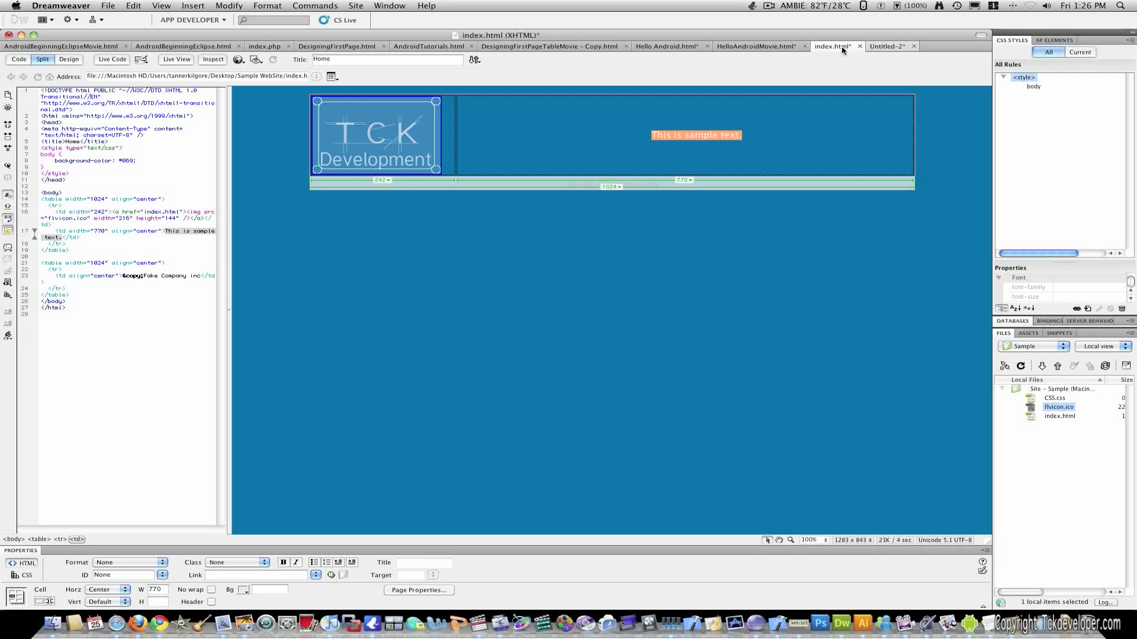
pyautogui.click(859, 45)
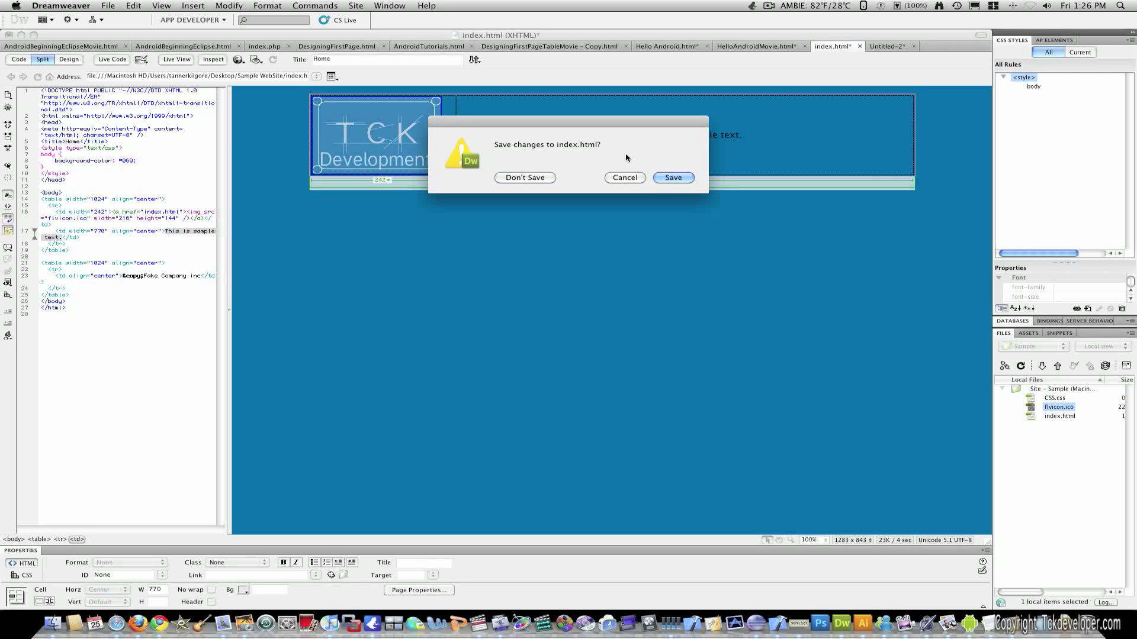
pyautogui.click(525, 177)
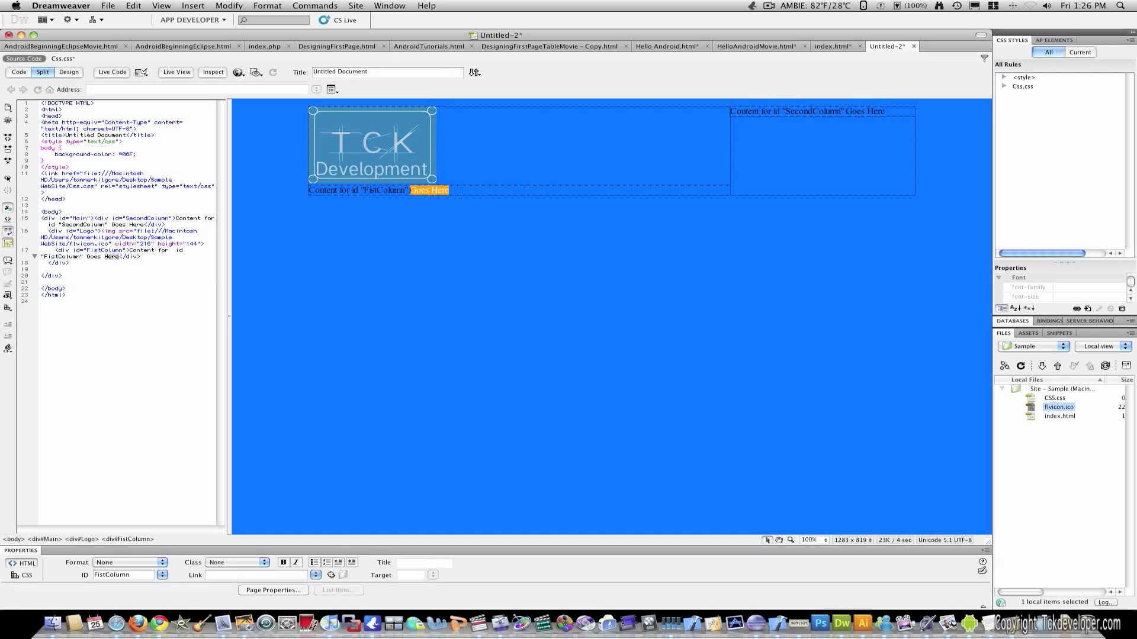
# Step: Type 'This is sample text' over the FistColumn div's placeholder
pyautogui.write('This is sample text')
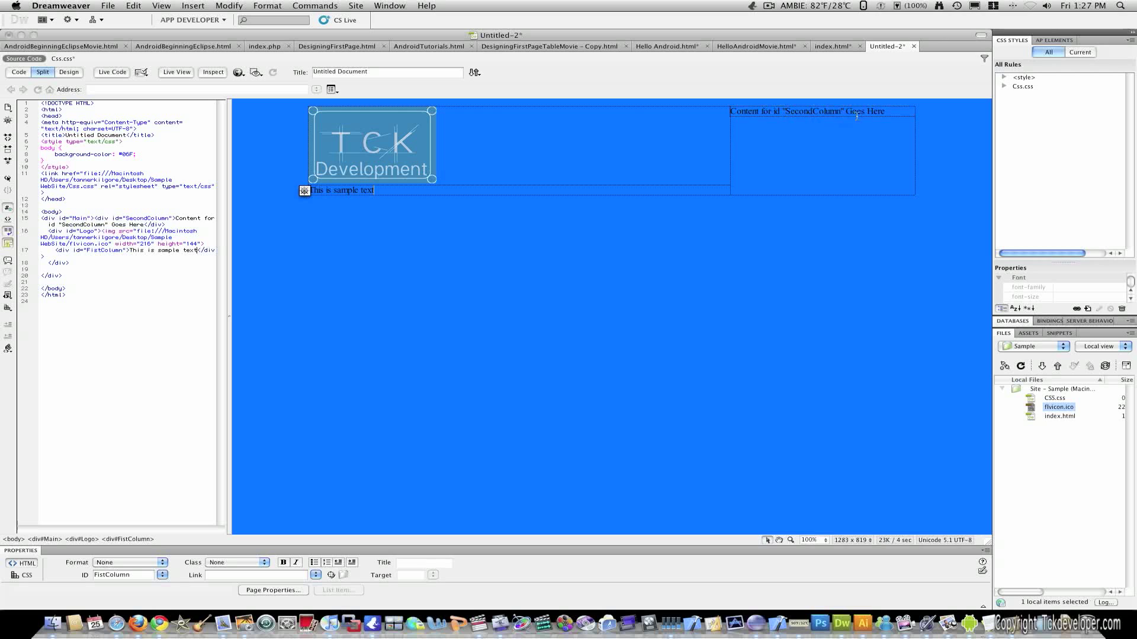
pyautogui.click(192, 6)
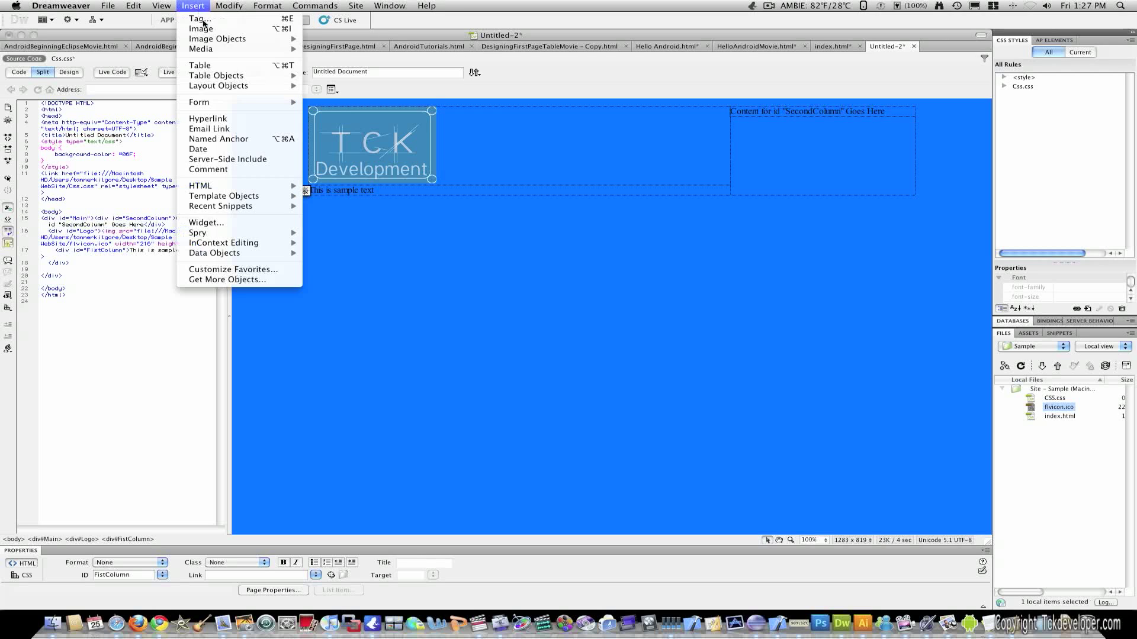
pyautogui.moveTo(218, 85)
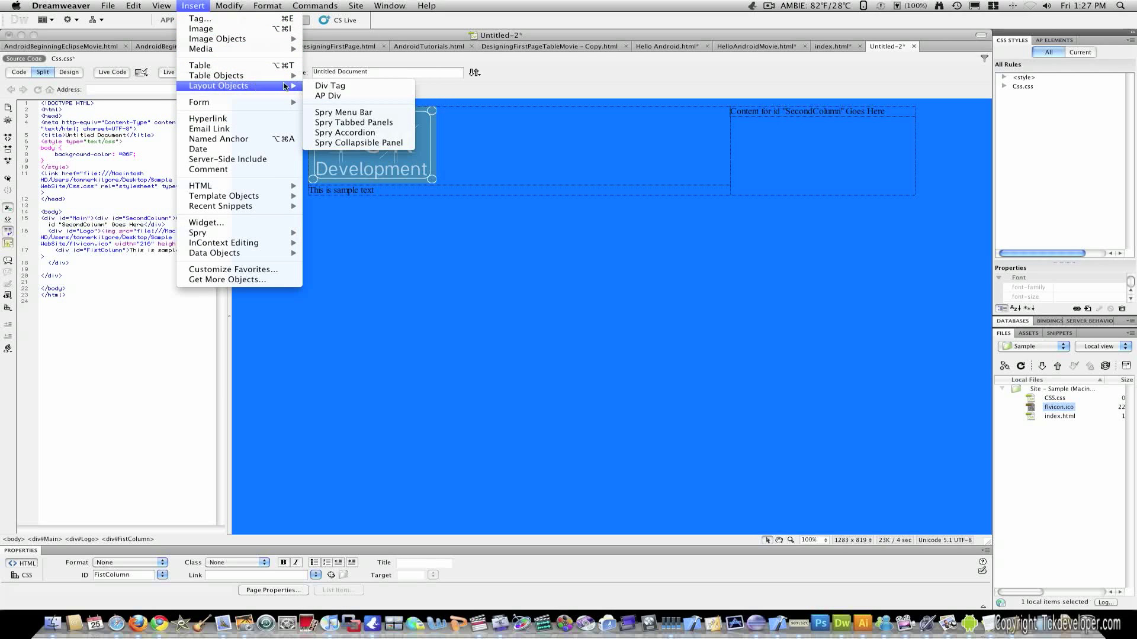
# Step: Insert a Div Tag with ID 'Copyright' after the FistColumn tag
pyautogui.click(329, 85)
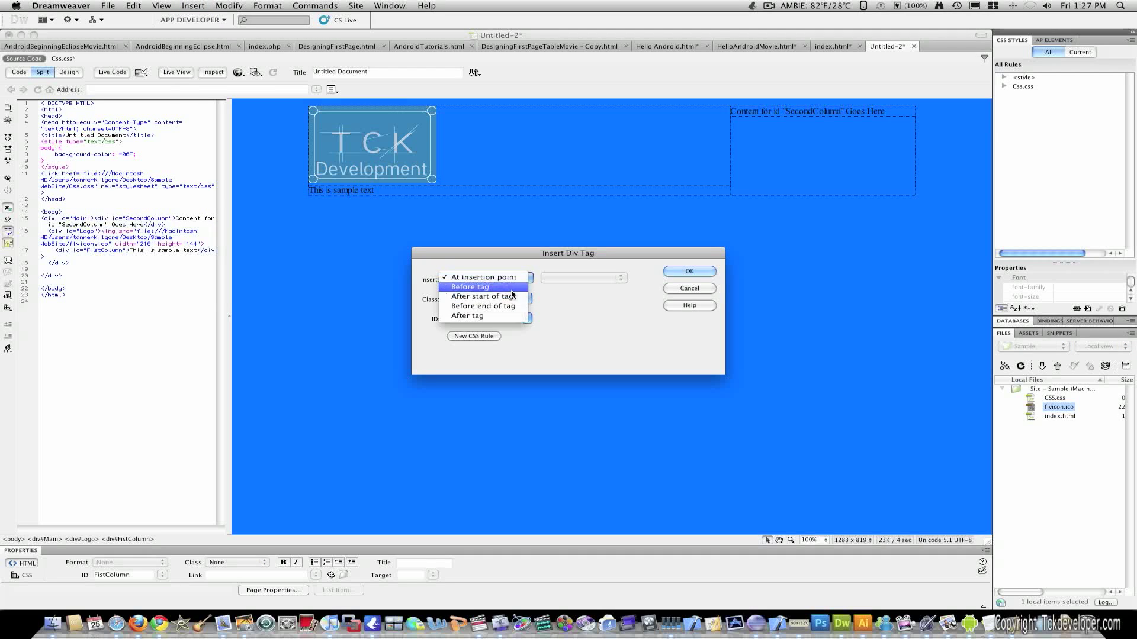
pyautogui.moveTo(482, 306)
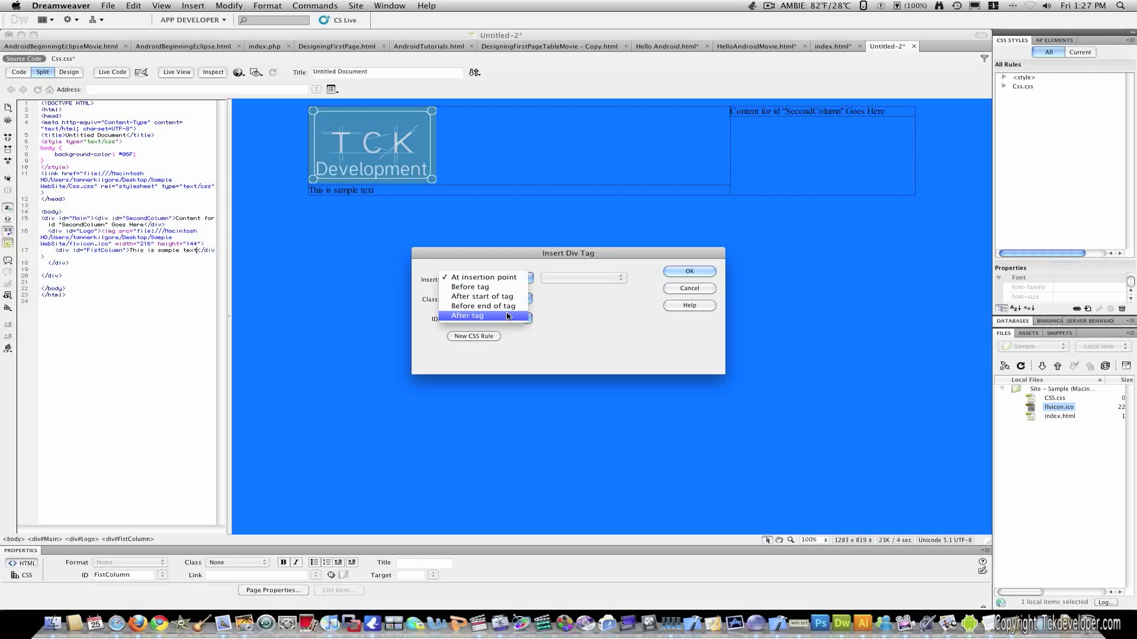
pyautogui.click(468, 315)
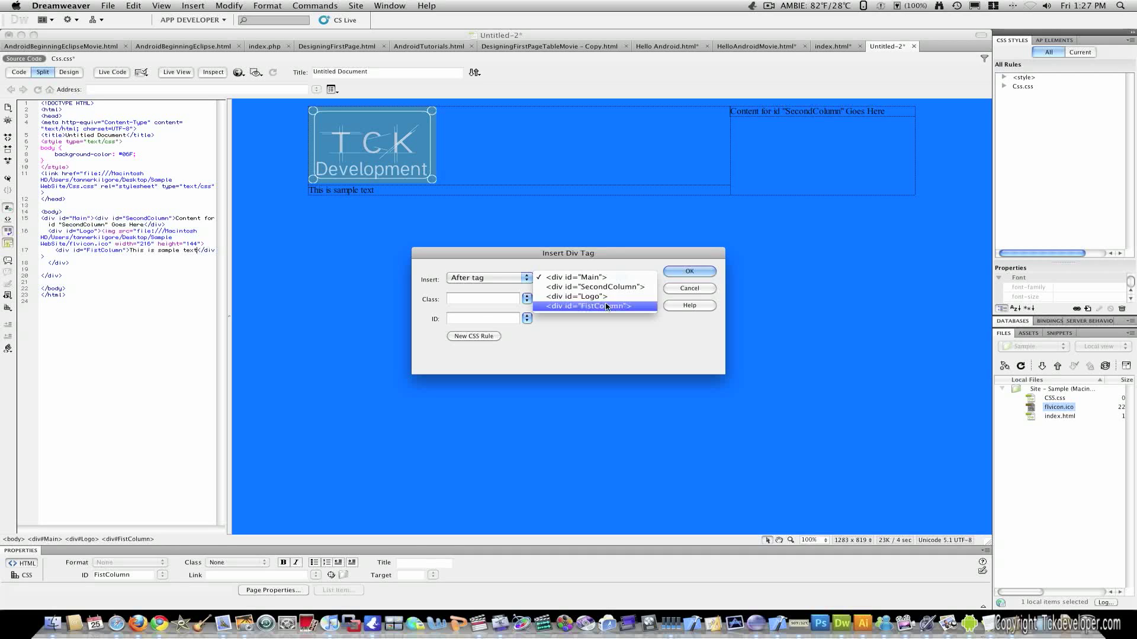
pyautogui.click(587, 306)
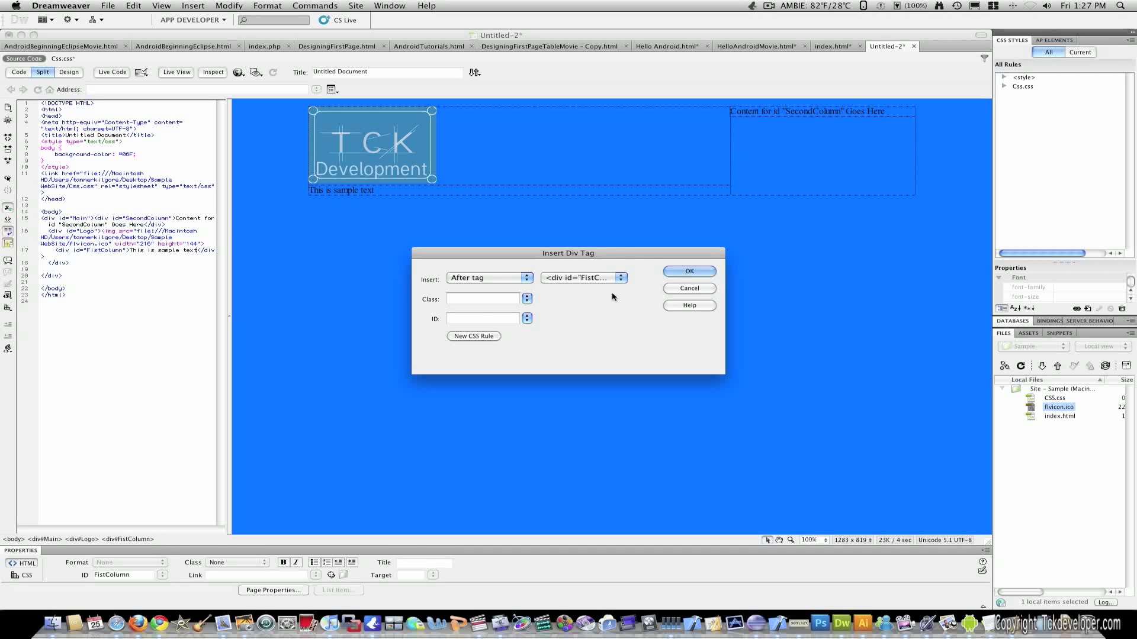
pyautogui.moveTo(489, 290)
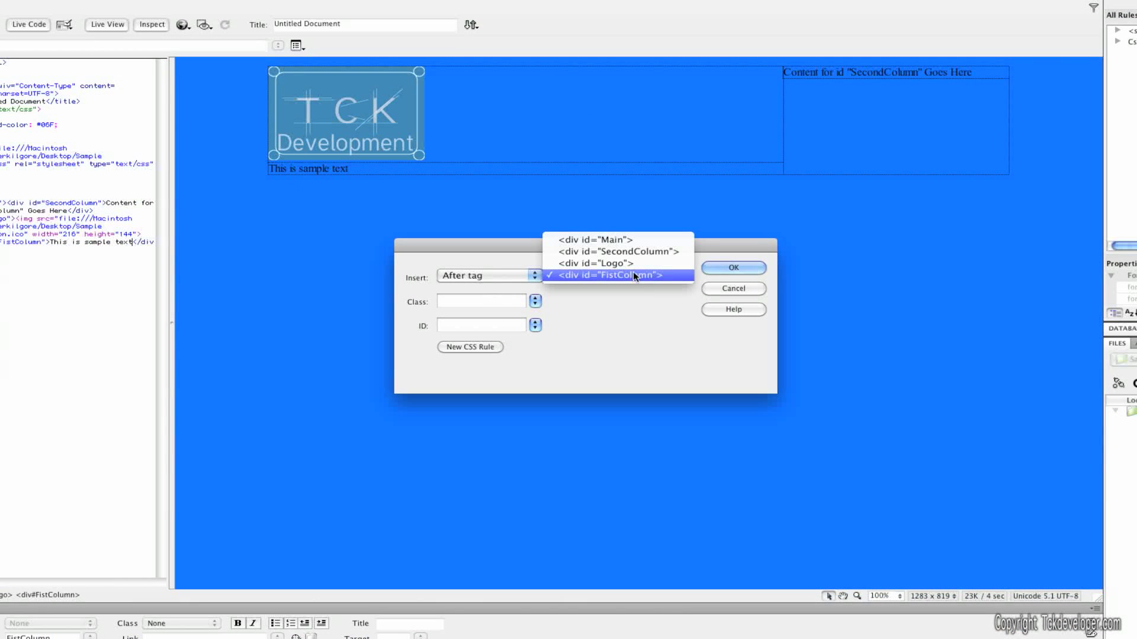
pyautogui.click(613, 275)
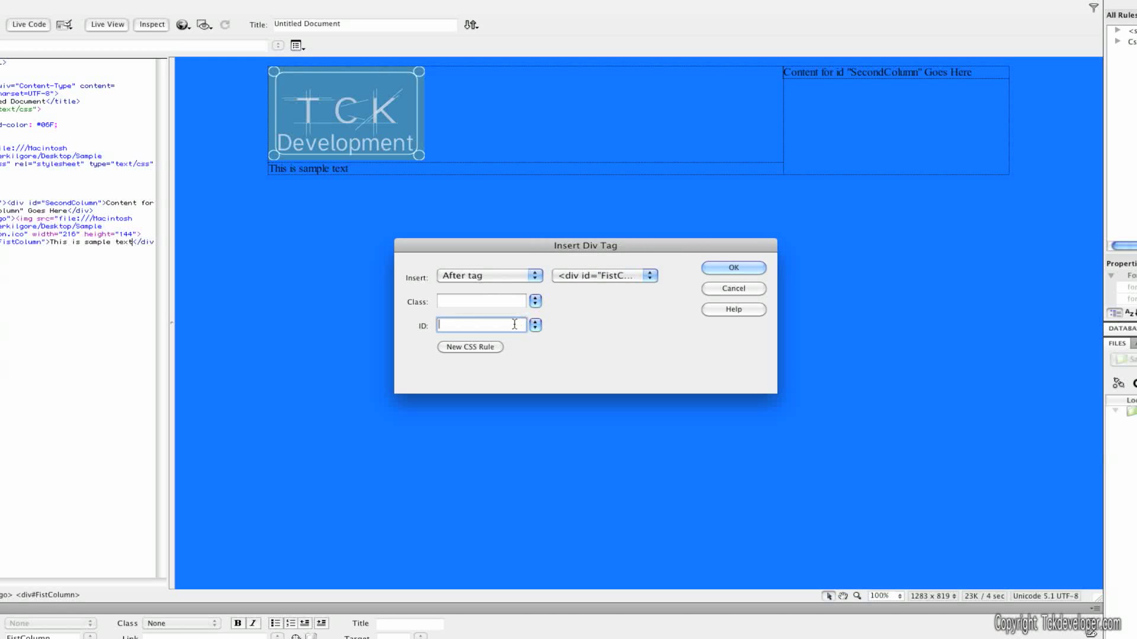
pyautogui.write('Copy')
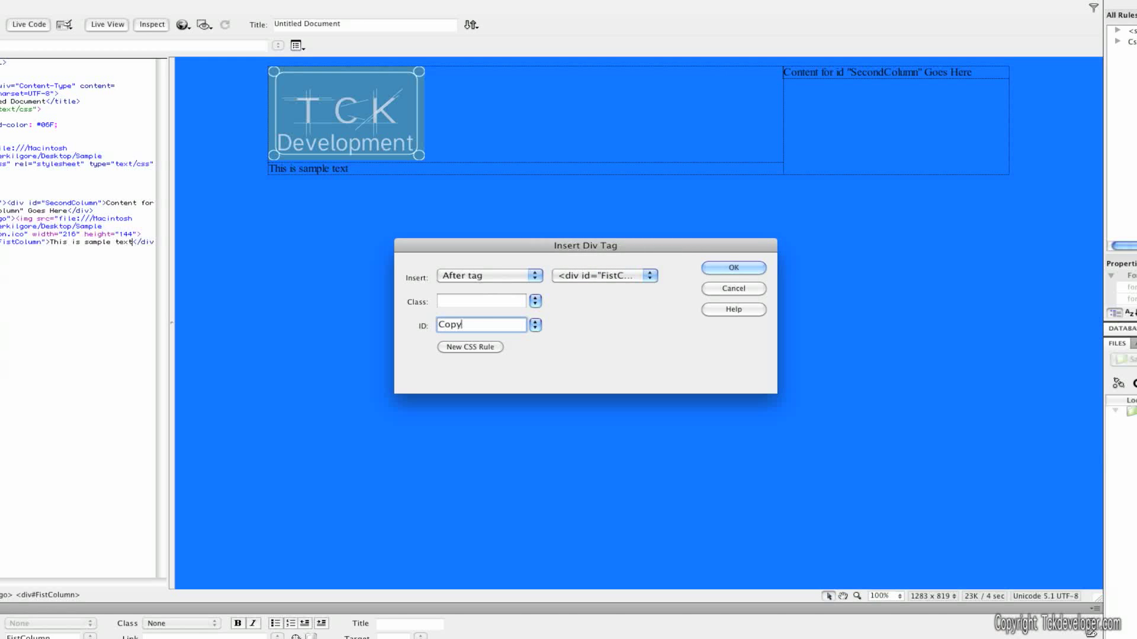
pyautogui.write('right')
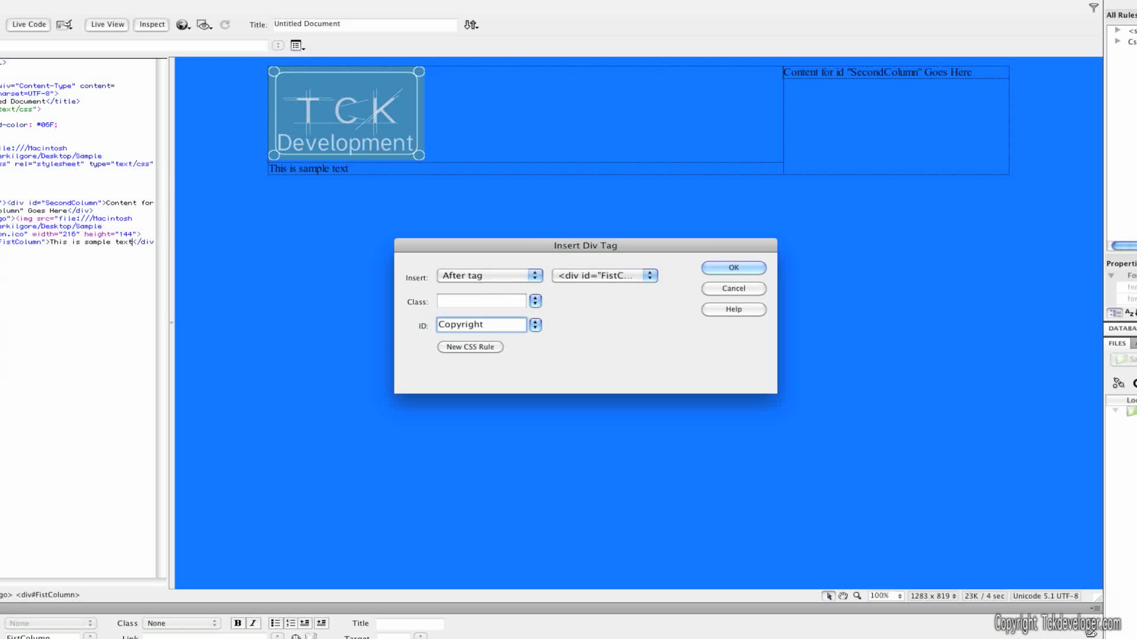
pyautogui.click(732, 267)
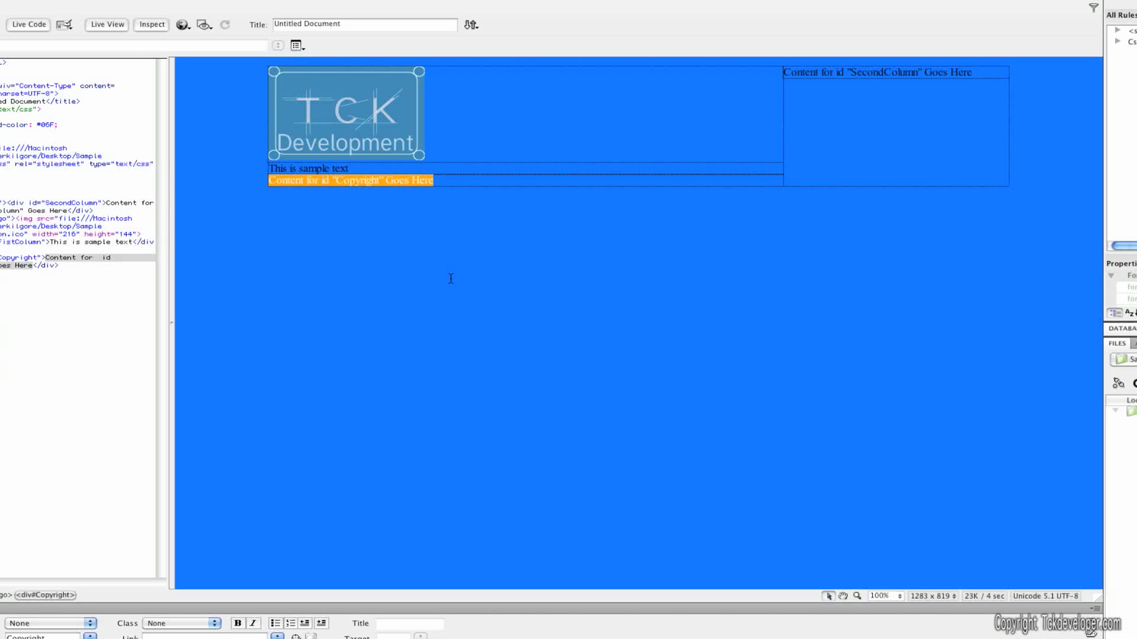
# Step: Type 'Copyright Fake Company' over the Copyright div's placeholder text
pyautogui.write('Copy')
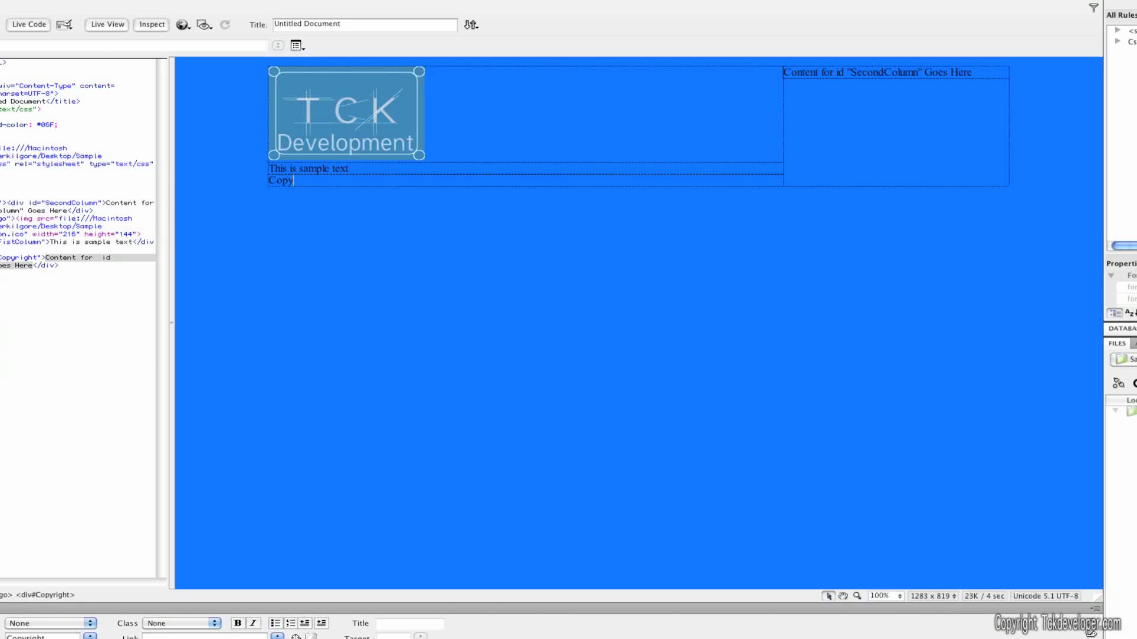
pyautogui.write('right')
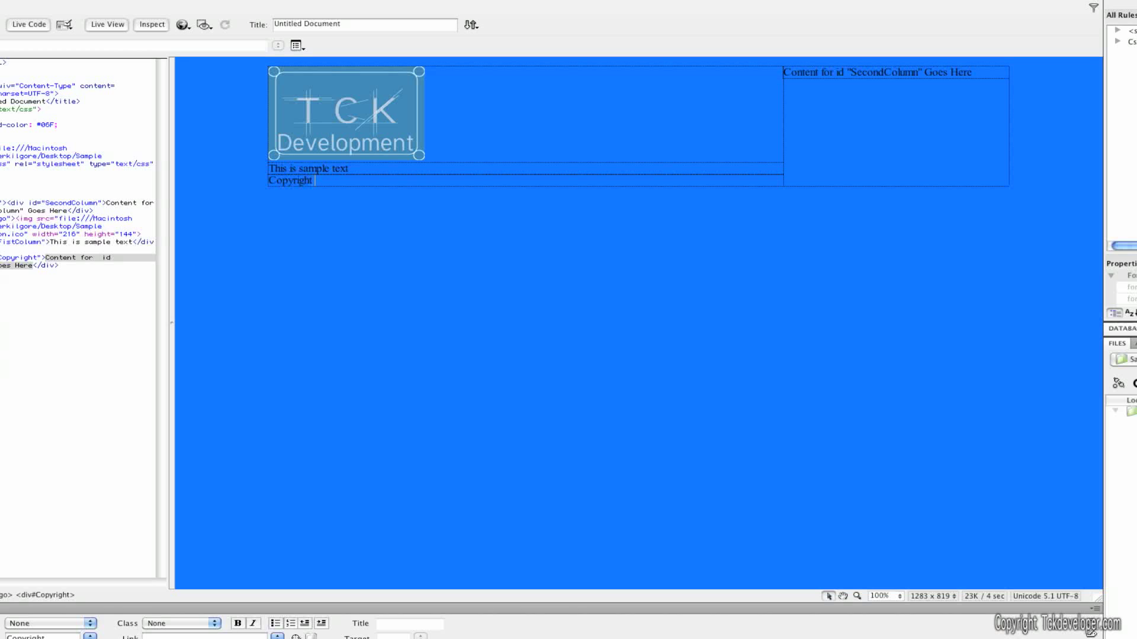
pyautogui.write('Fa')
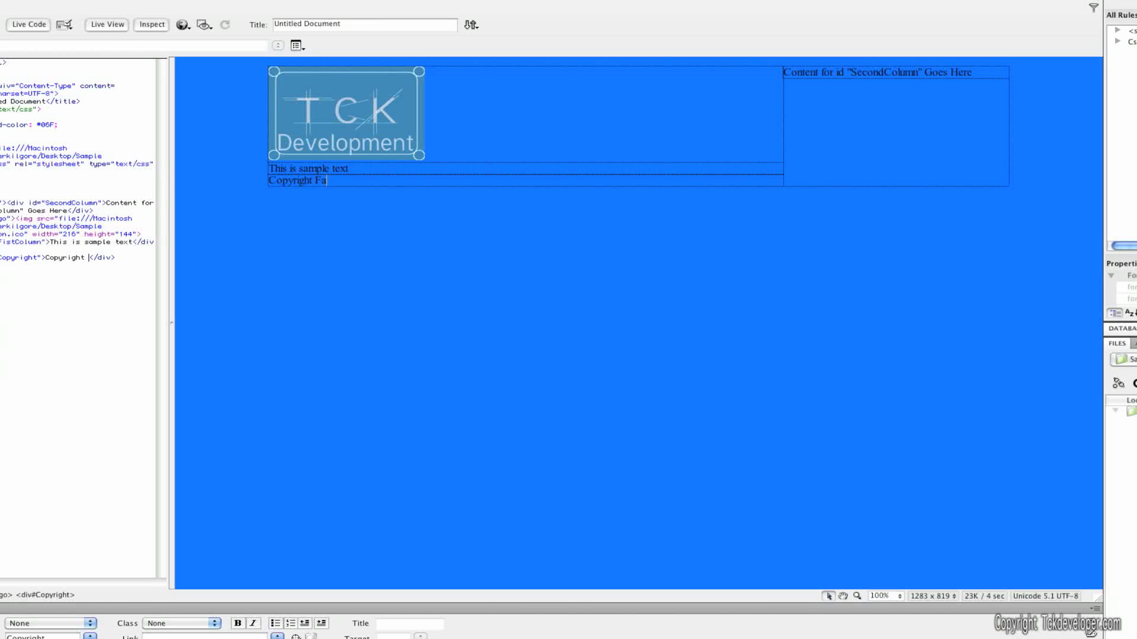
pyautogui.write('ke Co')
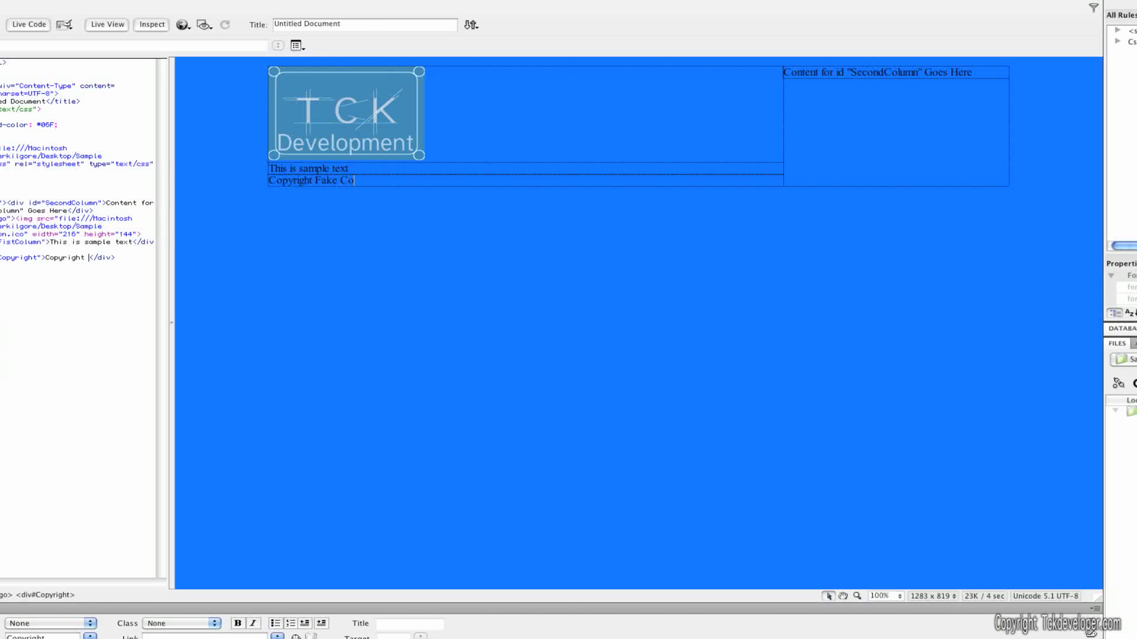
pyautogui.write('mpany')
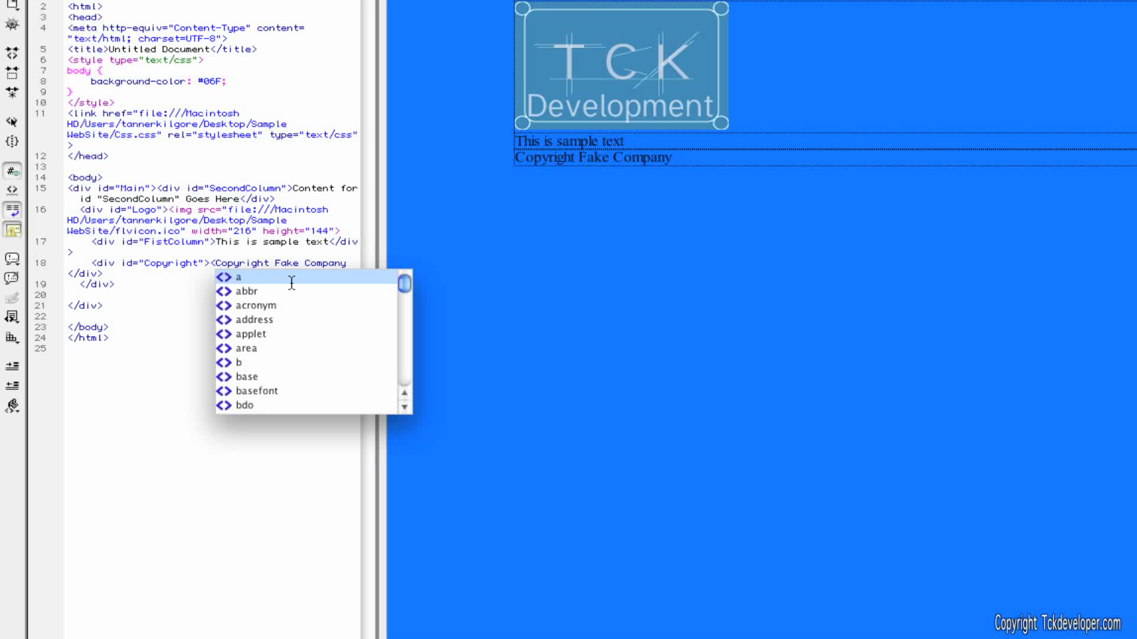
# Step: Wrap 'Copyright Fake Company' in <center> tags in the code using code hints
pyautogui.write('cen')
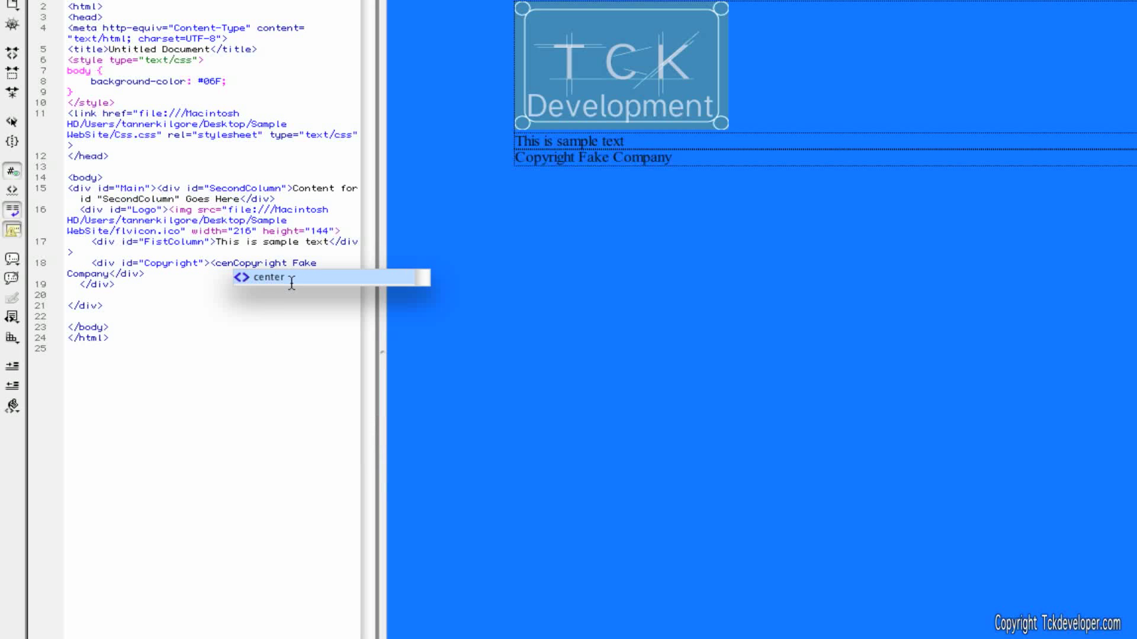
pyautogui.click(268, 279)
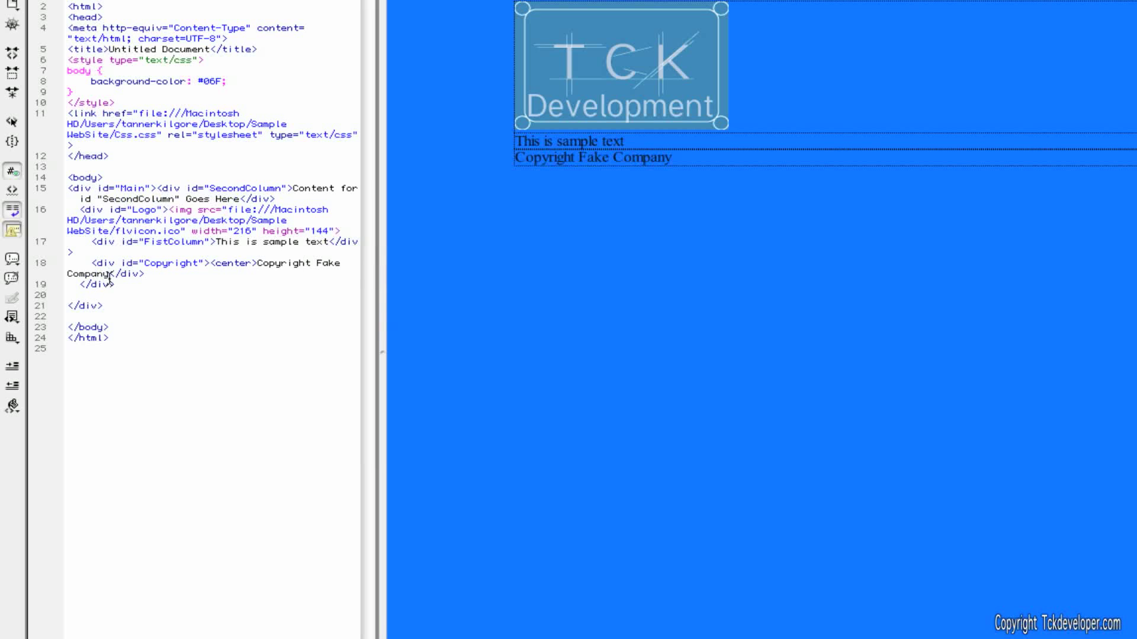
pyautogui.write('</')
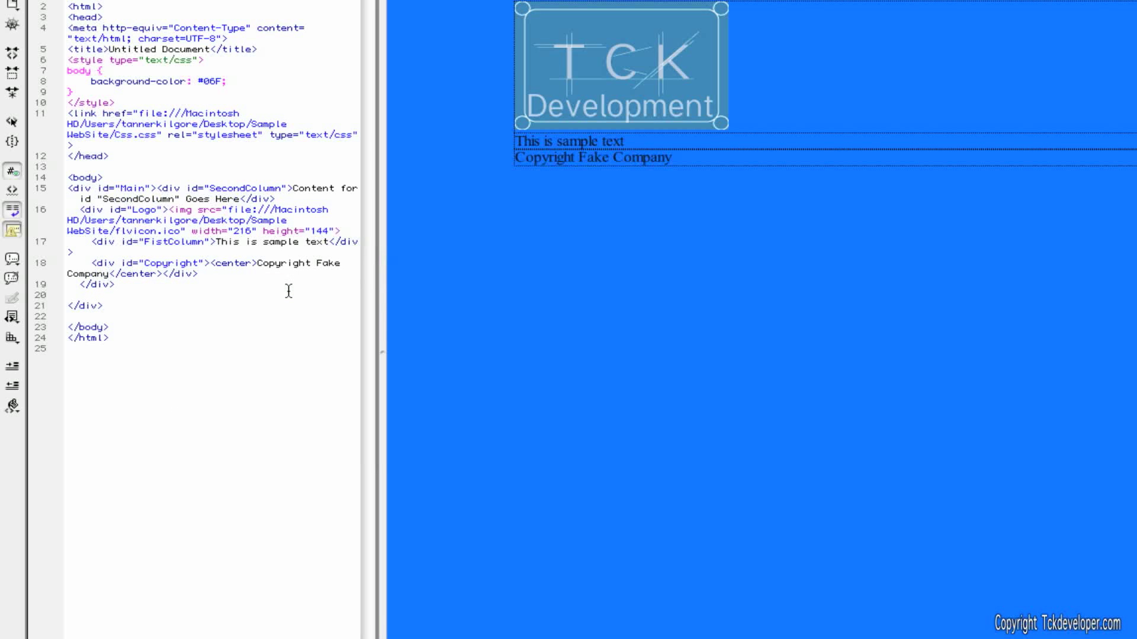
pyautogui.moveTo(129, 283)
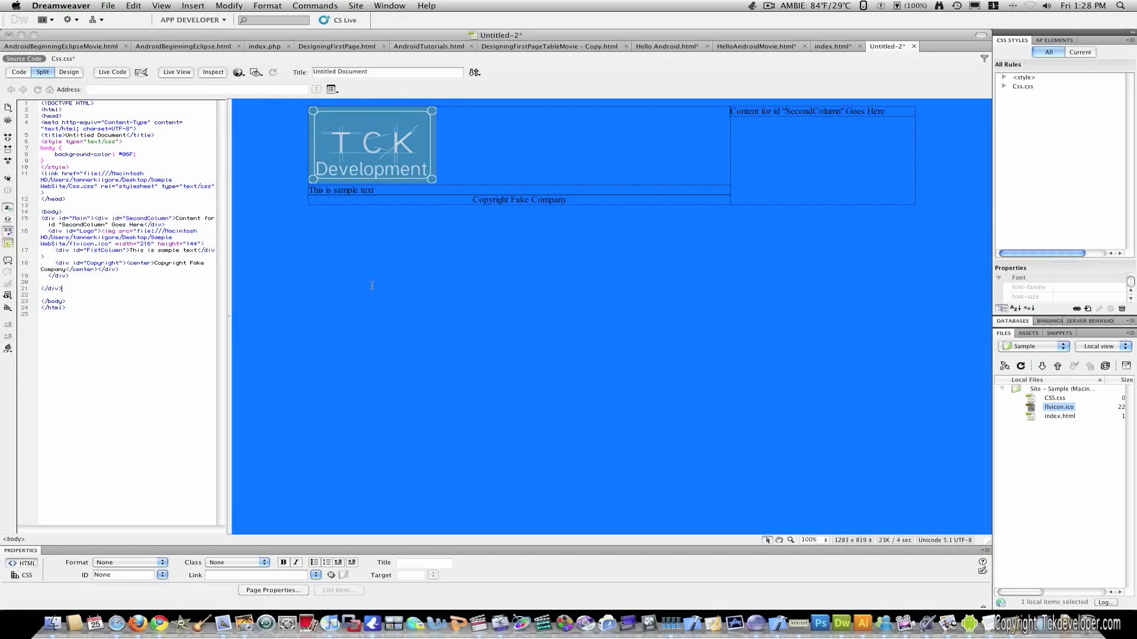
pyautogui.doubleClick(519, 199)
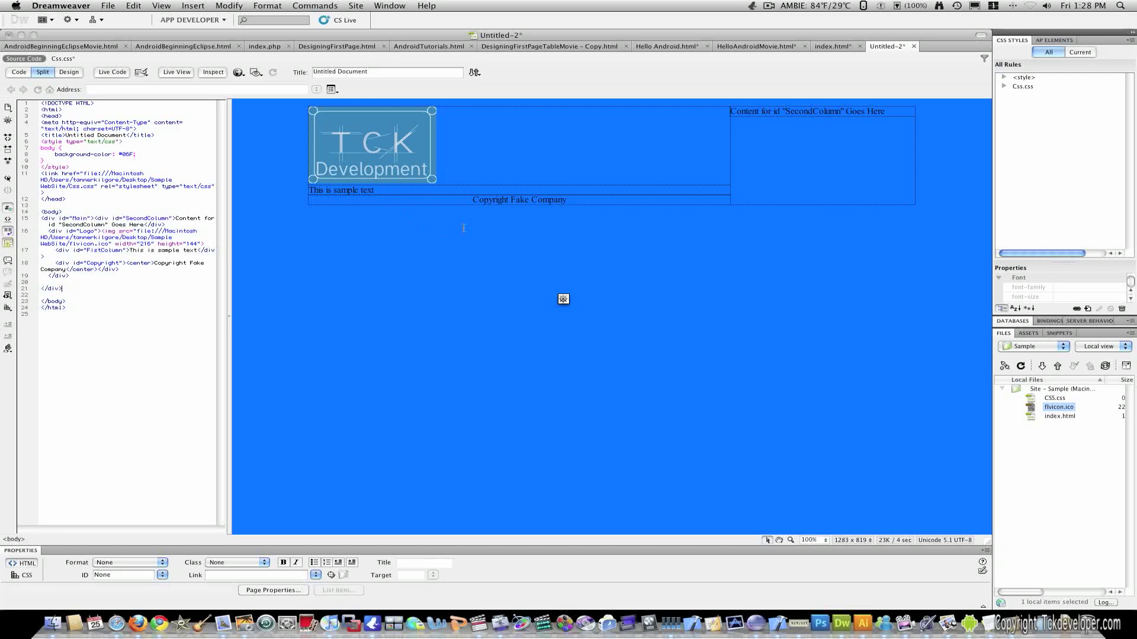
pyautogui.click(769, 5)
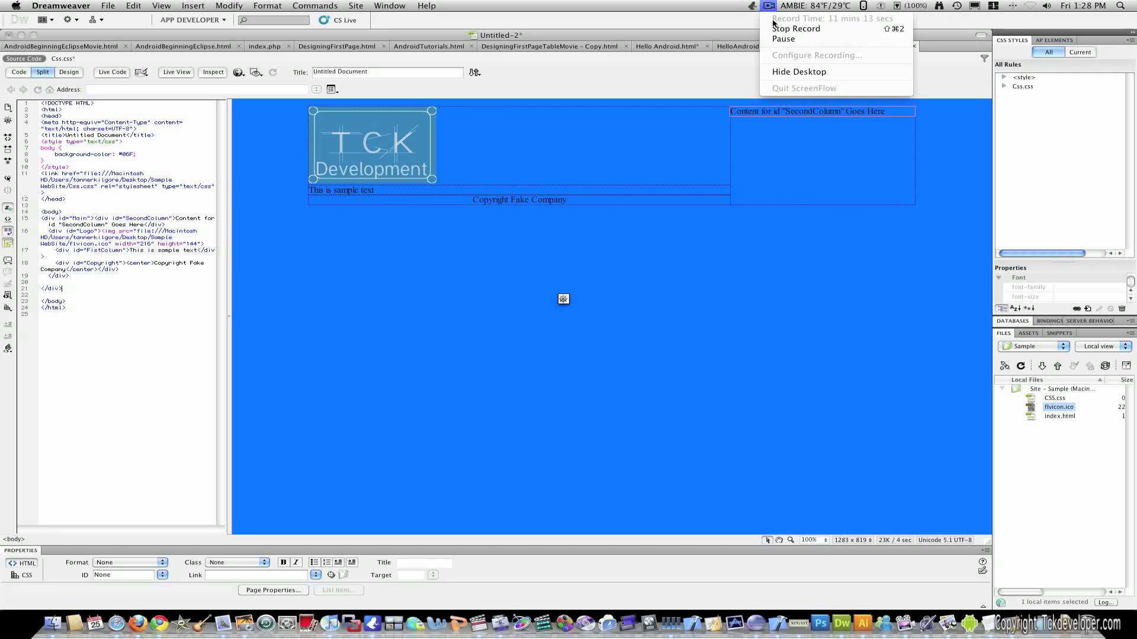